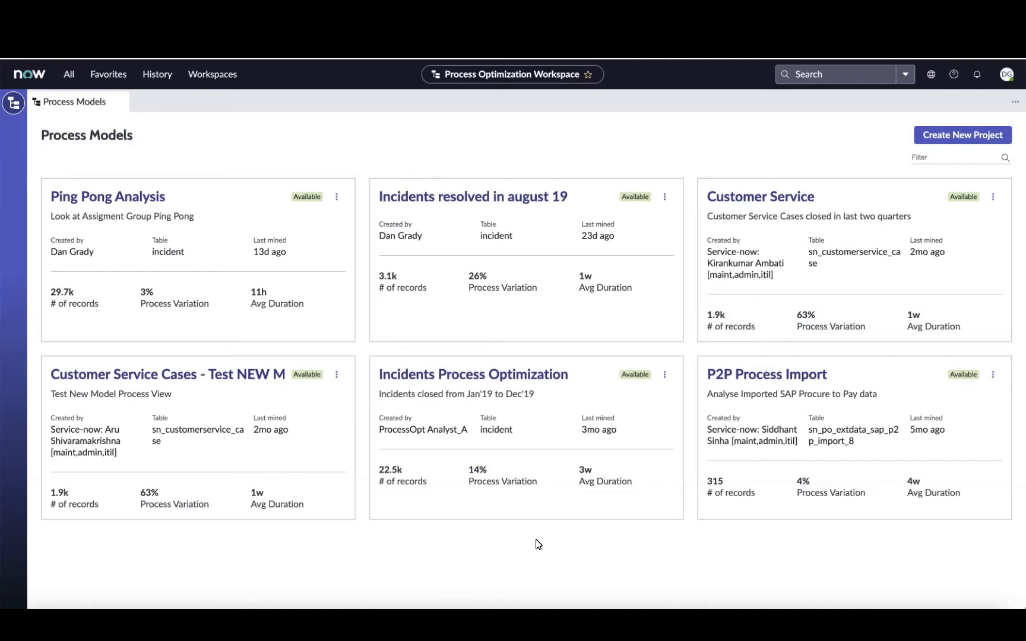
pyautogui.moveTo(524, 528)
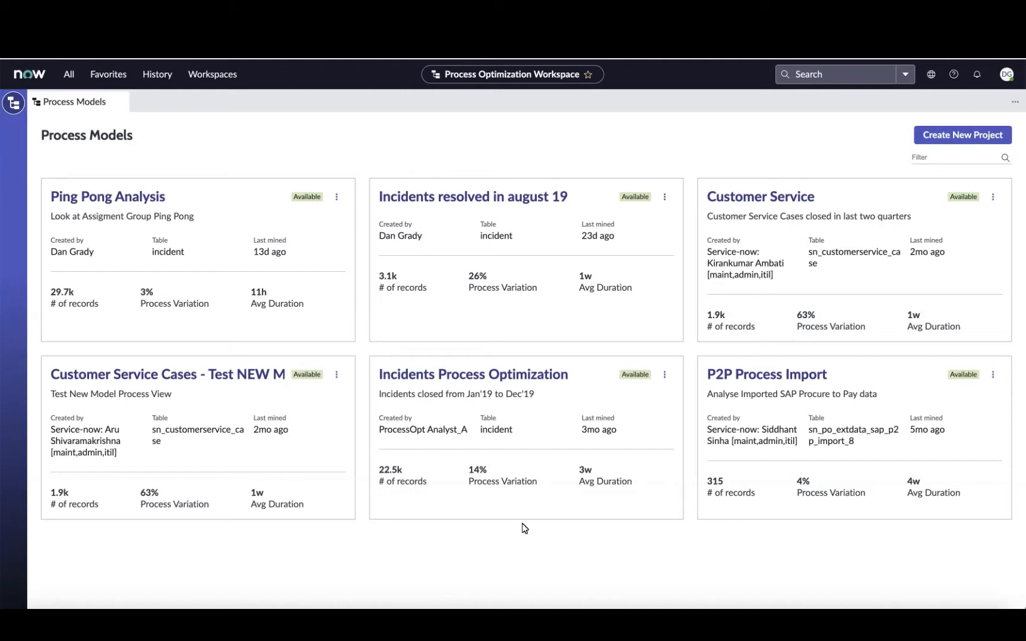
pyautogui.moveTo(462, 401)
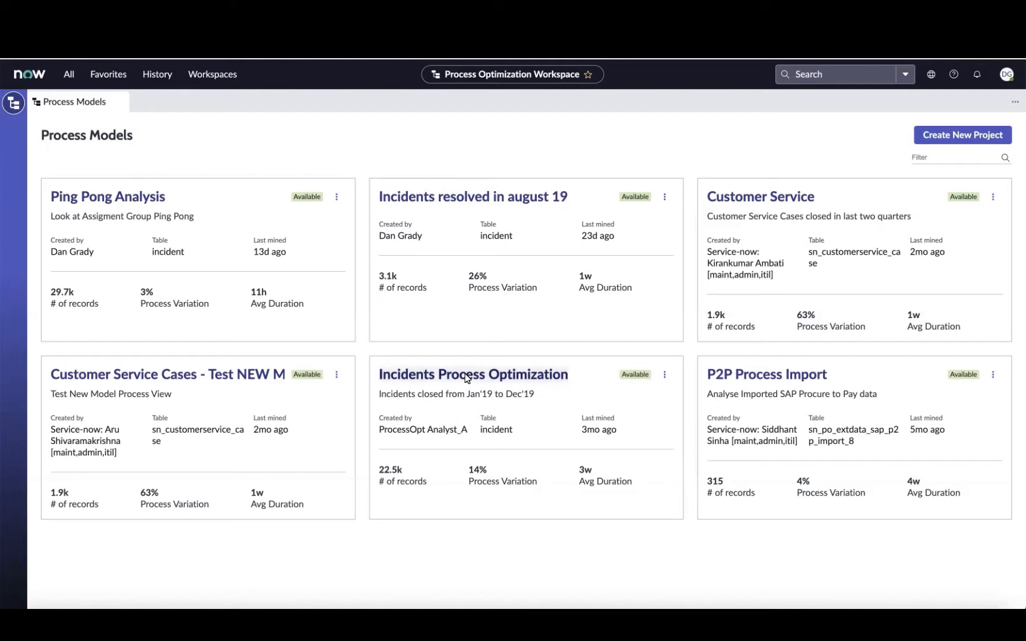
# Open the Incidents Process Optimization model to its Summary and Insights tab
pyautogui.click(473, 374)
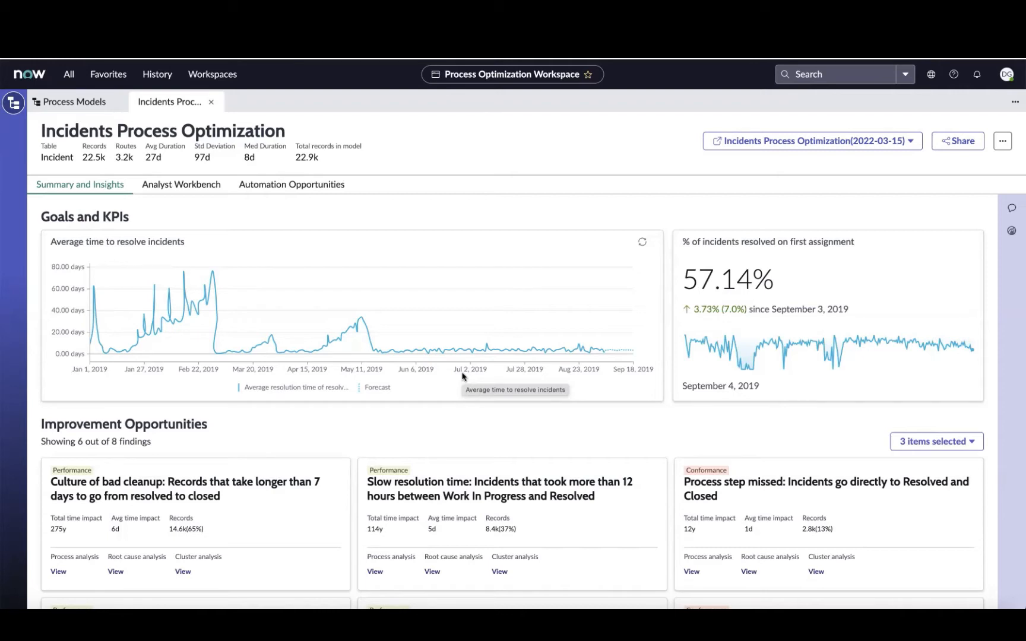
pyautogui.moveTo(308, 421)
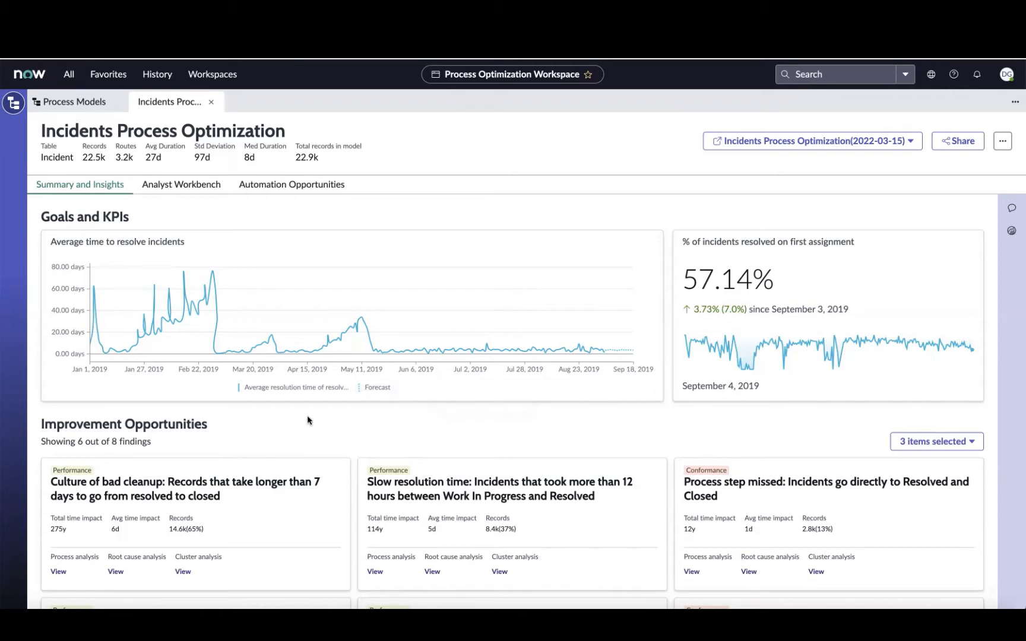
pyautogui.moveTo(220, 416)
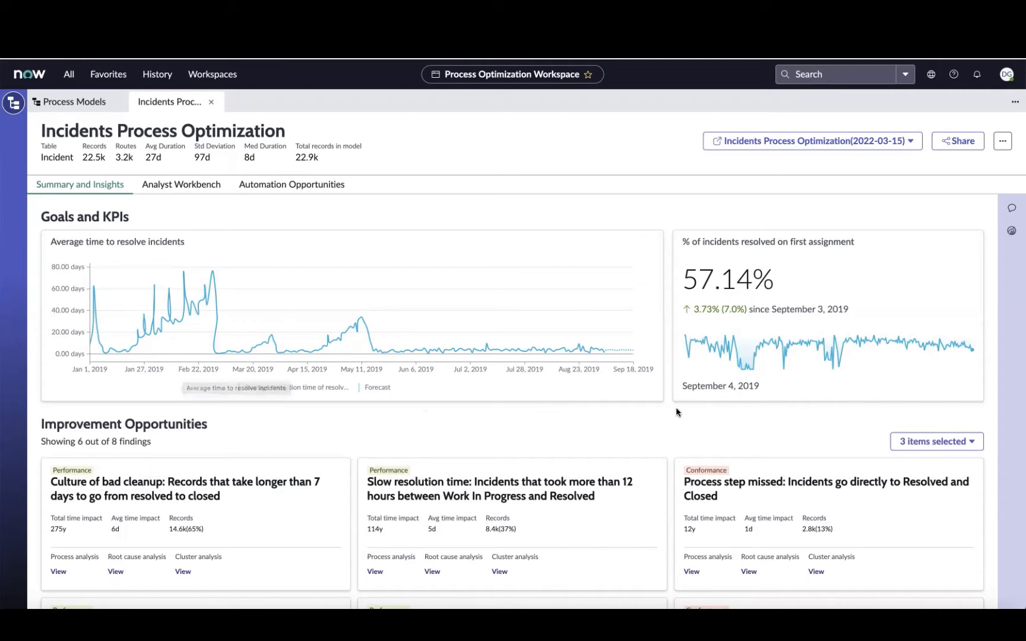
pyautogui.moveTo(698, 410)
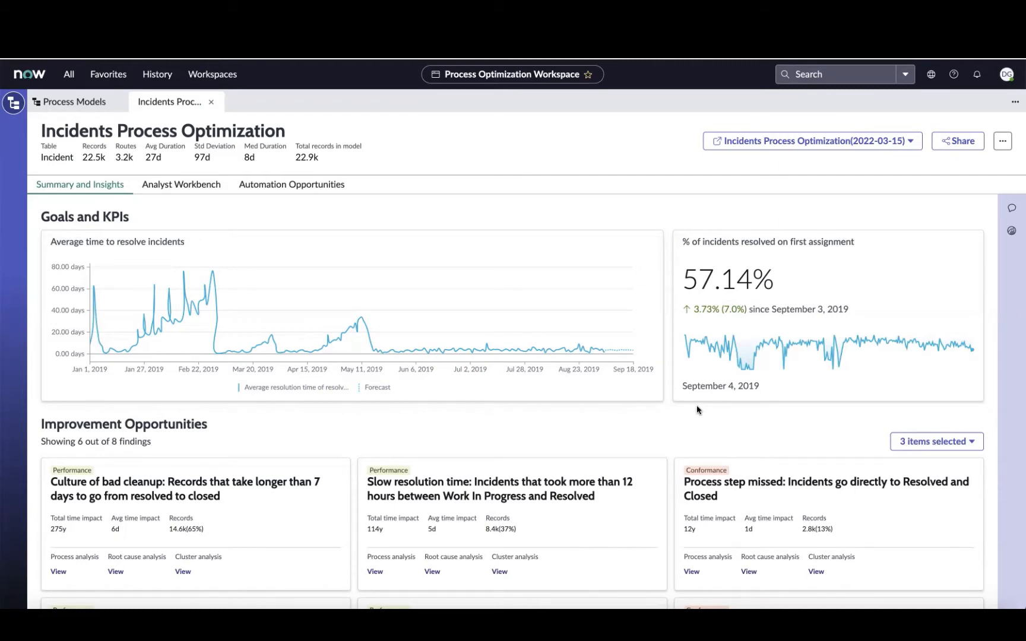
pyautogui.scroll(-3)
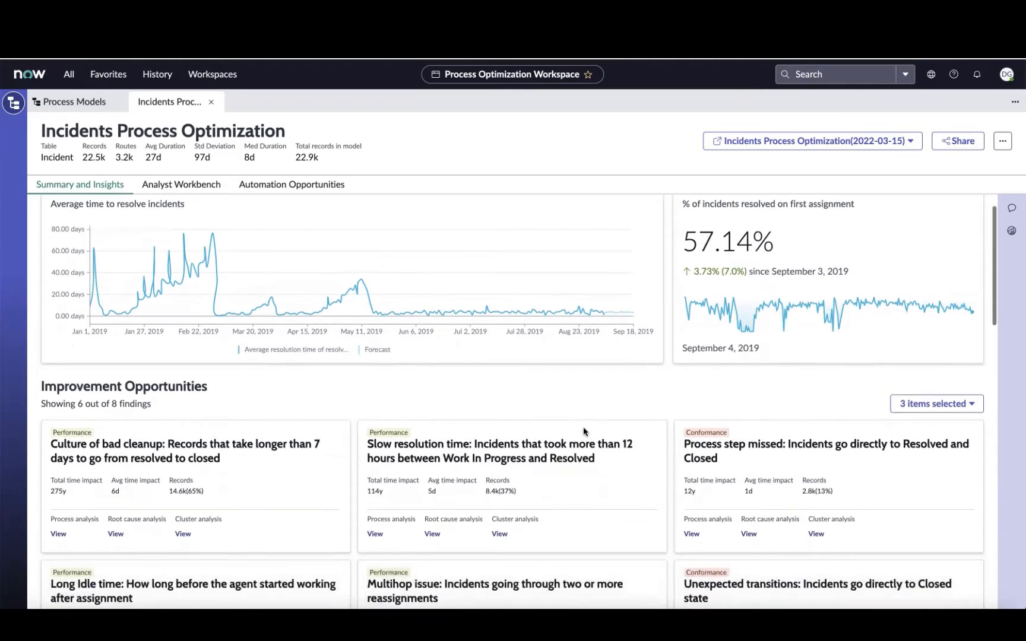
pyautogui.scroll(-3)
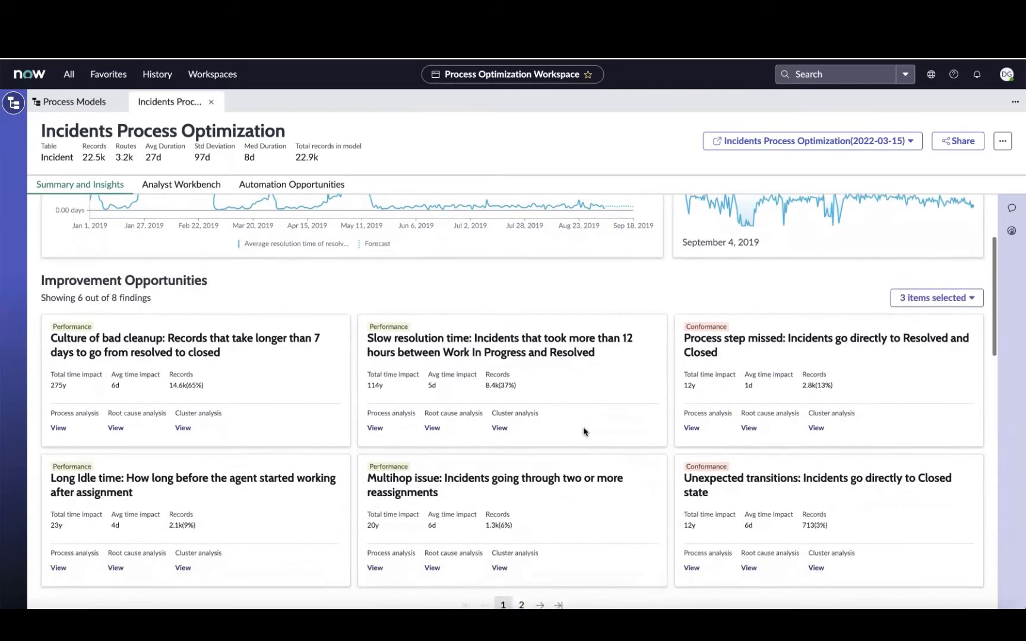
pyautogui.scroll(-3)
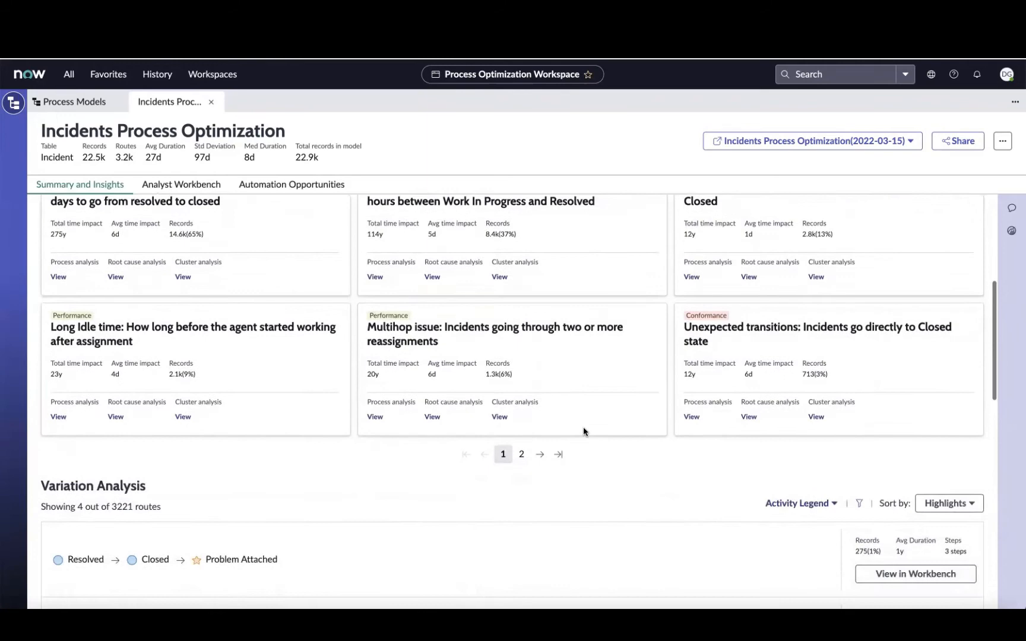
pyautogui.scroll(-3)
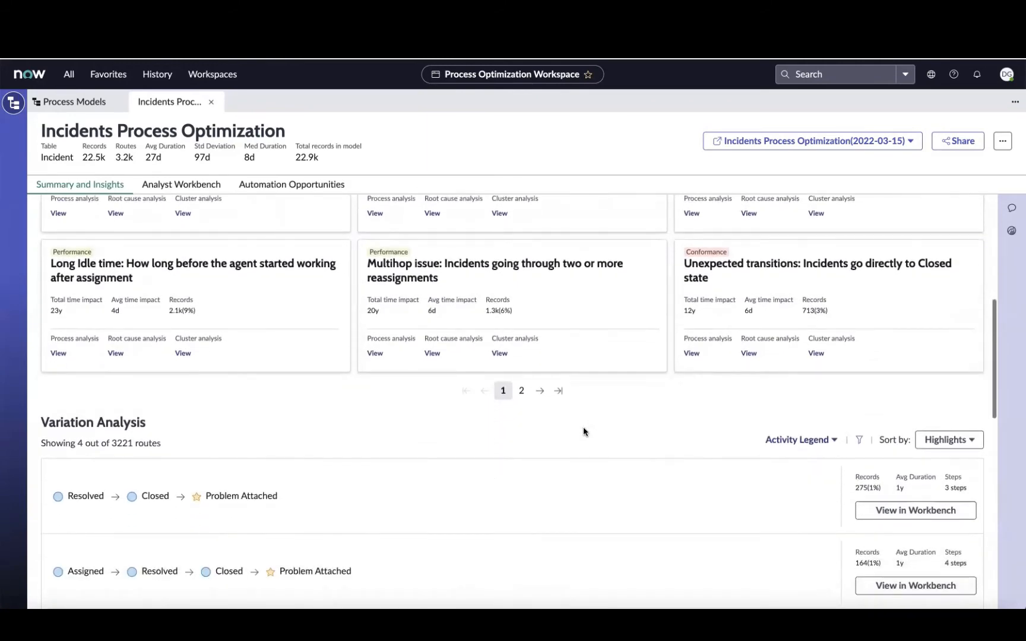
pyautogui.scroll(-3)
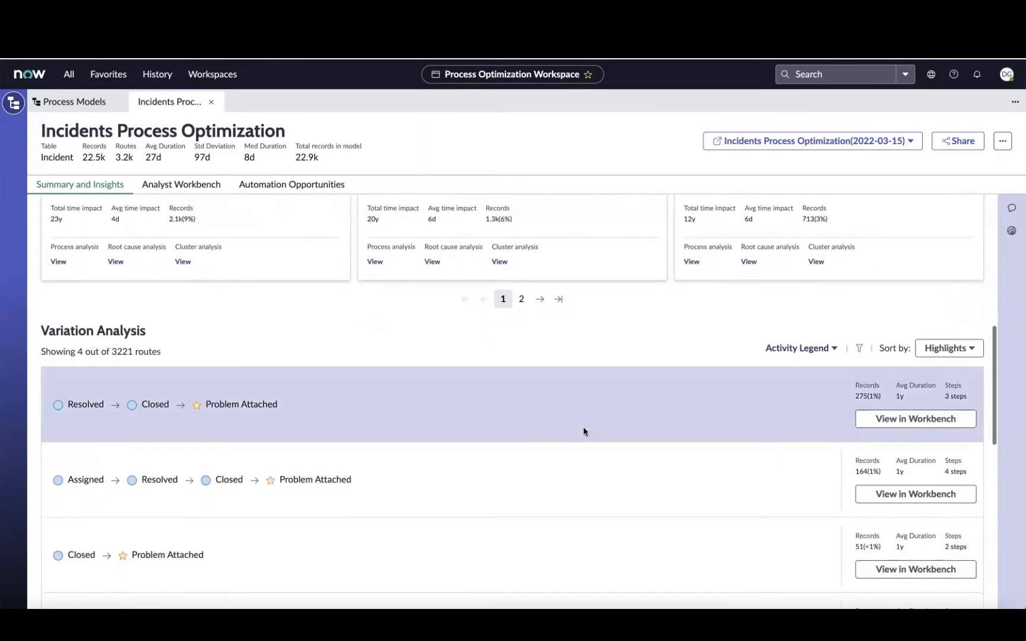
pyautogui.scroll(-3)
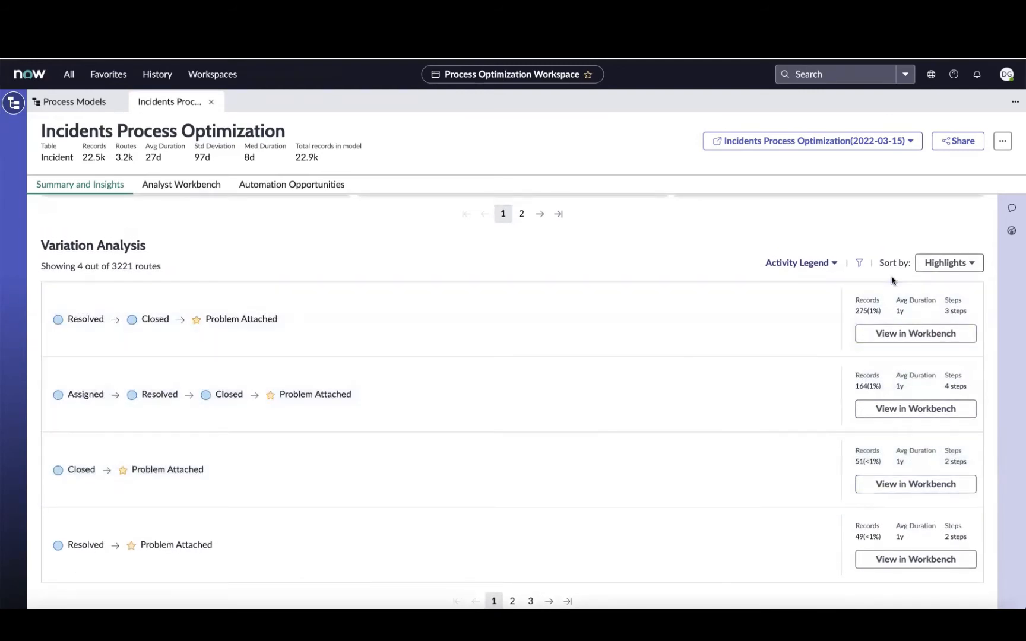
pyautogui.click(949, 262)
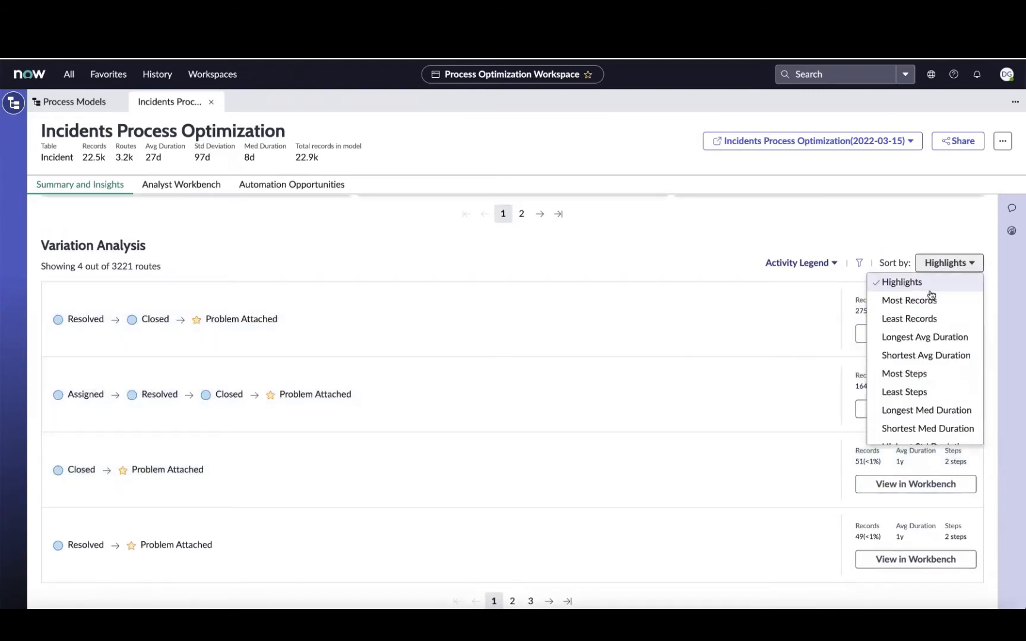
pyautogui.moveTo(909, 300)
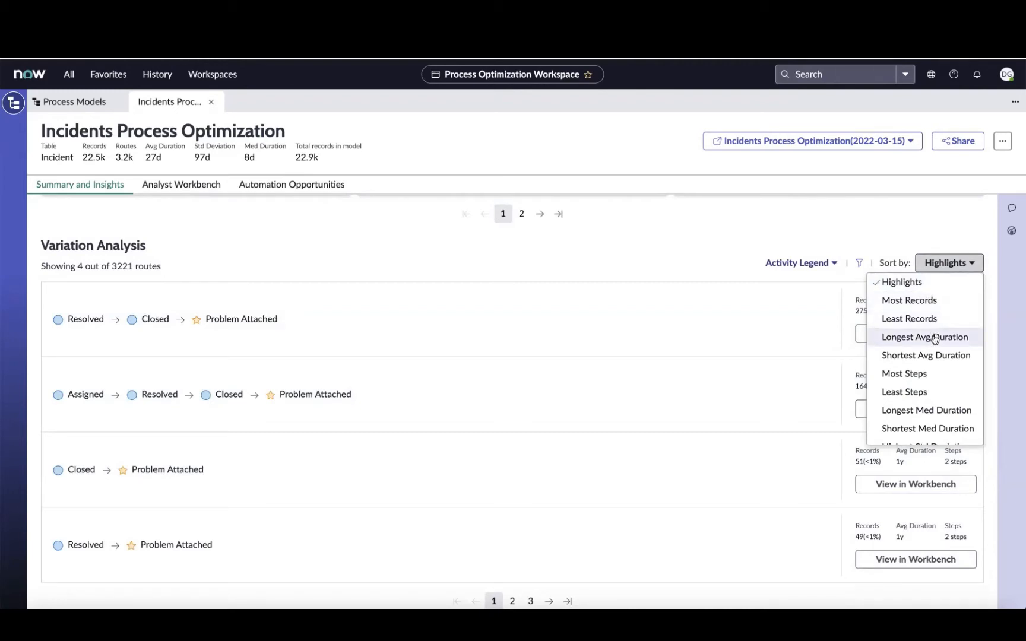
pyautogui.moveTo(910, 239)
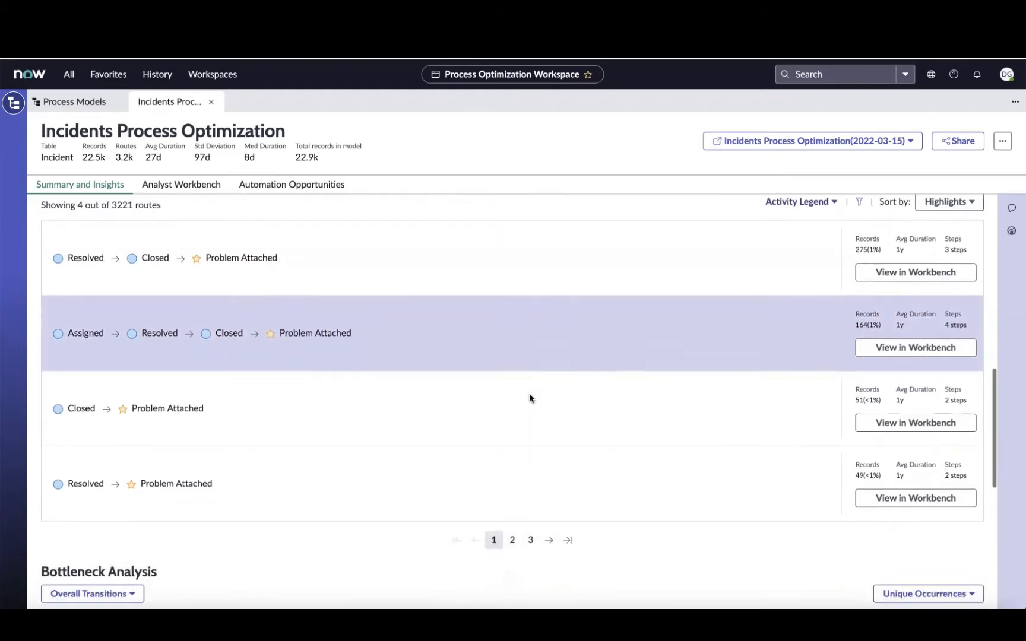
pyautogui.scroll(-3)
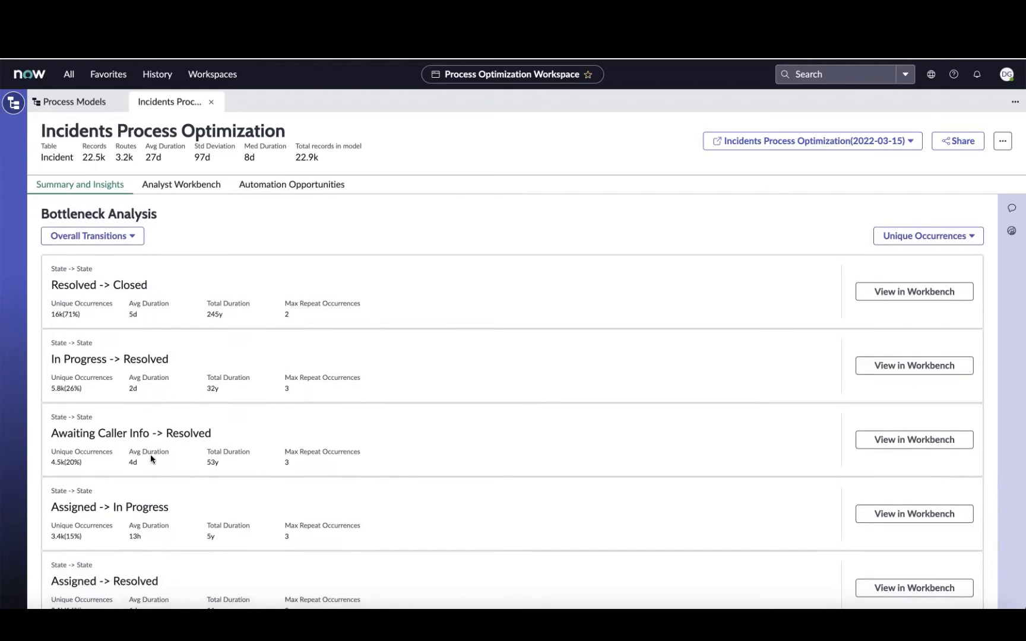
pyautogui.moveTo(190, 434)
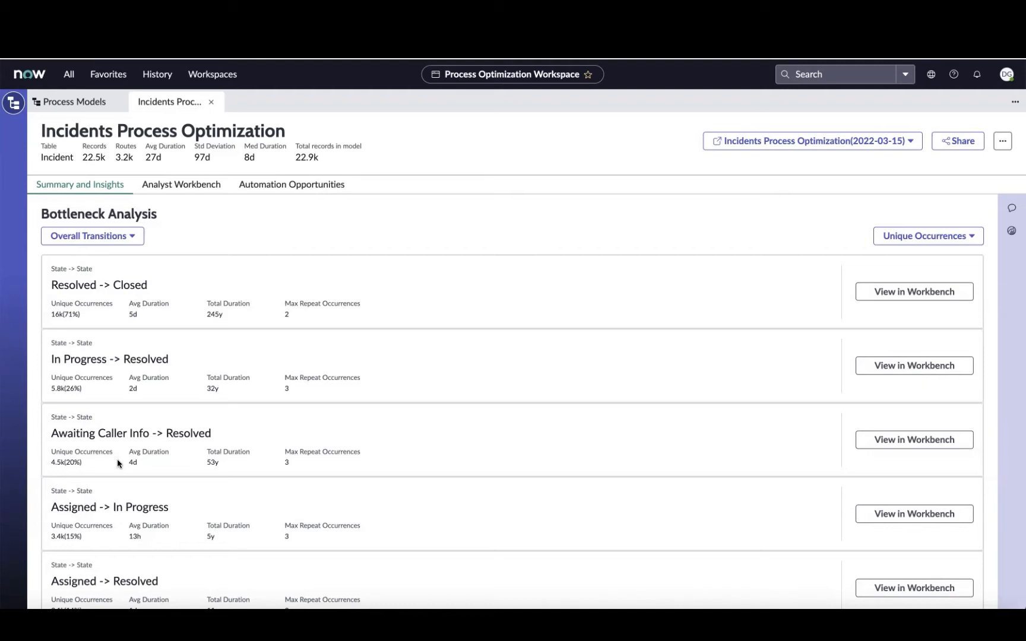
pyautogui.moveTo(630, 445)
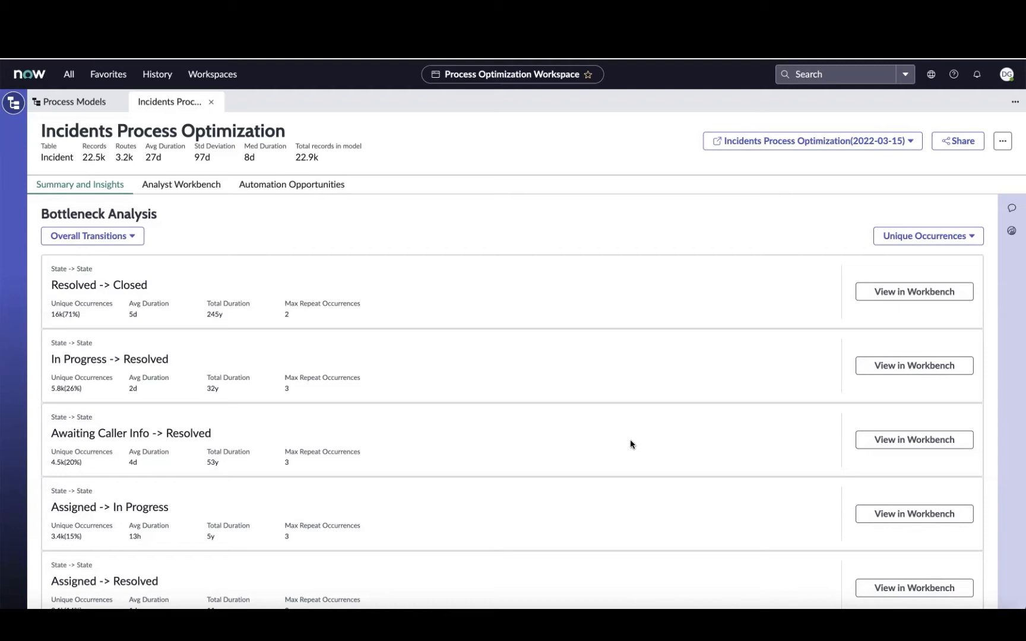
pyautogui.moveTo(912, 440)
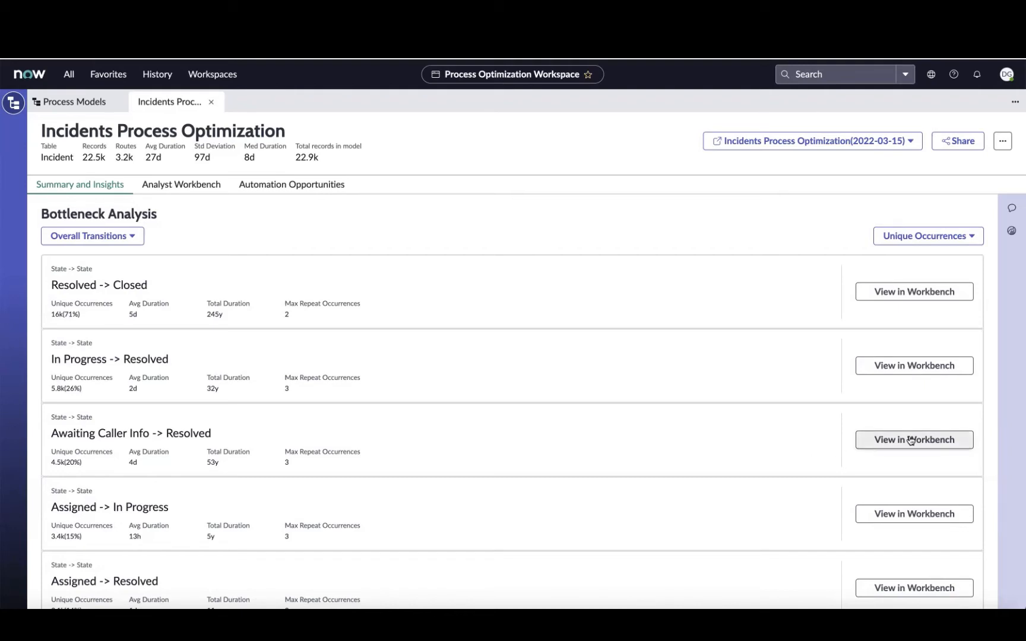
# View Awaiting Caller Info → Resolved in the Workbench, then clear all filters
pyautogui.click(181, 185)
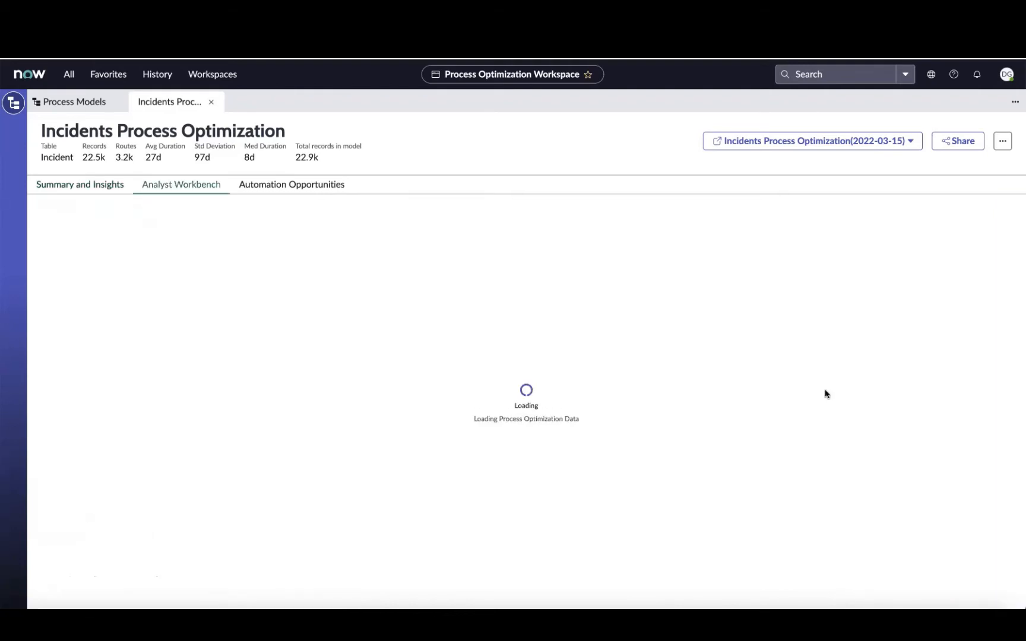
pyautogui.moveTo(602, 316)
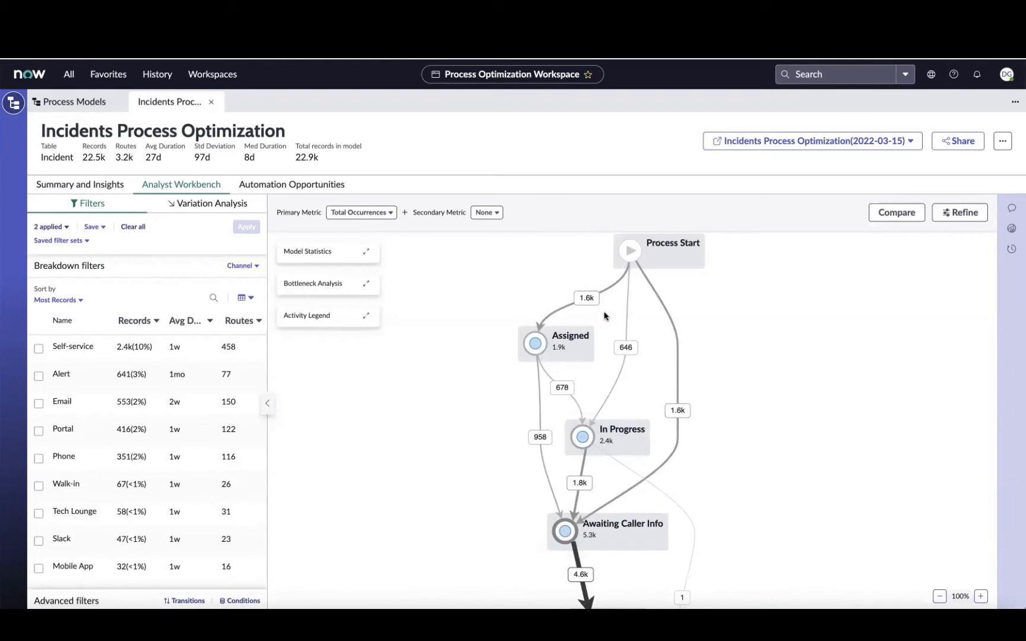
pyautogui.moveTo(635, 401)
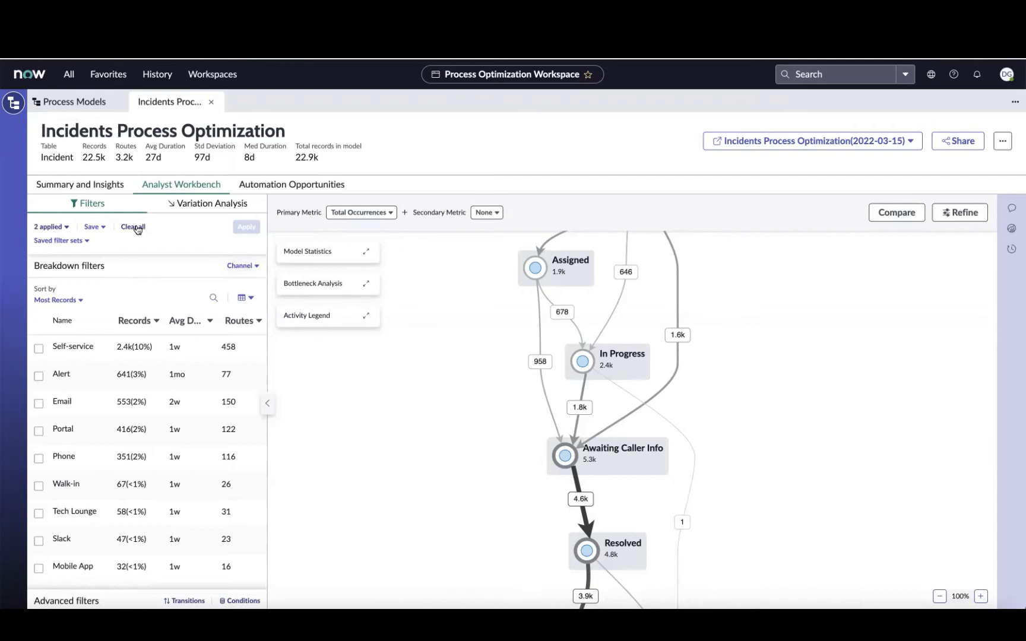
pyautogui.click(133, 226)
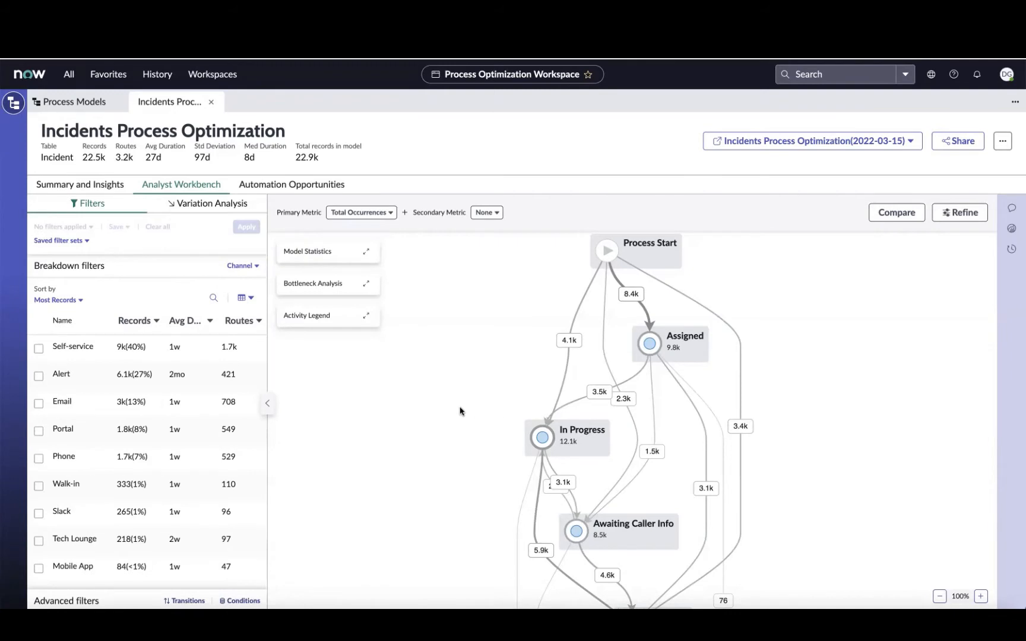
pyautogui.moveTo(452, 405)
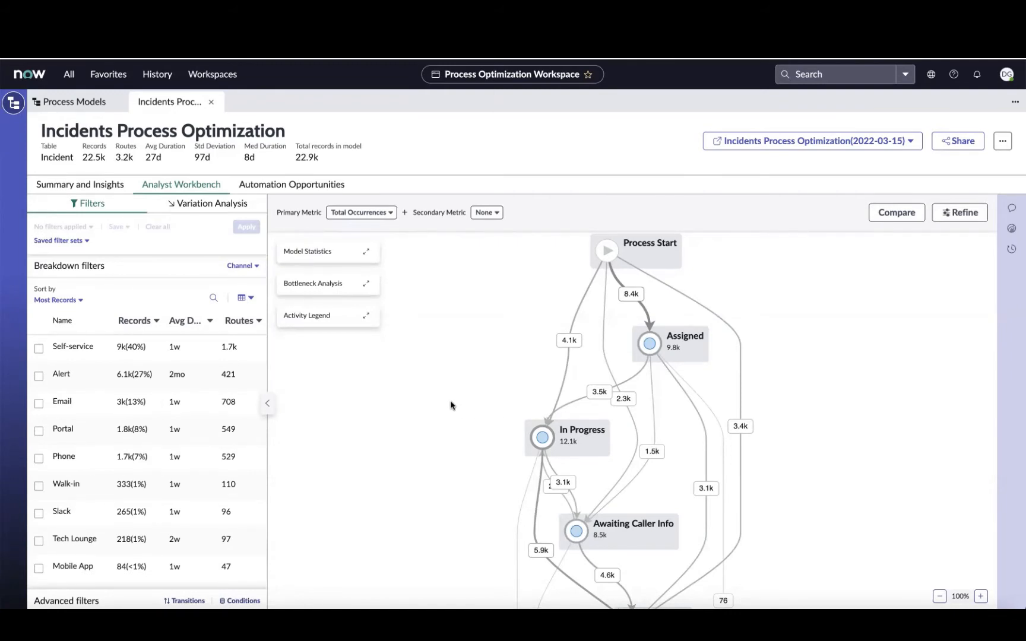
# Expand Model Statistics to show 3.2k routes, 22.5k records and 3w average duration
pyautogui.click(366, 252)
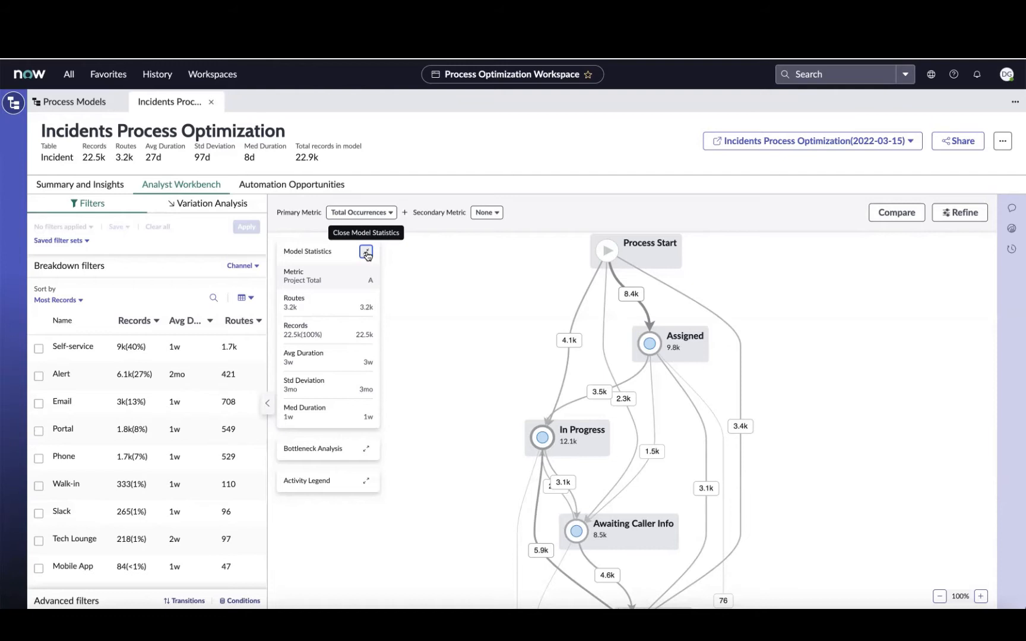
pyautogui.moveTo(418, 291)
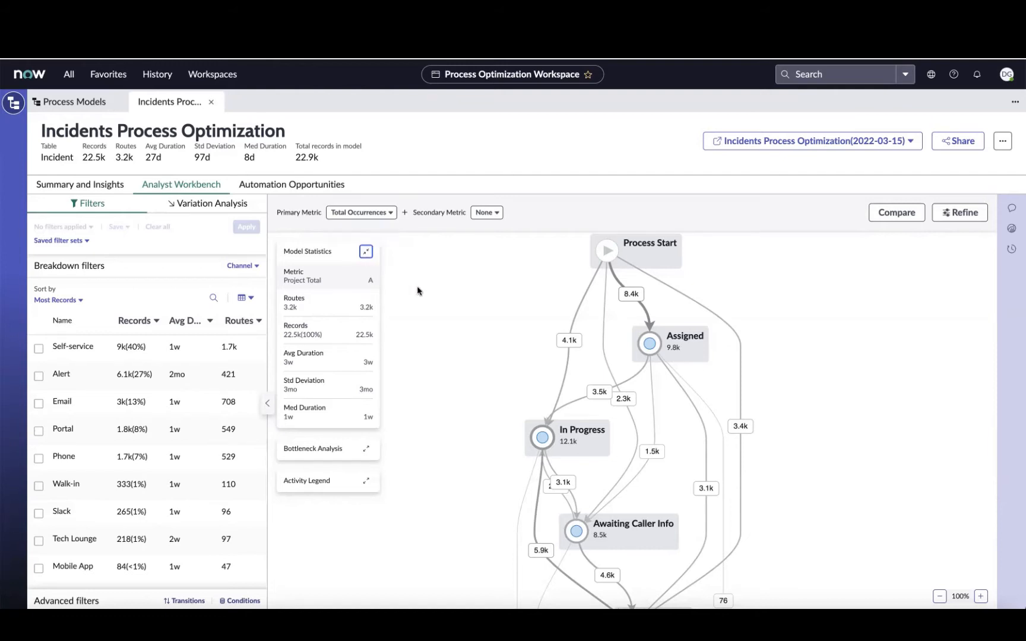
pyautogui.moveTo(422, 294)
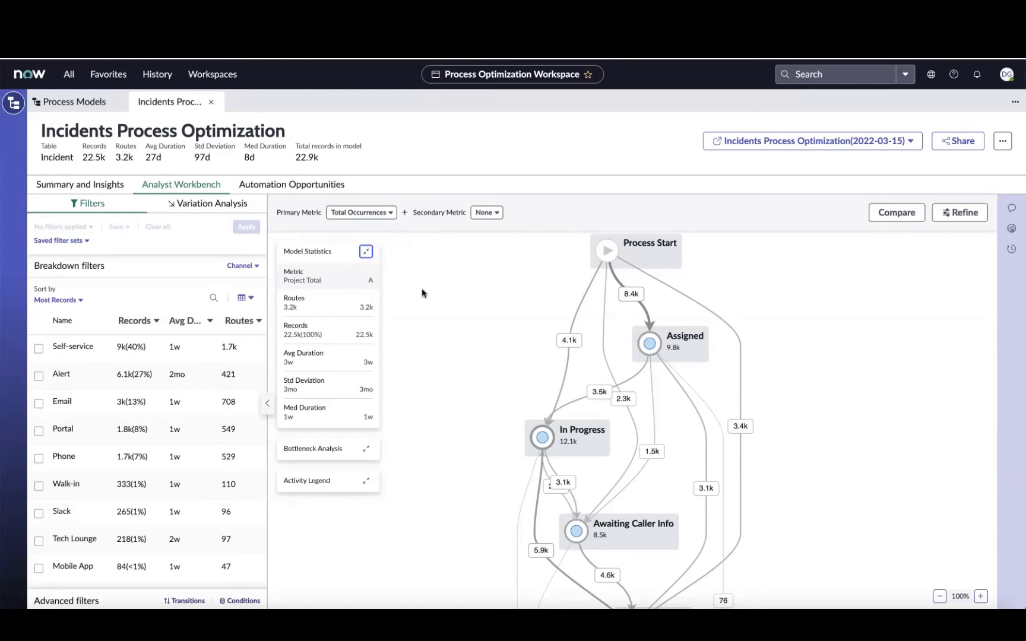
pyautogui.moveTo(556, 358)
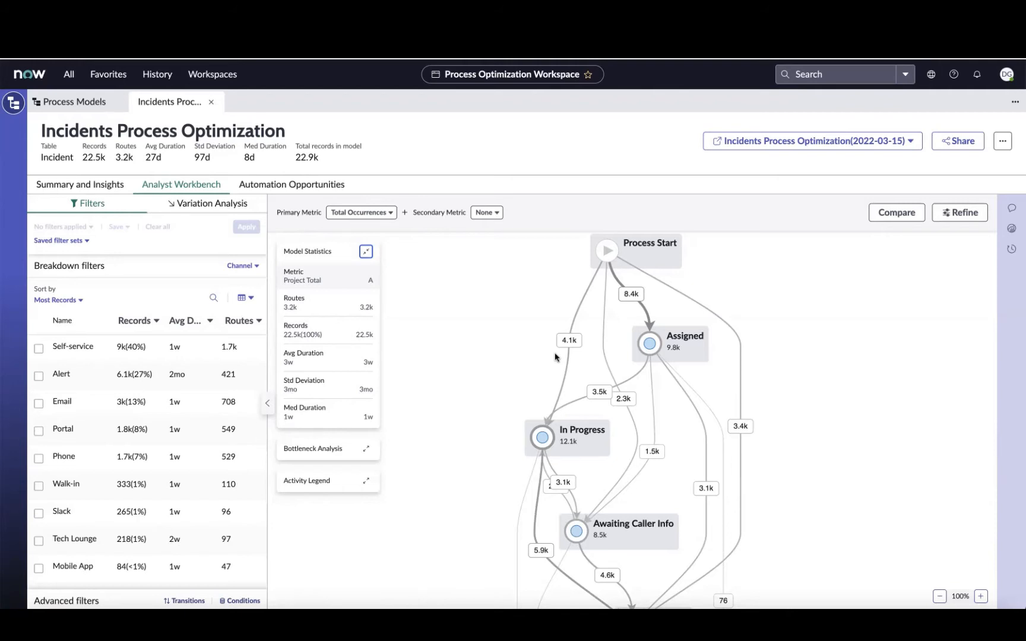
pyautogui.moveTo(903, 287)
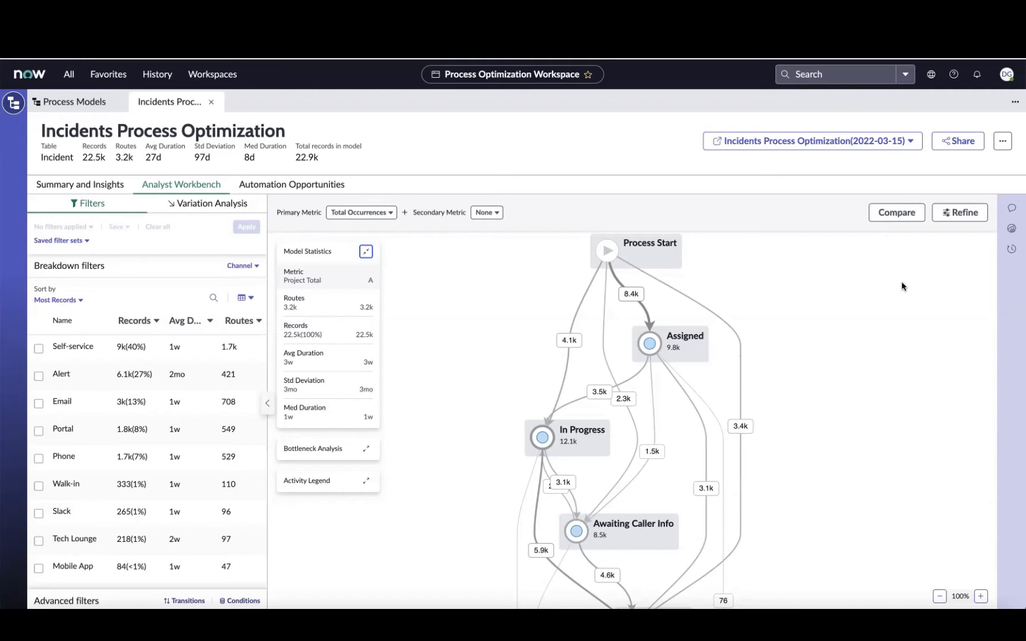
# Zoom the map out to 30% and set the Connections refine slider to 20%
pyautogui.click(960, 212)
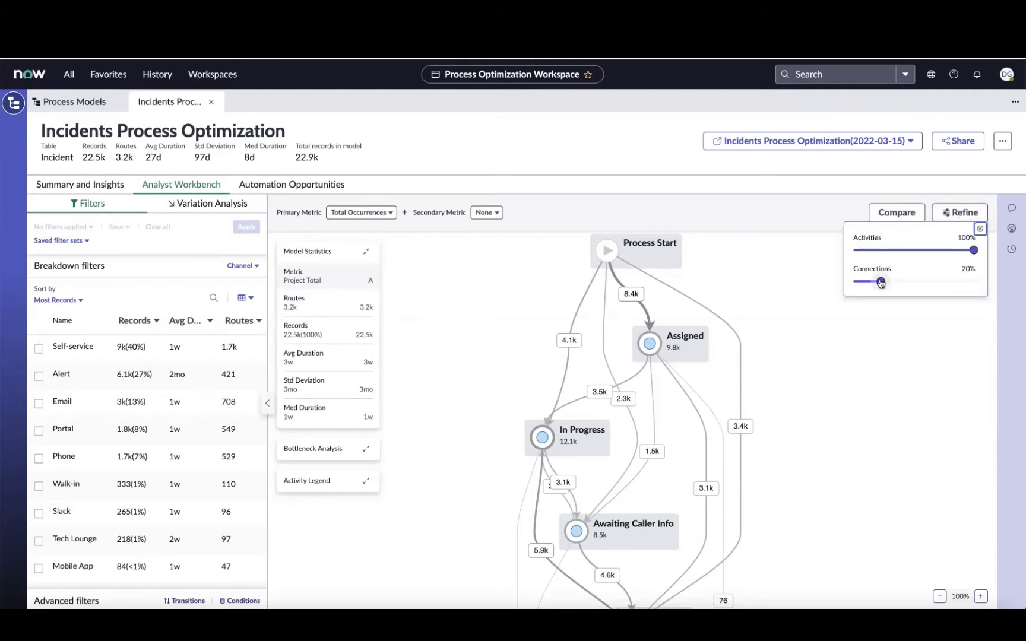
pyautogui.moveTo(881, 282); pyautogui.dragTo(921, 281)
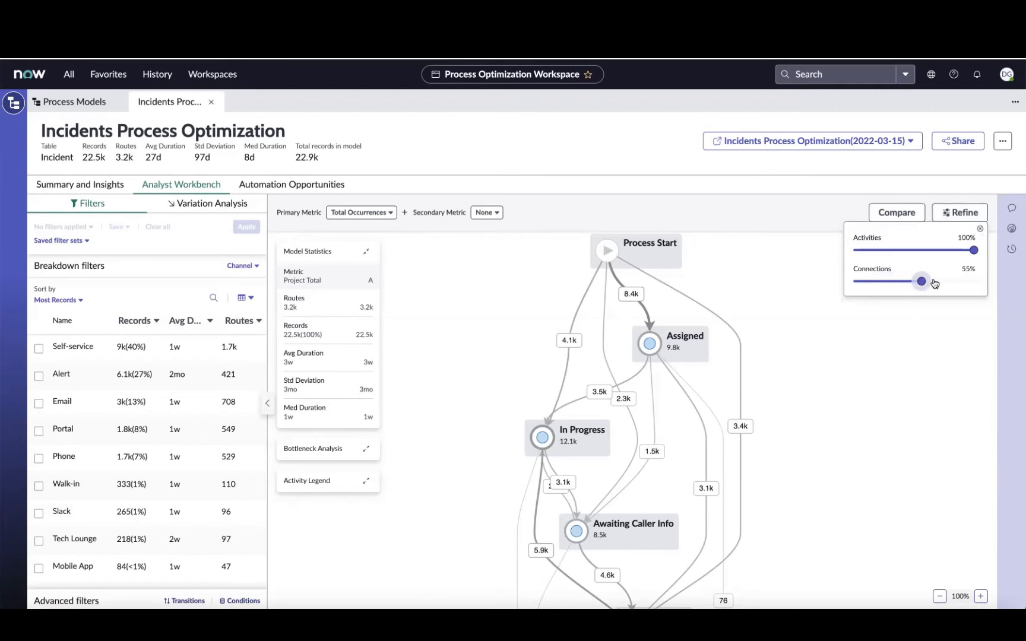
pyautogui.moveTo(921, 281); pyautogui.dragTo(943, 281)
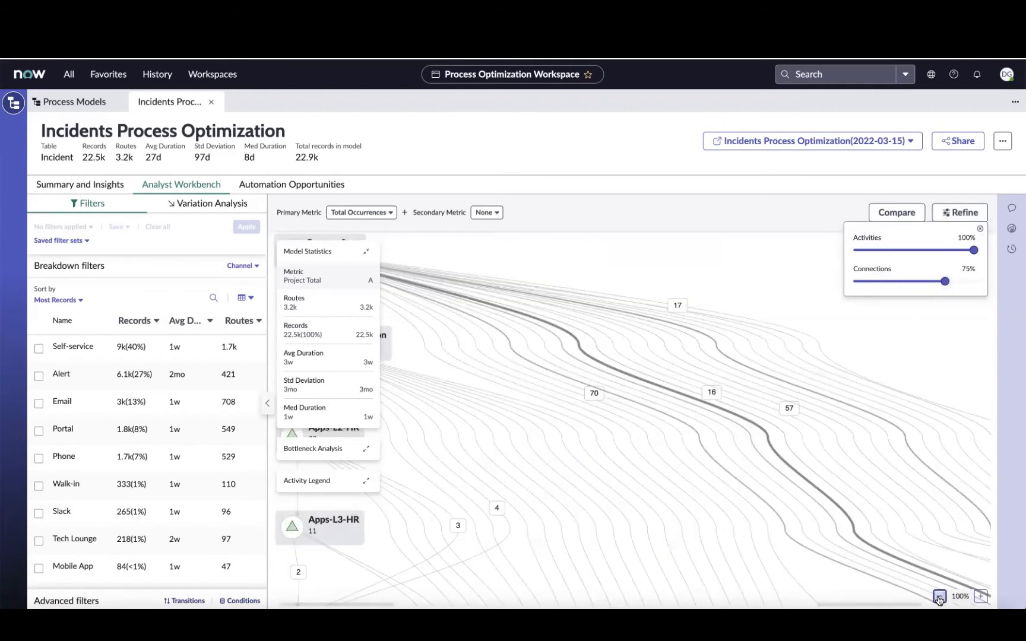
pyautogui.click(938, 596)
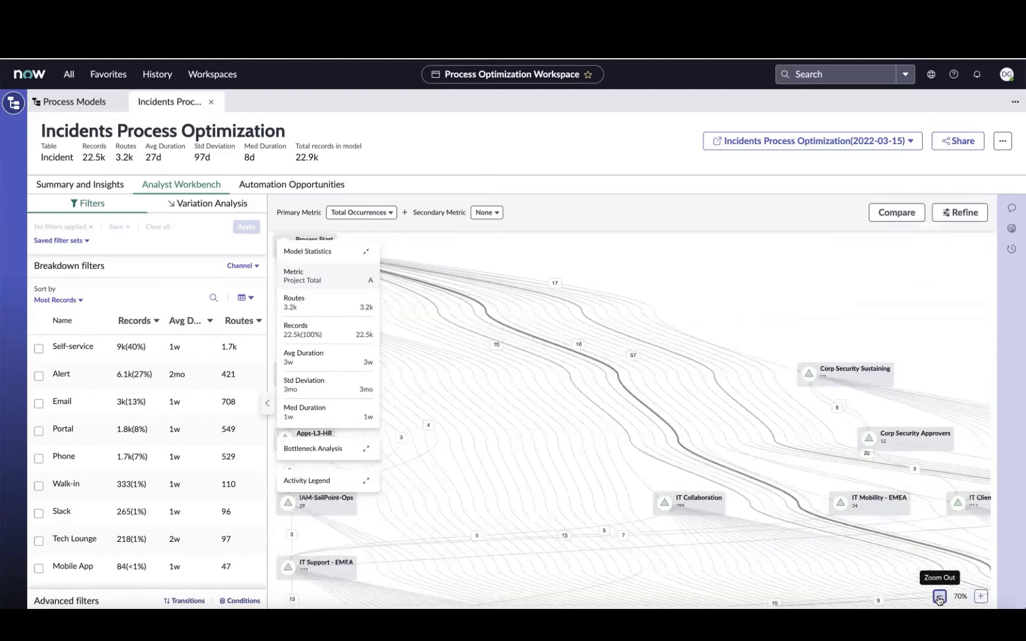
pyautogui.click(939, 596)
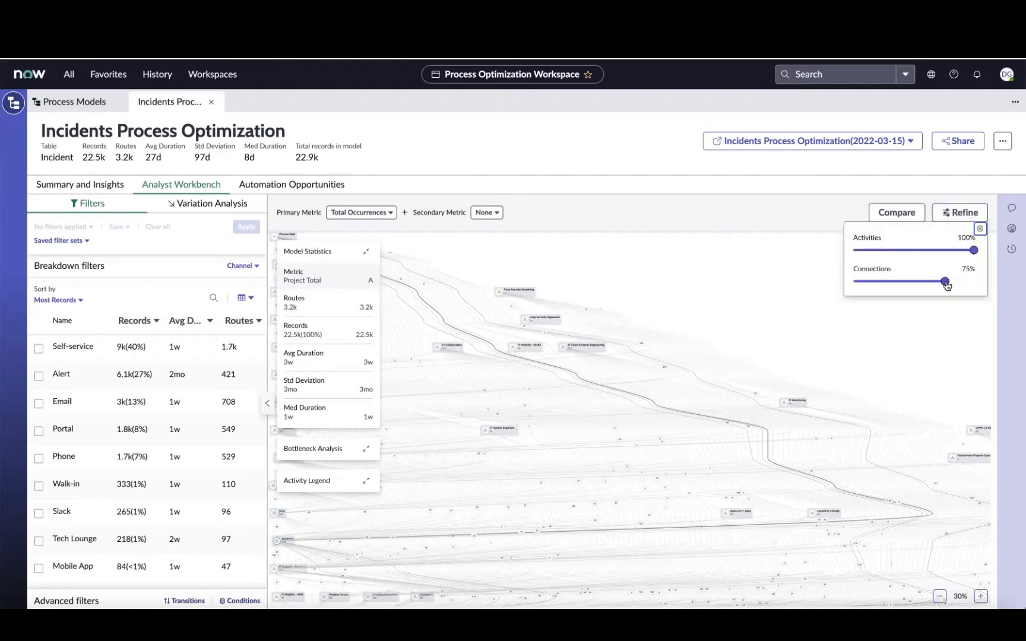
pyautogui.moveTo(925, 282); pyautogui.dragTo(880, 282)
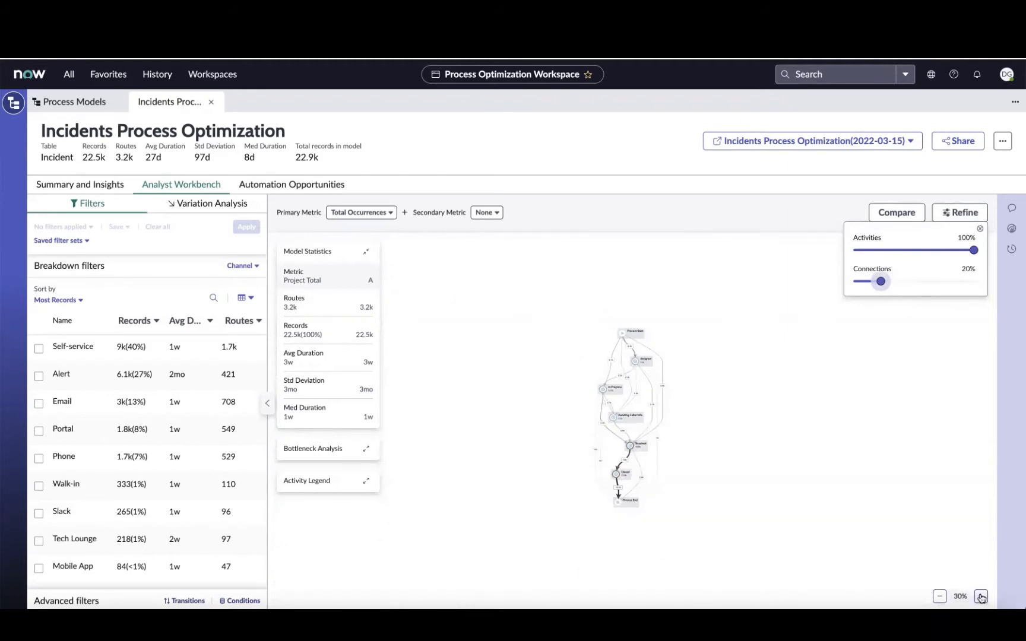
# Zoom in and set Avg Duration as the map's secondary metric
pyautogui.click(981, 596)
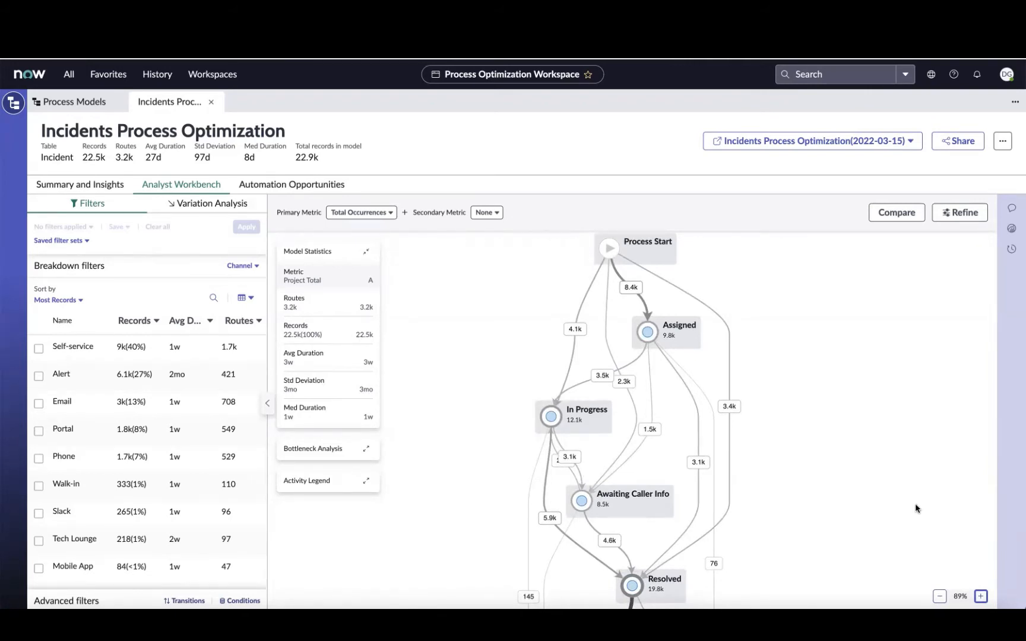
pyautogui.moveTo(794, 511)
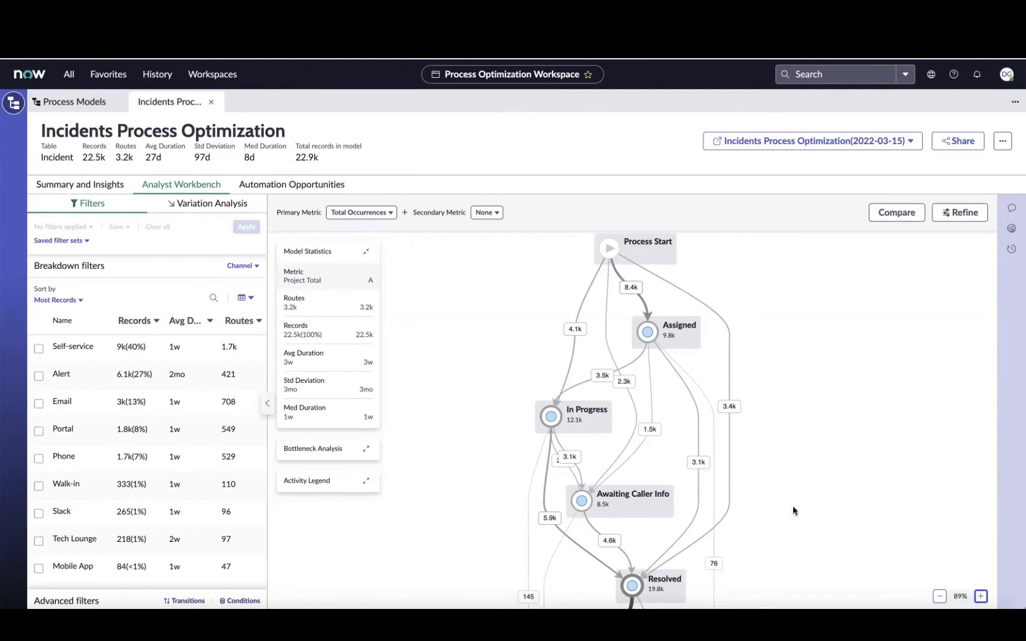
pyautogui.moveTo(575, 332)
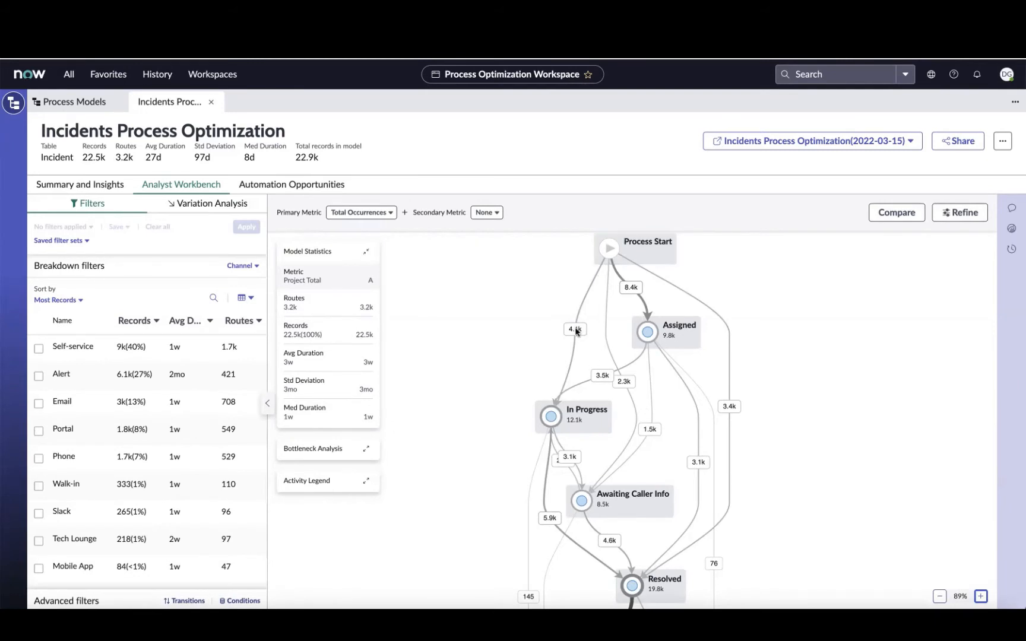
pyautogui.moveTo(447, 256)
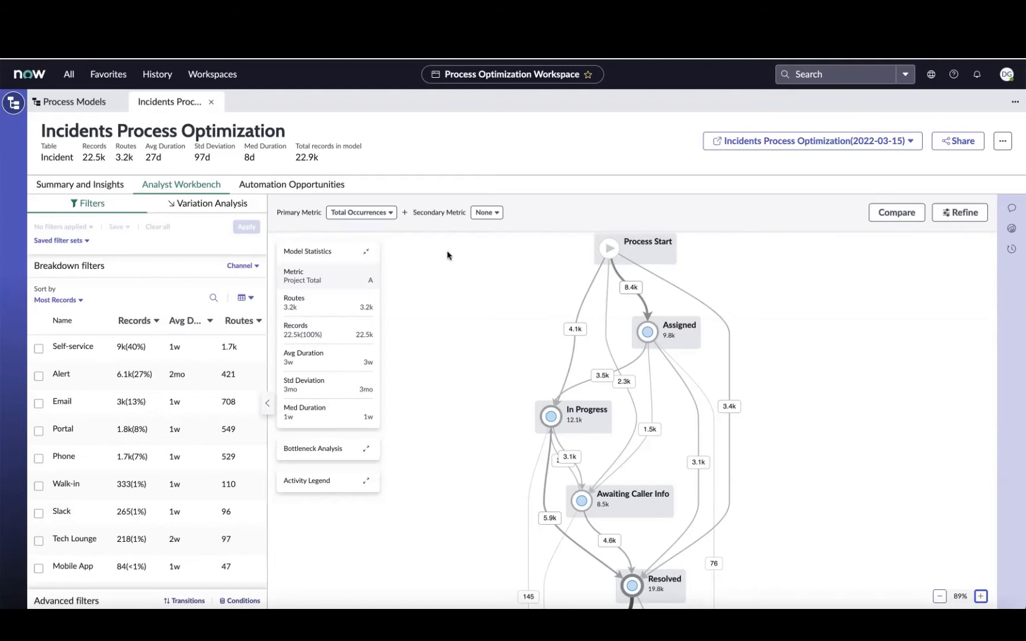
pyautogui.moveTo(565, 334)
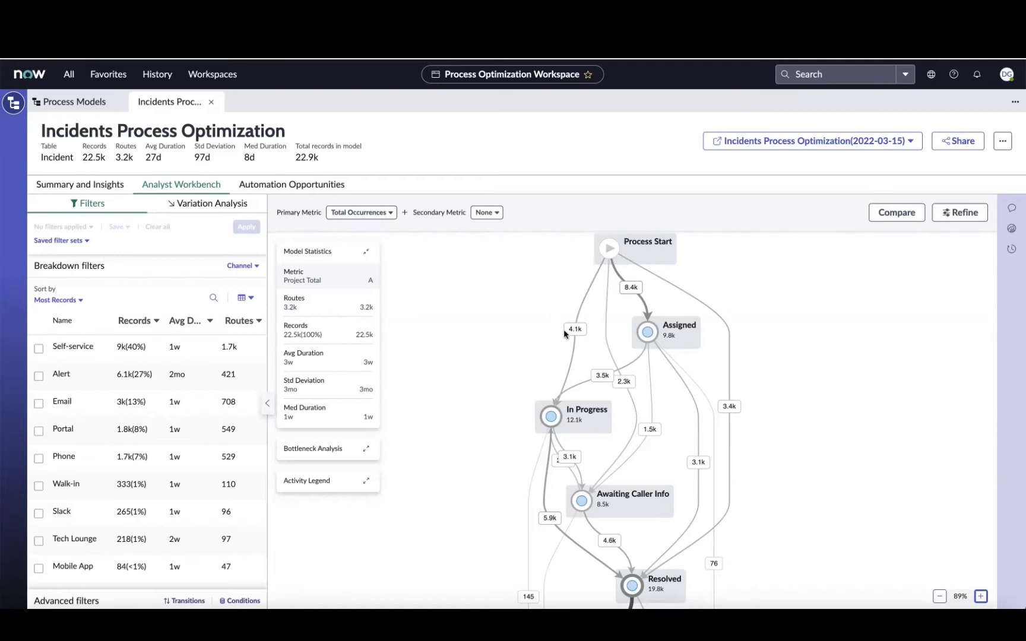
pyautogui.moveTo(527, 284)
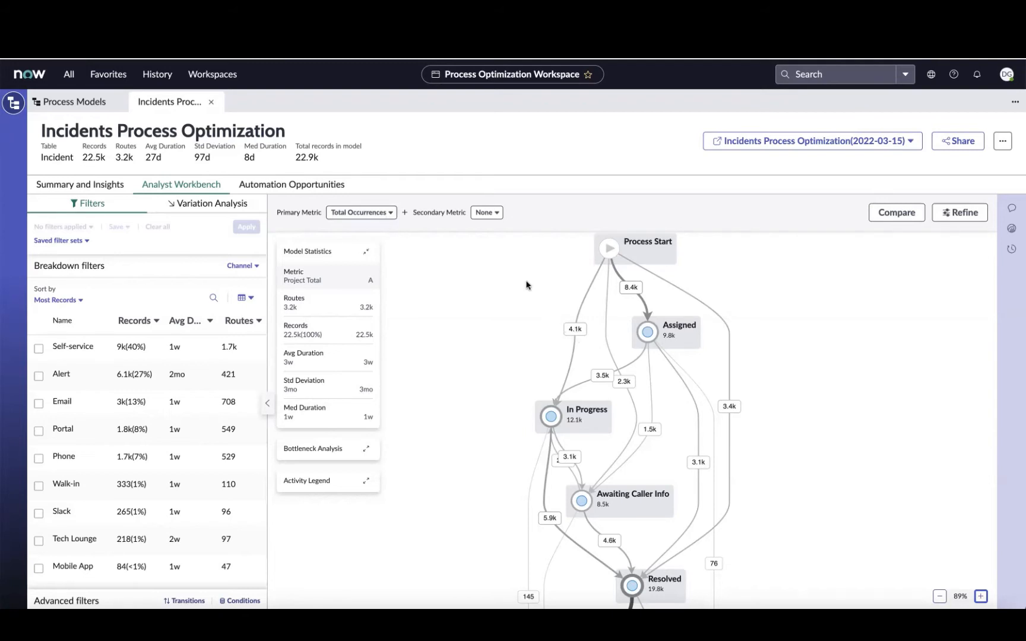
pyautogui.click(486, 212)
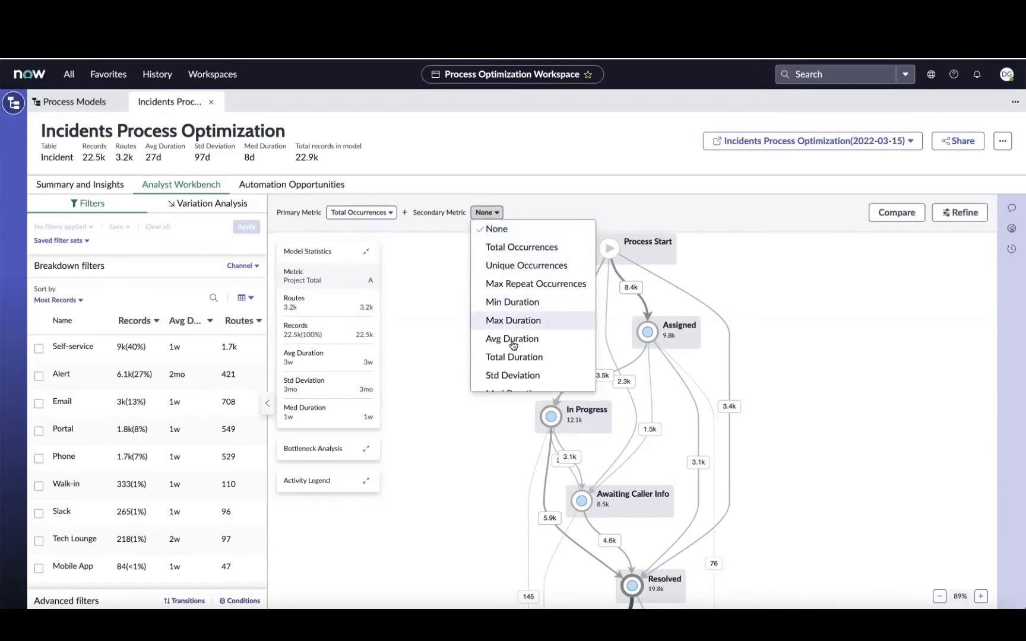
pyautogui.click(512, 339)
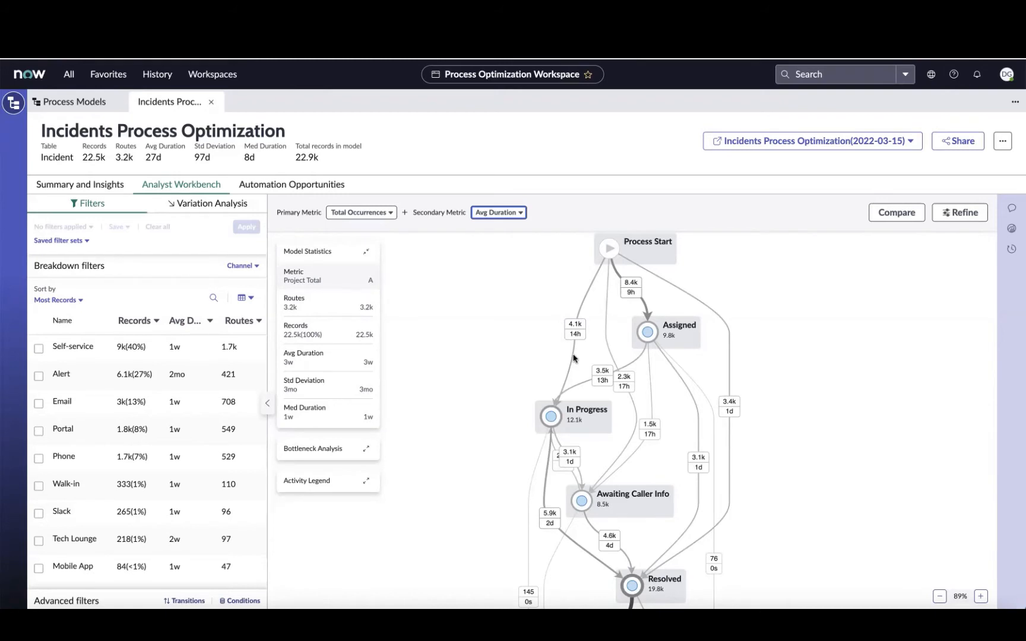
# Show Awaiting Caller Info → In Progress stats: 2,354 occurrences, 1-day average duration
pyautogui.scroll(-3)
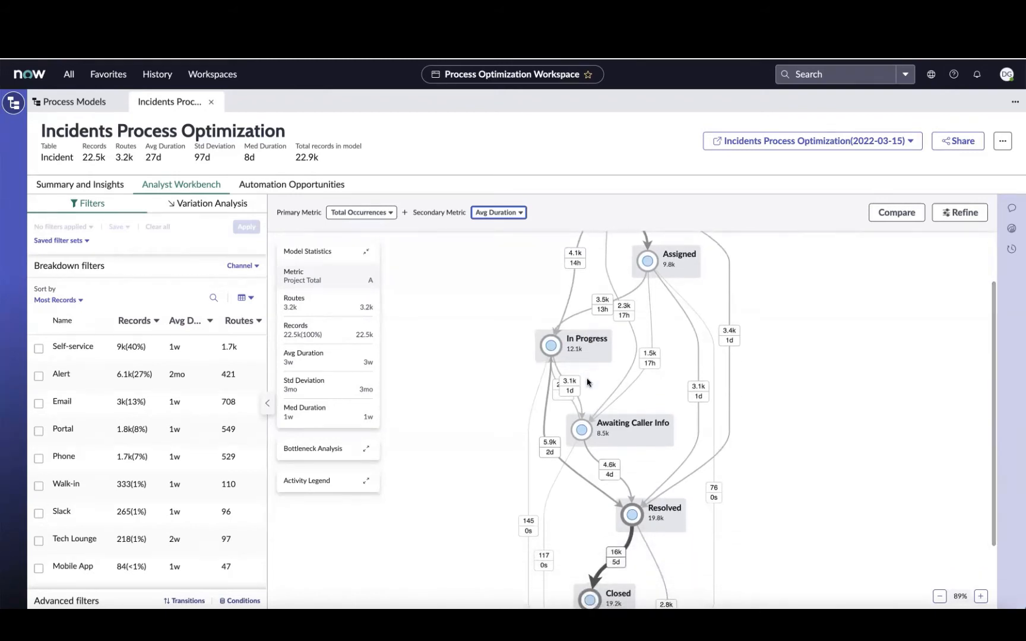
pyautogui.moveTo(576, 383)
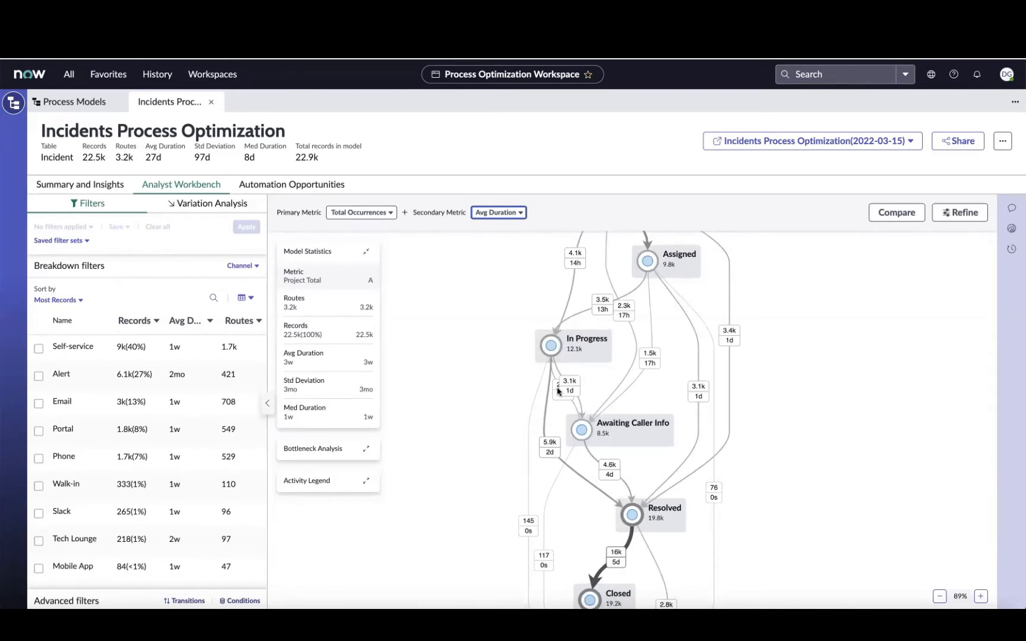
pyautogui.click(563, 386)
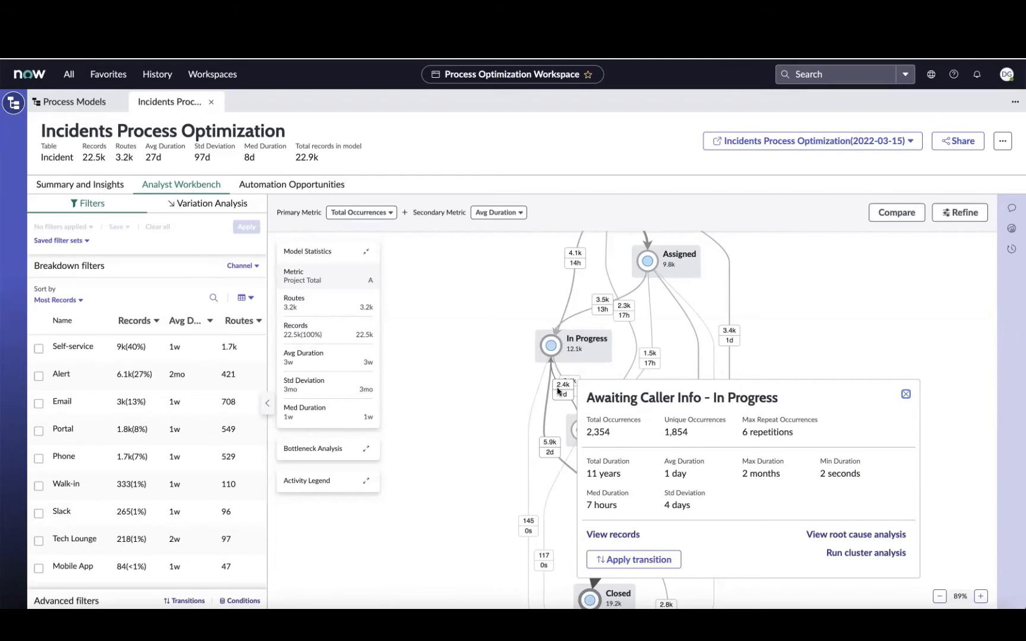
pyautogui.moveTo(627, 431)
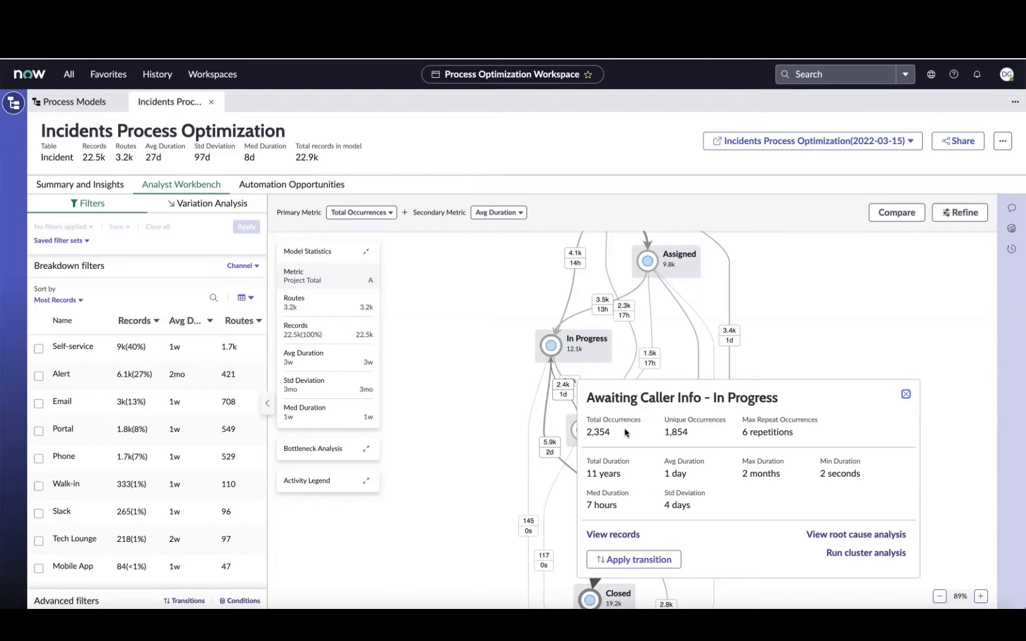
pyautogui.moveTo(614, 436)
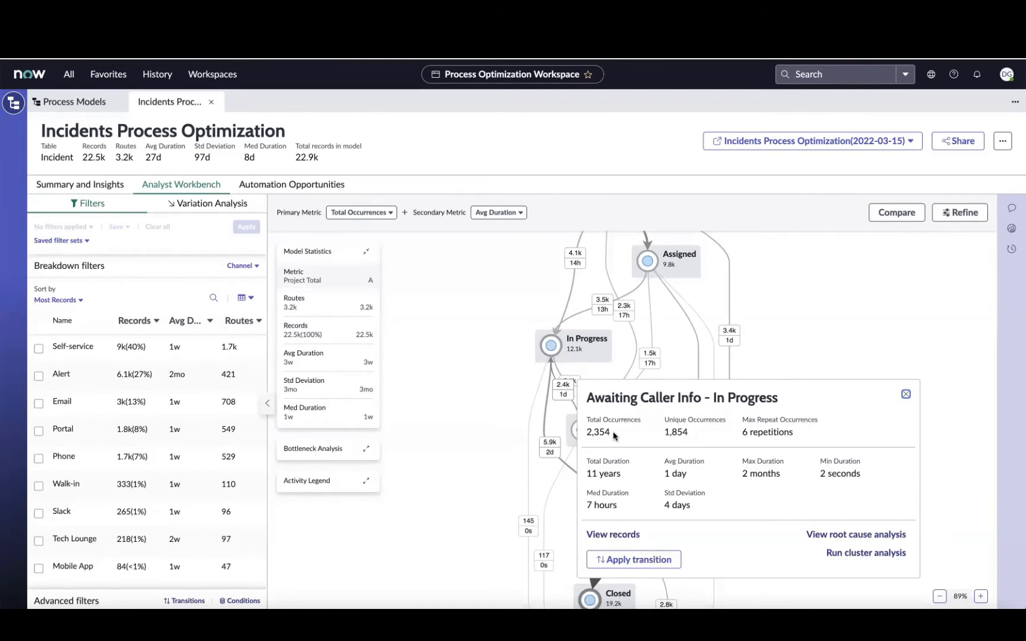
pyautogui.moveTo(613, 440)
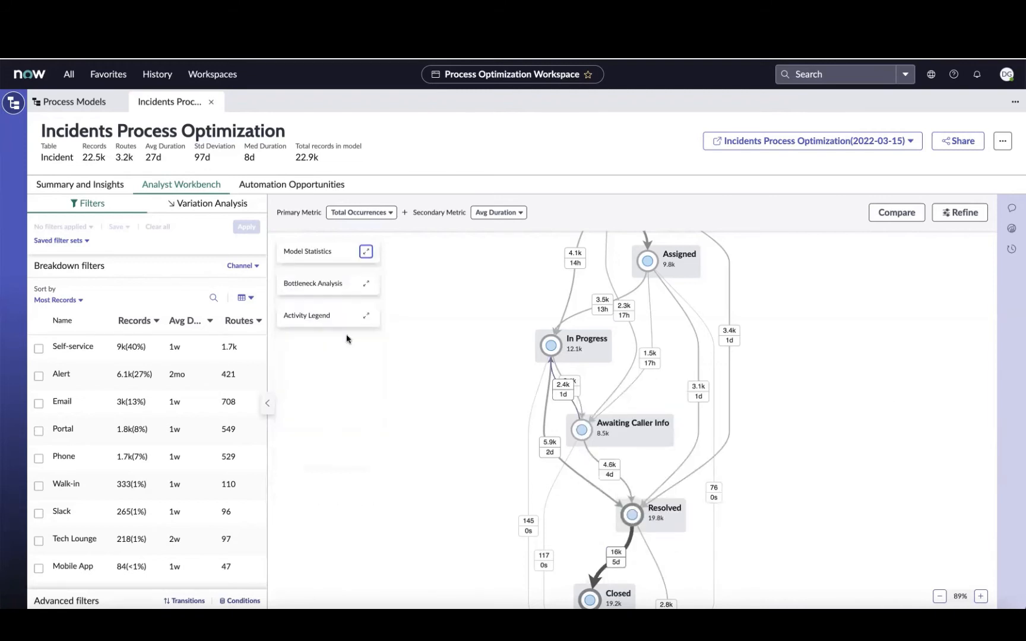
# Expand Bottleneck Analysis and view its second page of slowest transitions
pyautogui.click(366, 283)
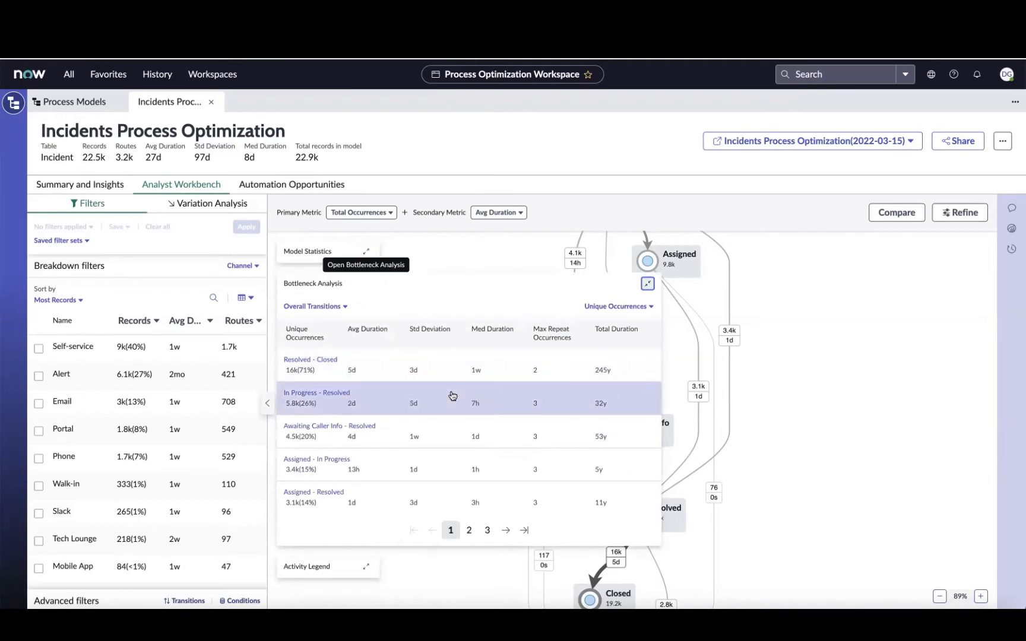
pyautogui.moveTo(442, 423)
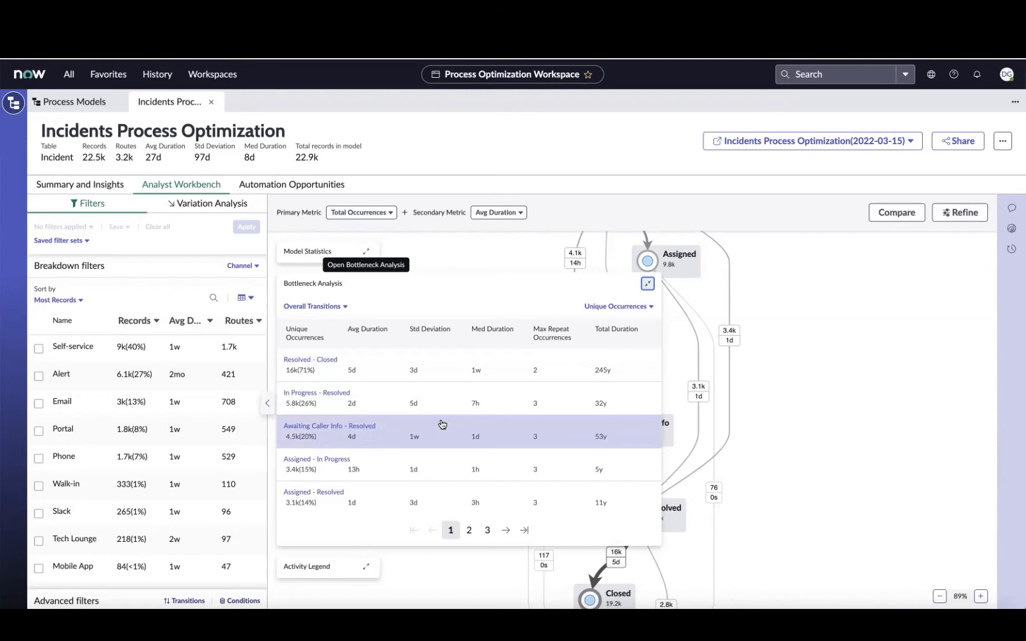
pyautogui.moveTo(333, 447)
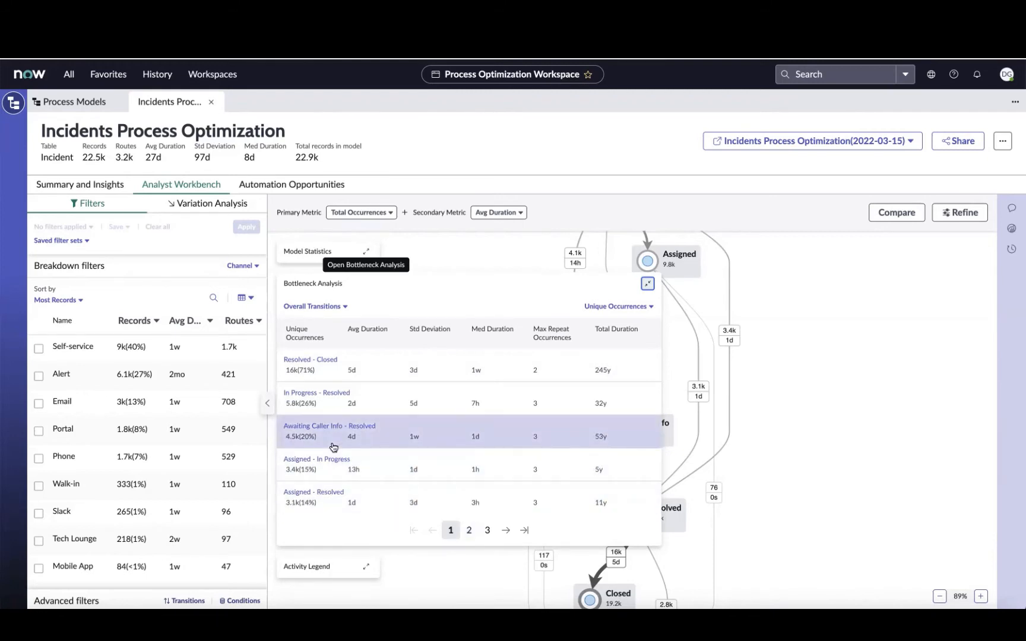
pyautogui.moveTo(320, 379)
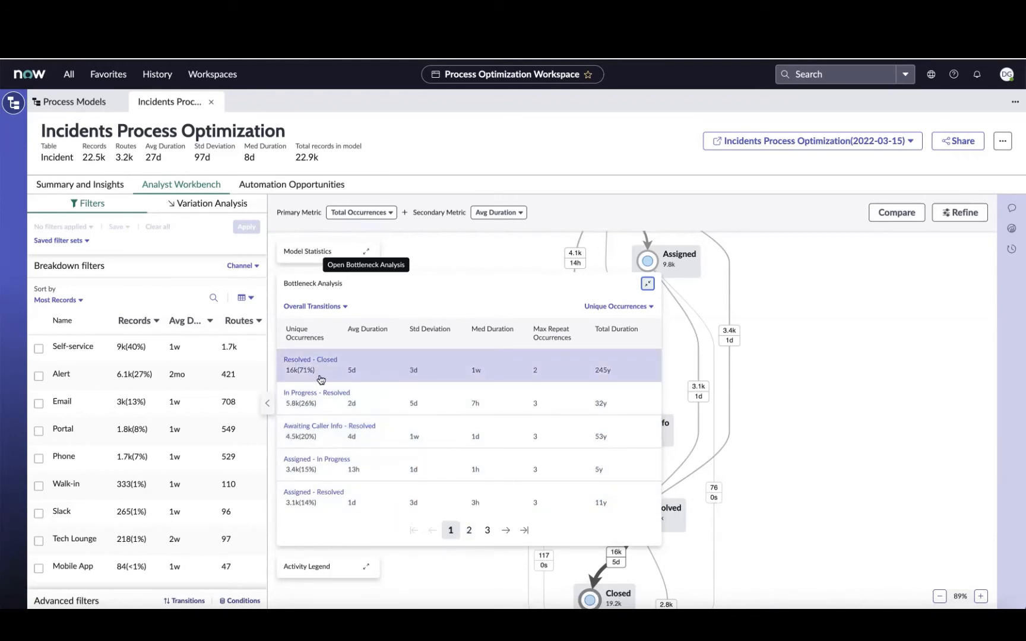
pyautogui.moveTo(376, 376)
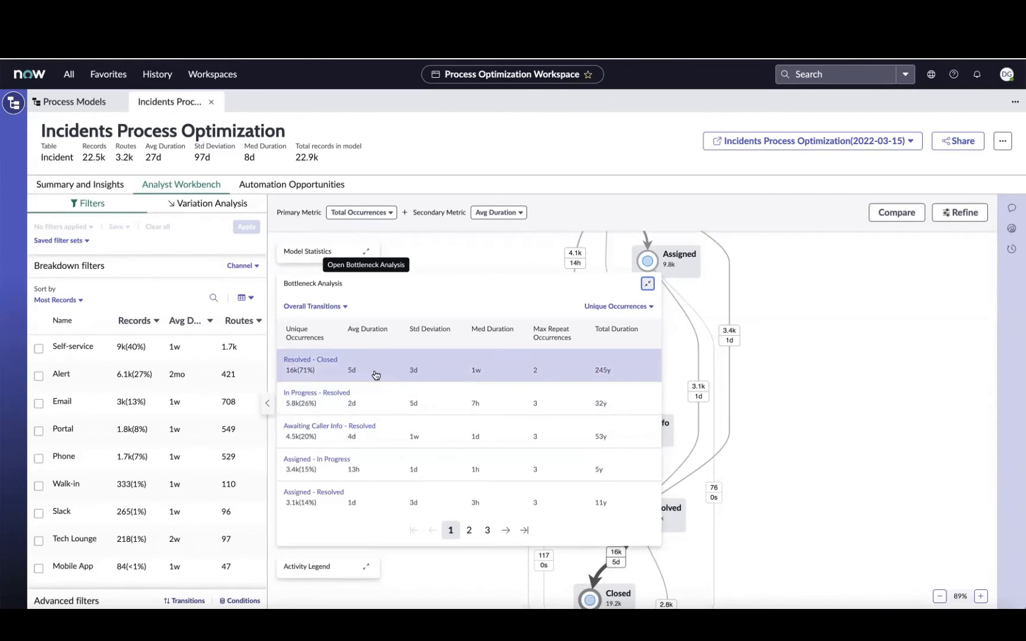
pyautogui.moveTo(538, 375)
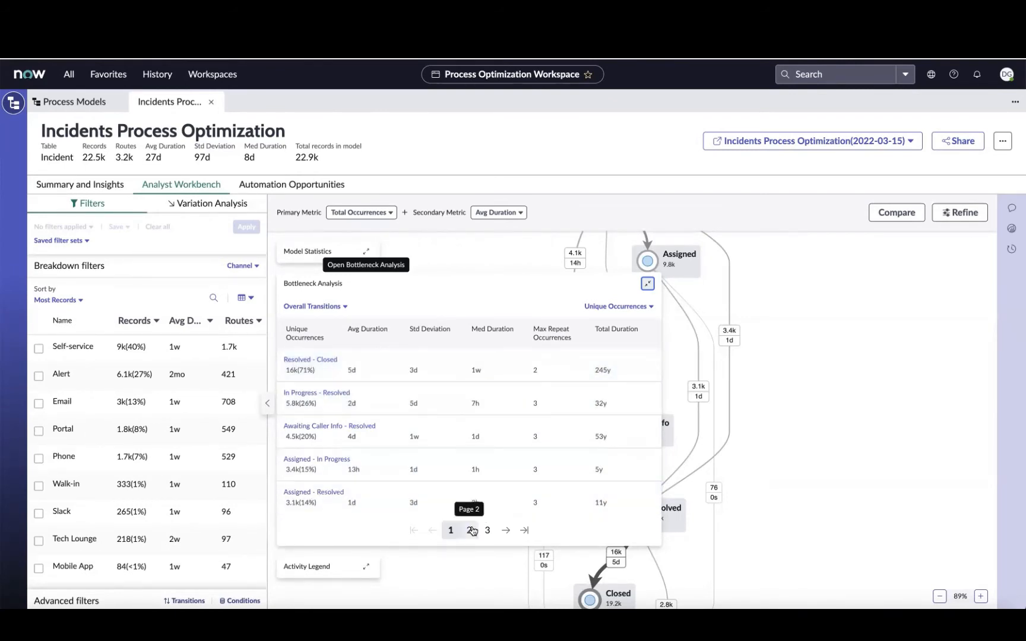
pyautogui.click(469, 530)
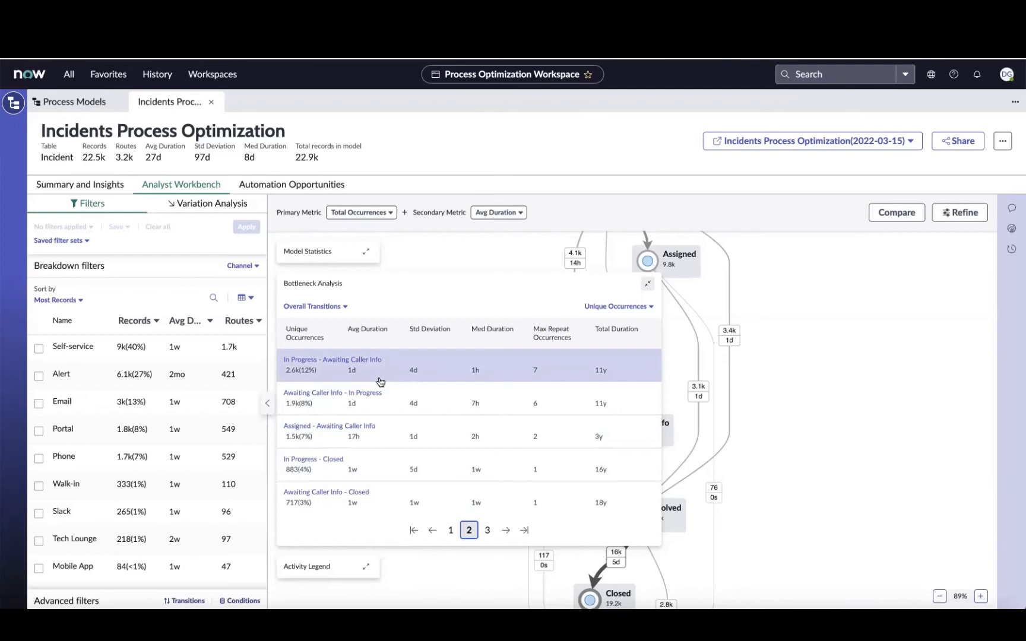
pyautogui.moveTo(385, 399)
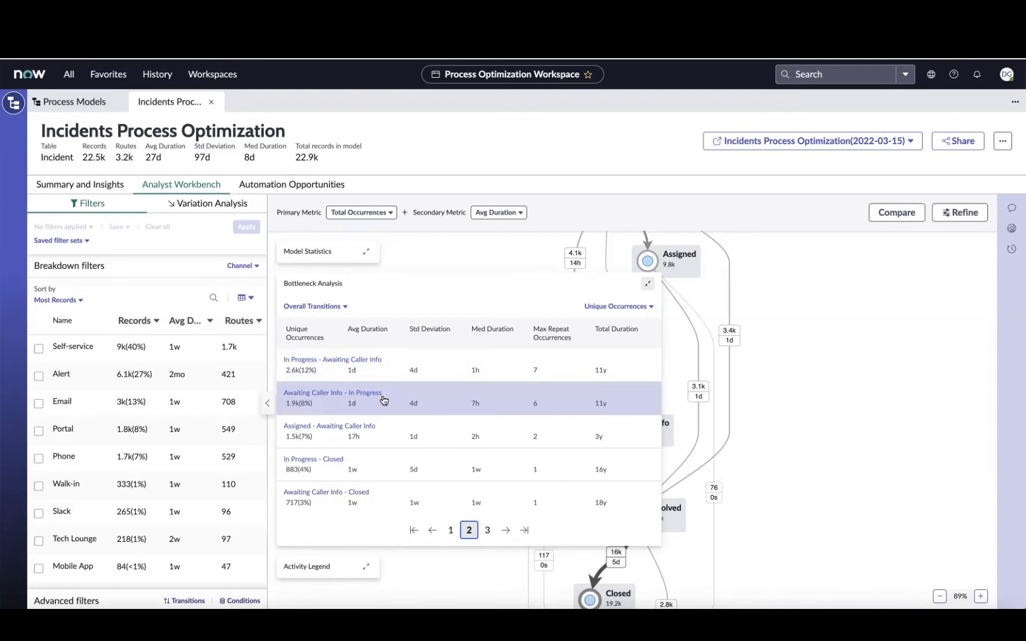
pyautogui.moveTo(477, 398)
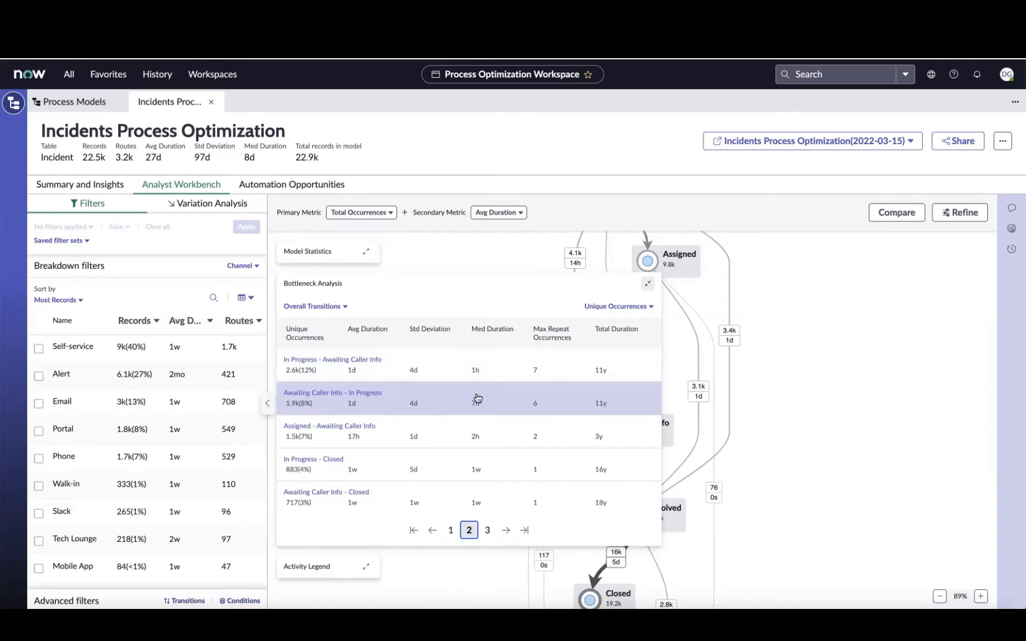
pyautogui.moveTo(592, 384)
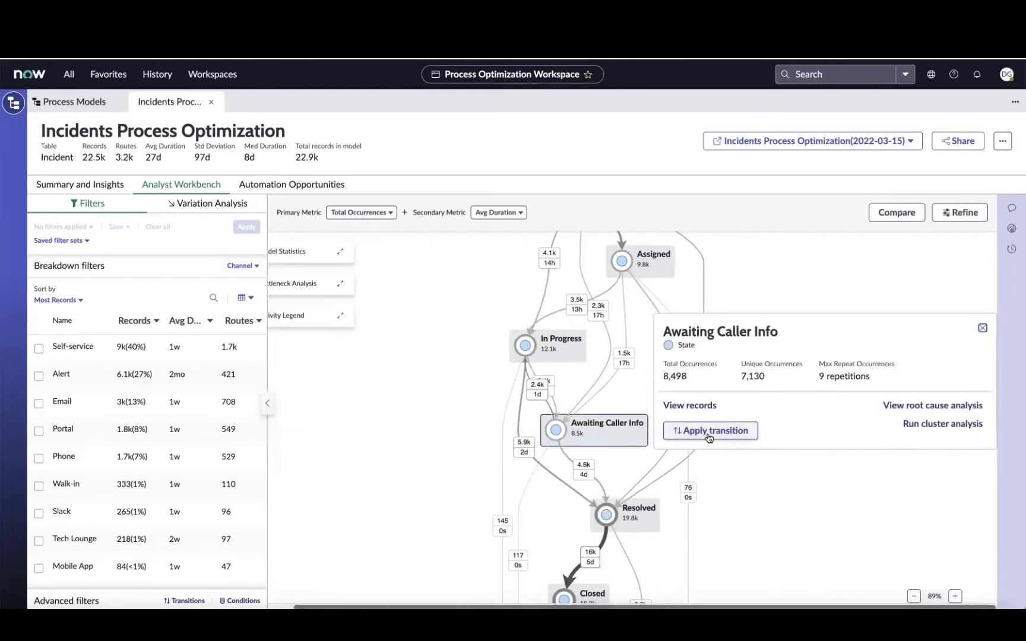
pyautogui.click(709, 431)
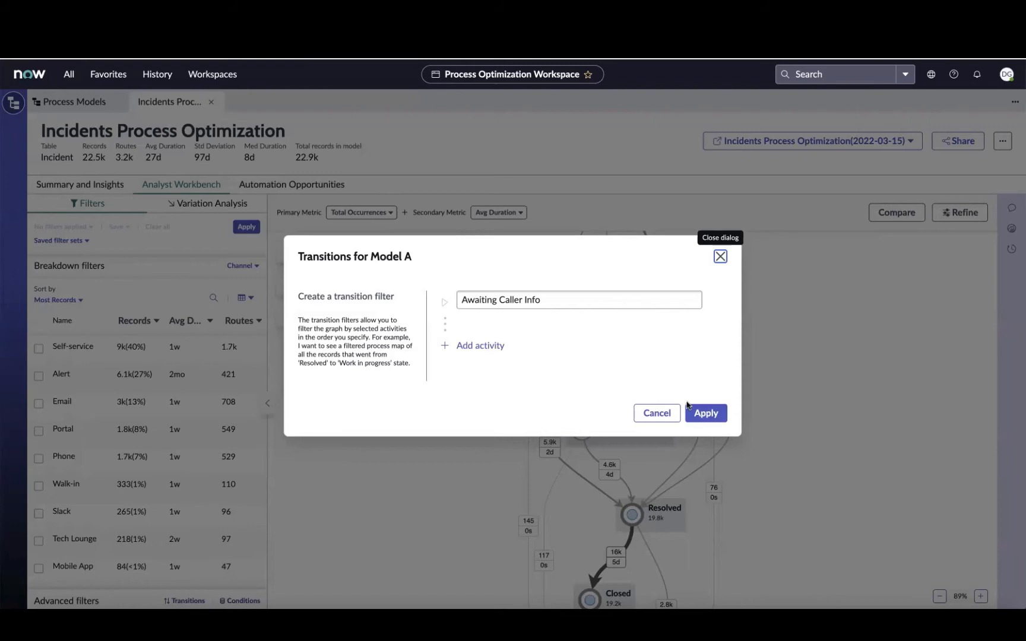
pyautogui.moveTo(705, 413)
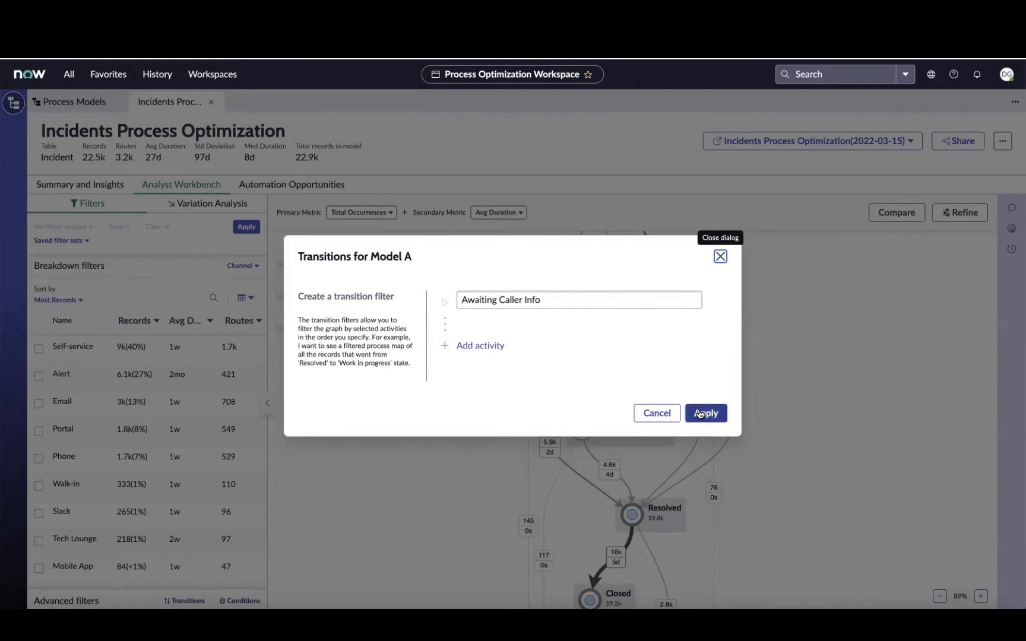
pyautogui.moveTo(519, 375)
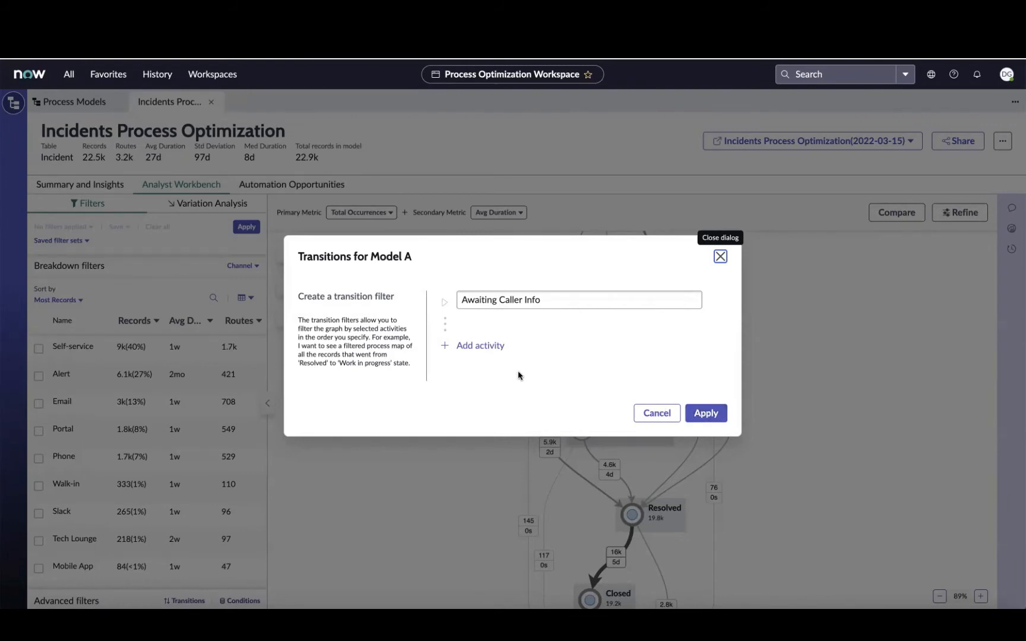
pyautogui.moveTo(665, 376)
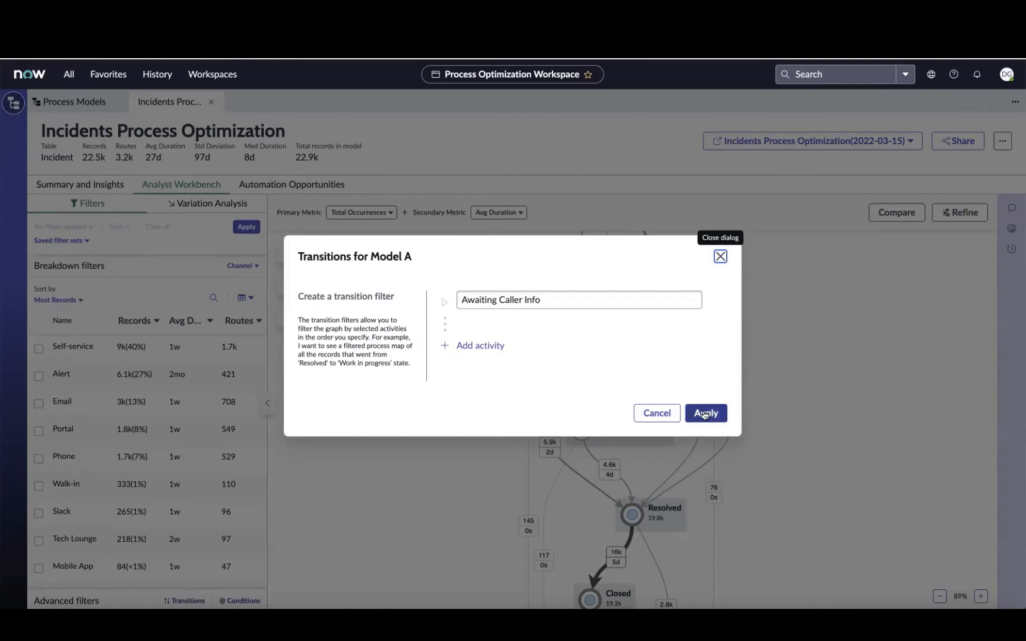
pyautogui.click(706, 413)
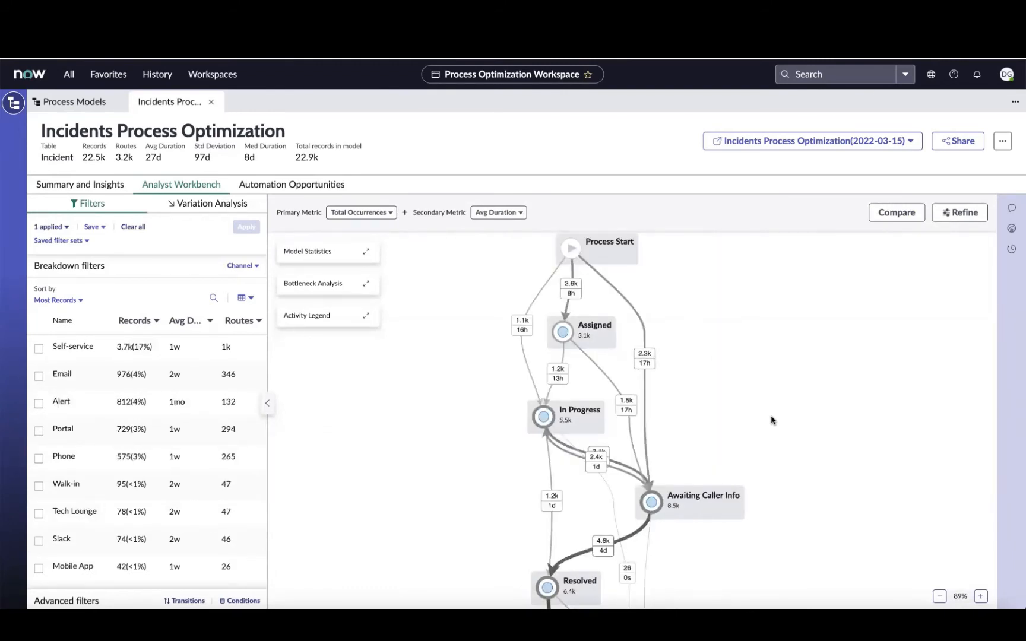
pyautogui.moveTo(367, 256)
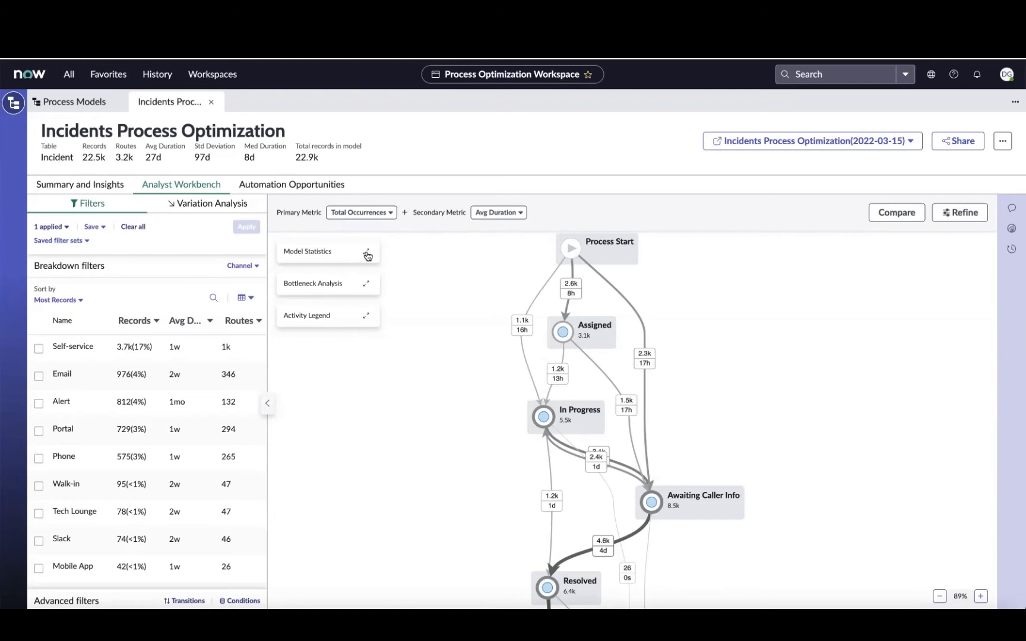
pyautogui.click(366, 251)
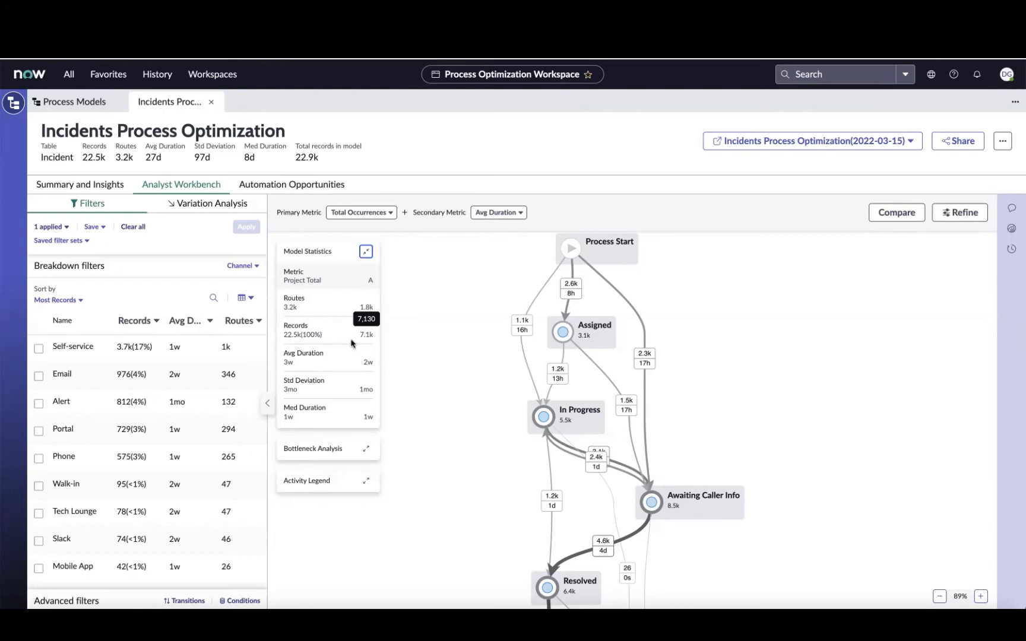
pyautogui.moveTo(363, 370)
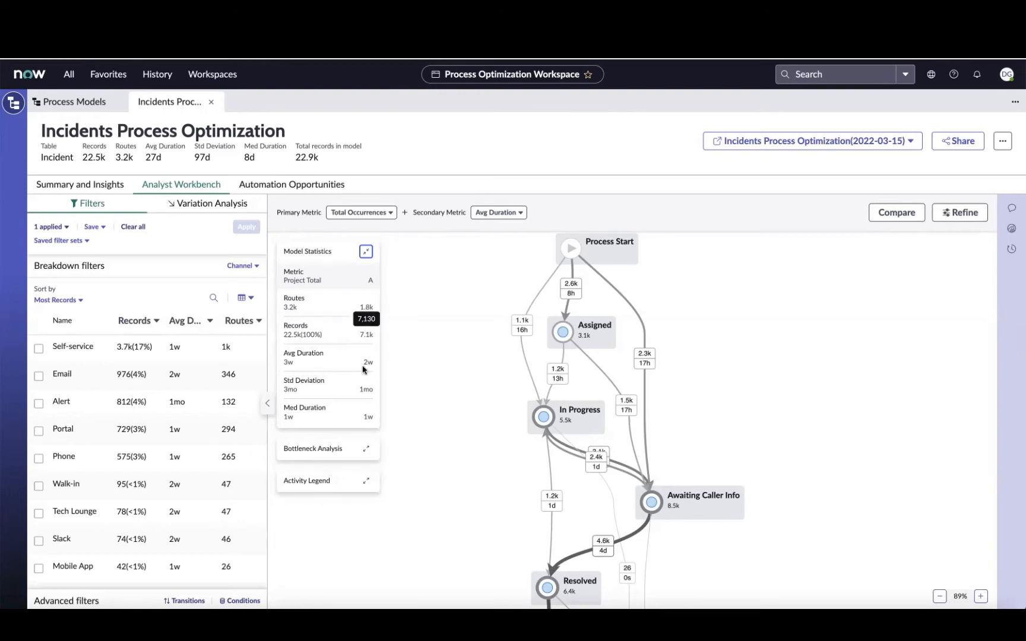
pyautogui.moveTo(334, 390)
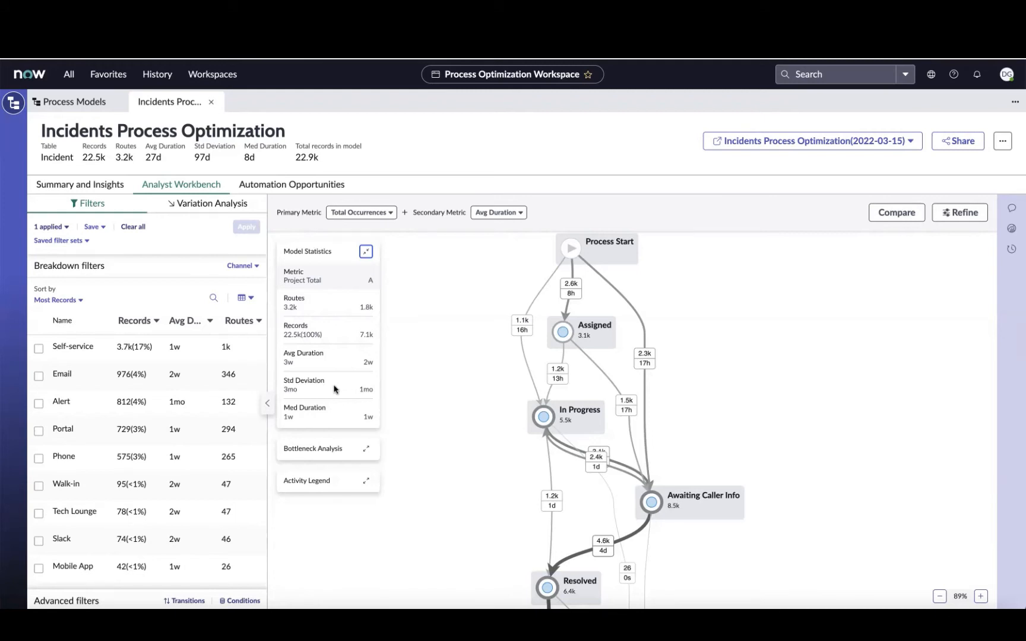
pyautogui.click(366, 251)
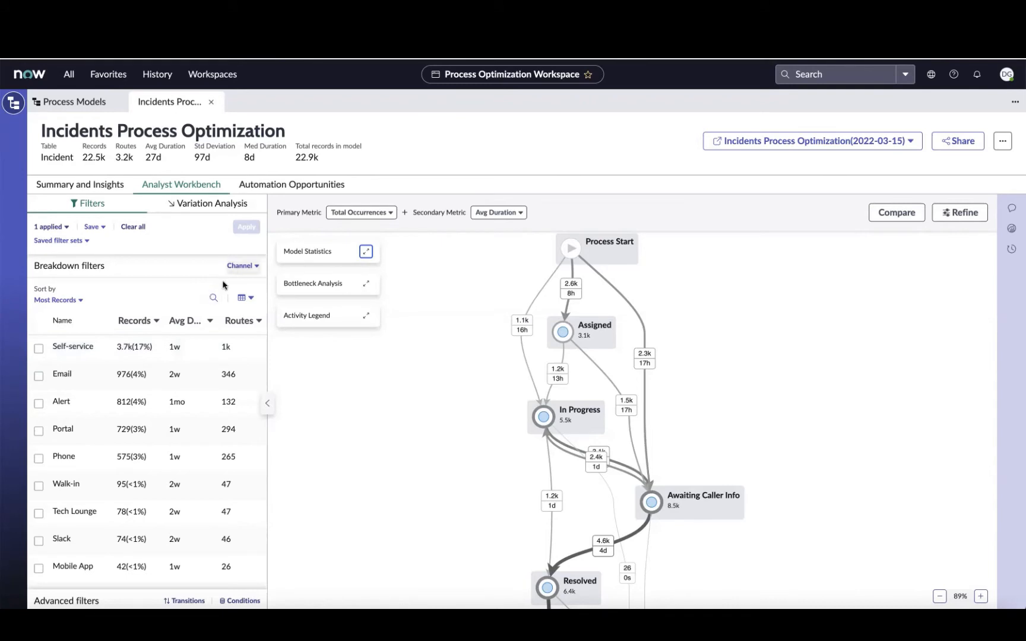
pyautogui.moveTo(233, 269)
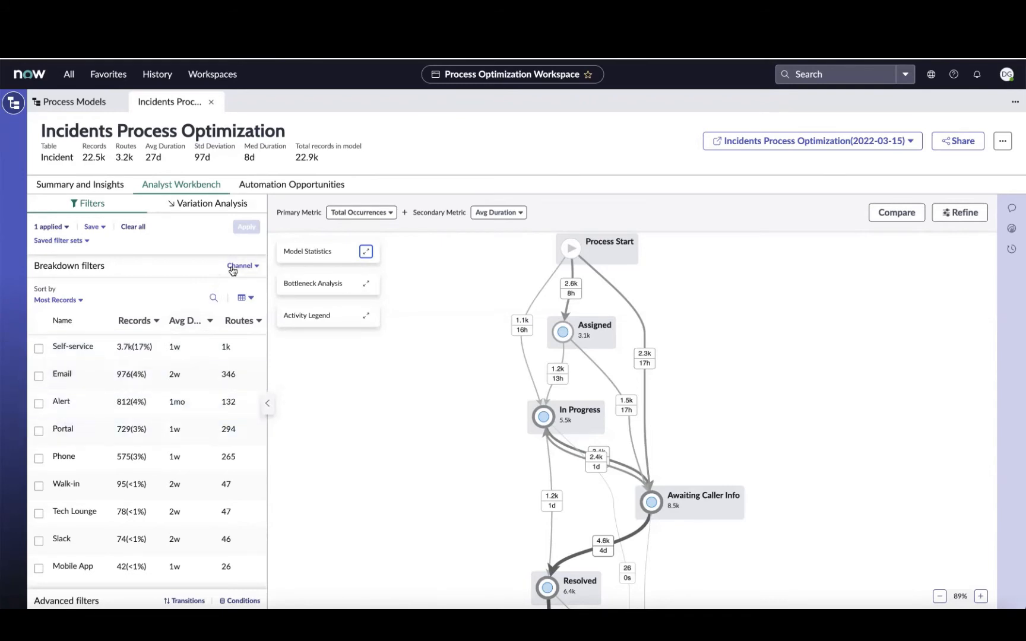
pyautogui.moveTo(239, 265)
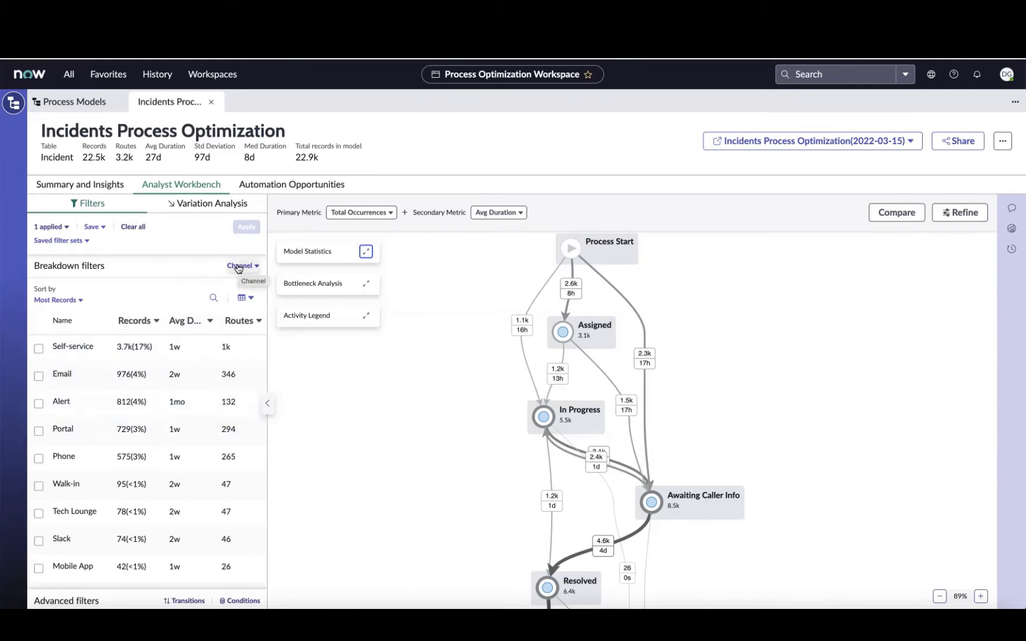
pyautogui.click(242, 265)
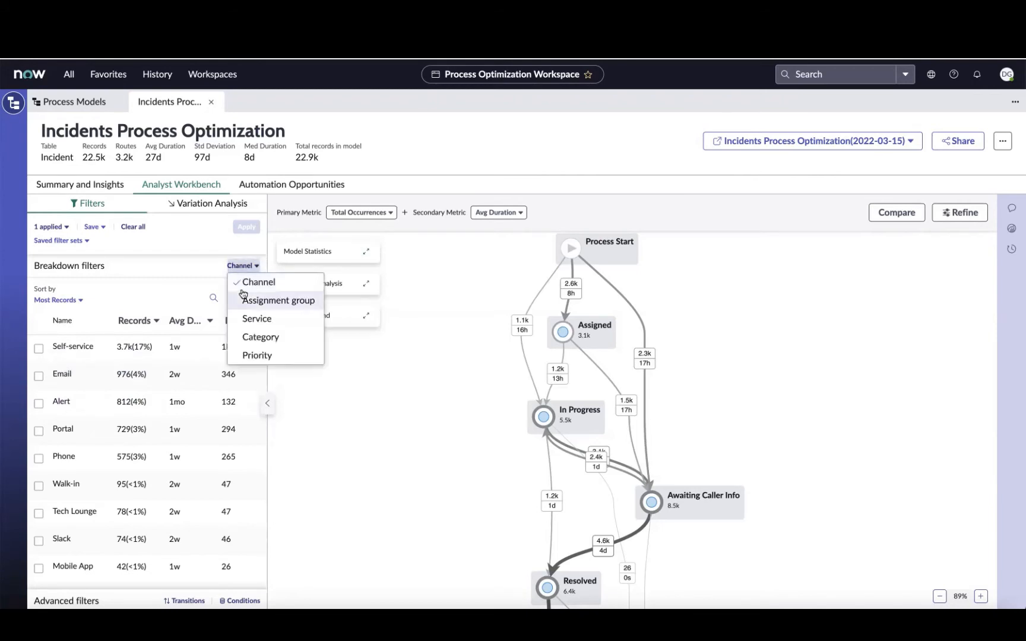
pyautogui.click(278, 300)
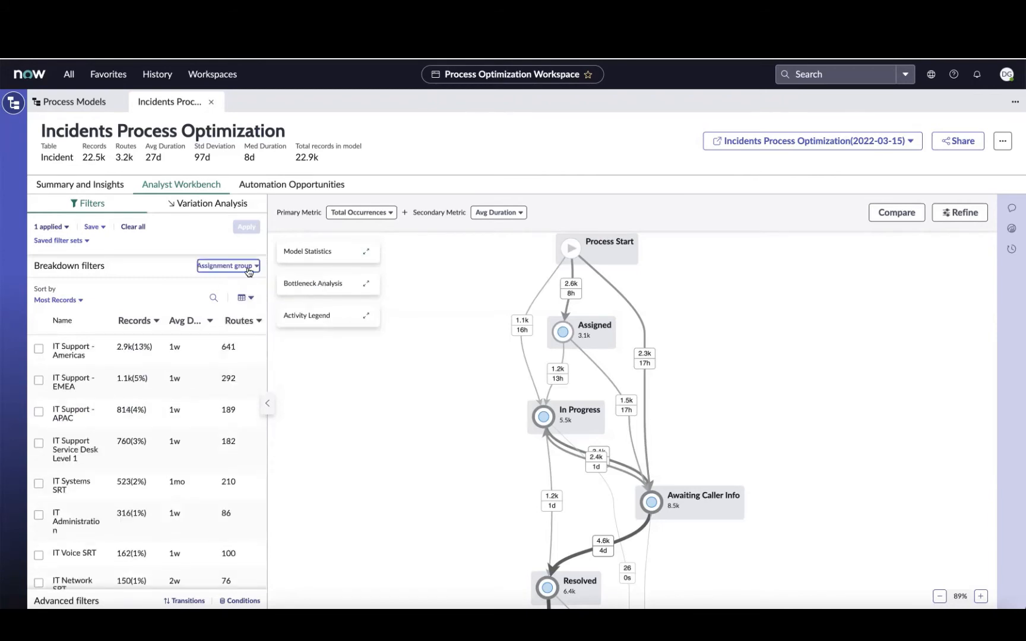
pyautogui.click(228, 265)
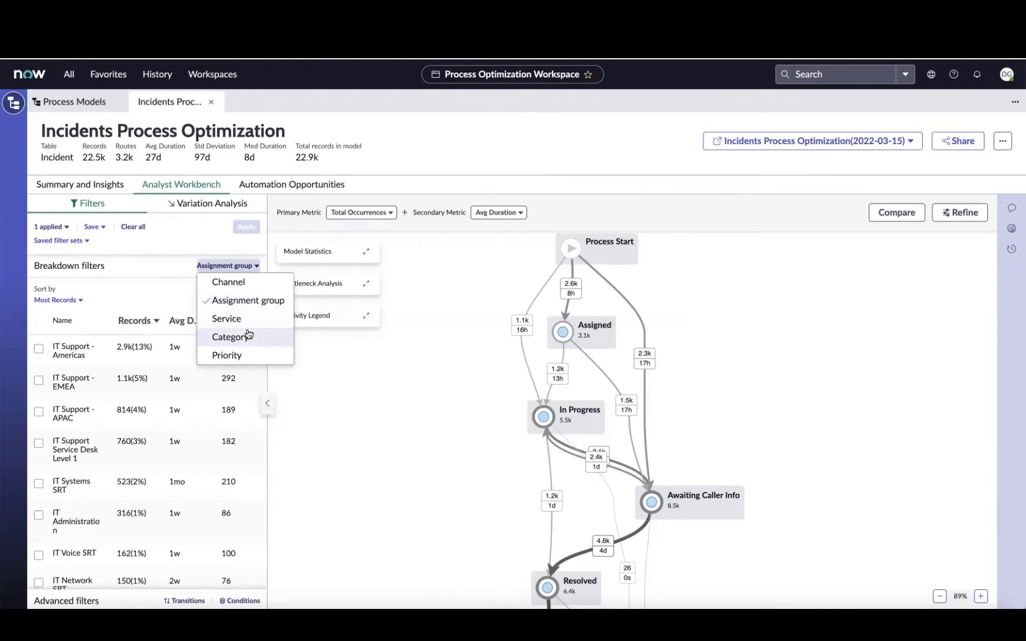
pyautogui.moveTo(226, 319)
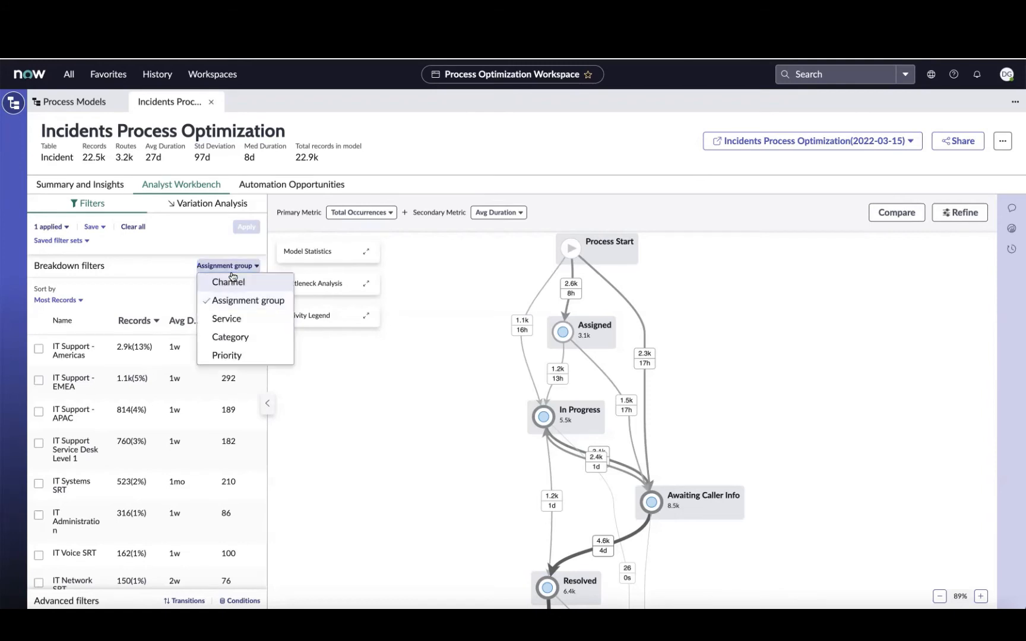
pyautogui.click(227, 281)
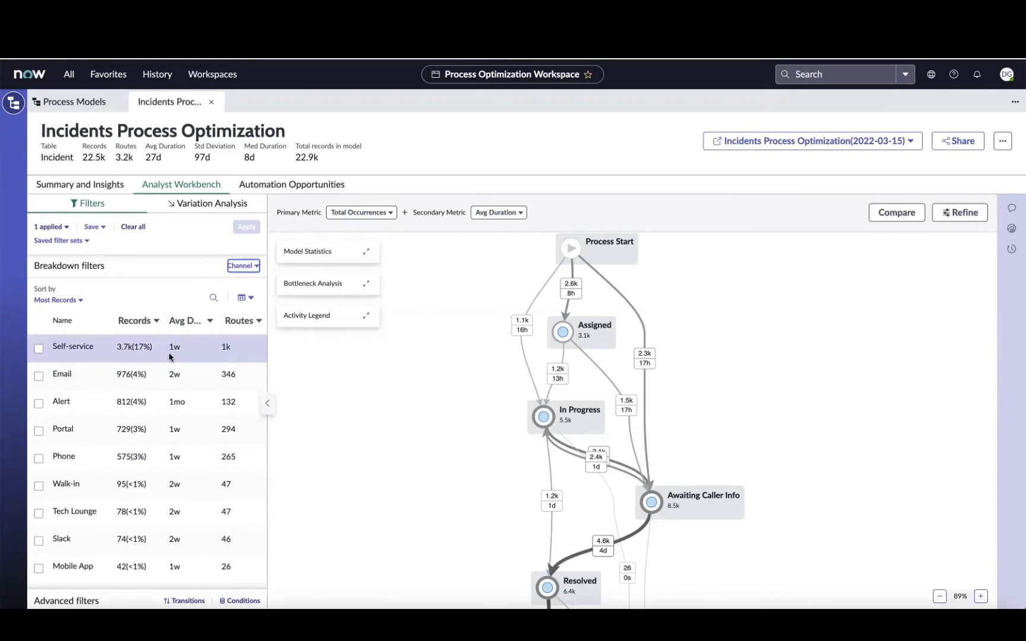
pyautogui.moveTo(185, 351)
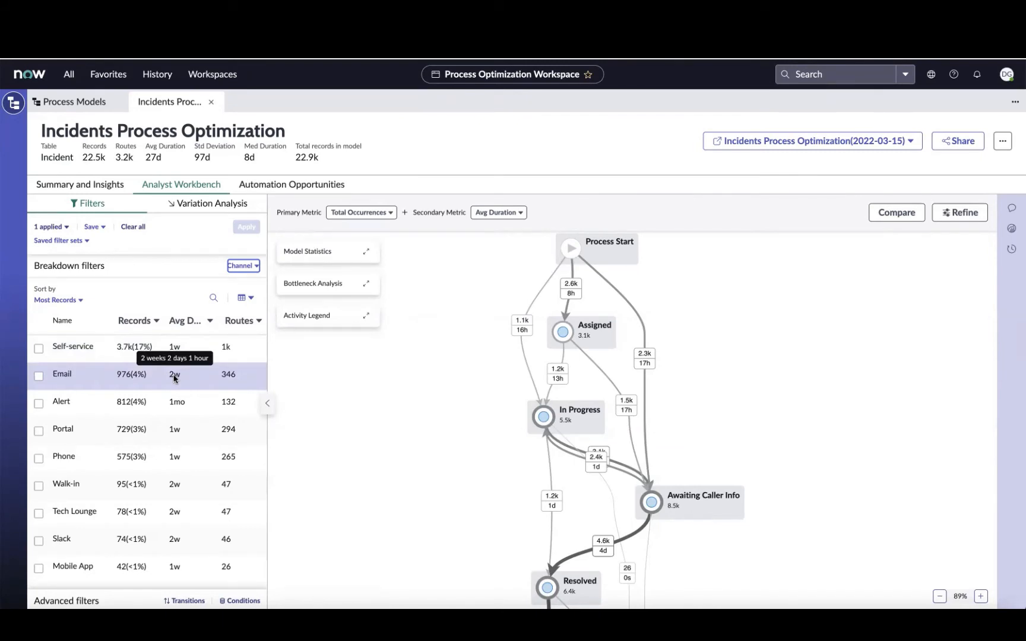
pyautogui.moveTo(165, 378)
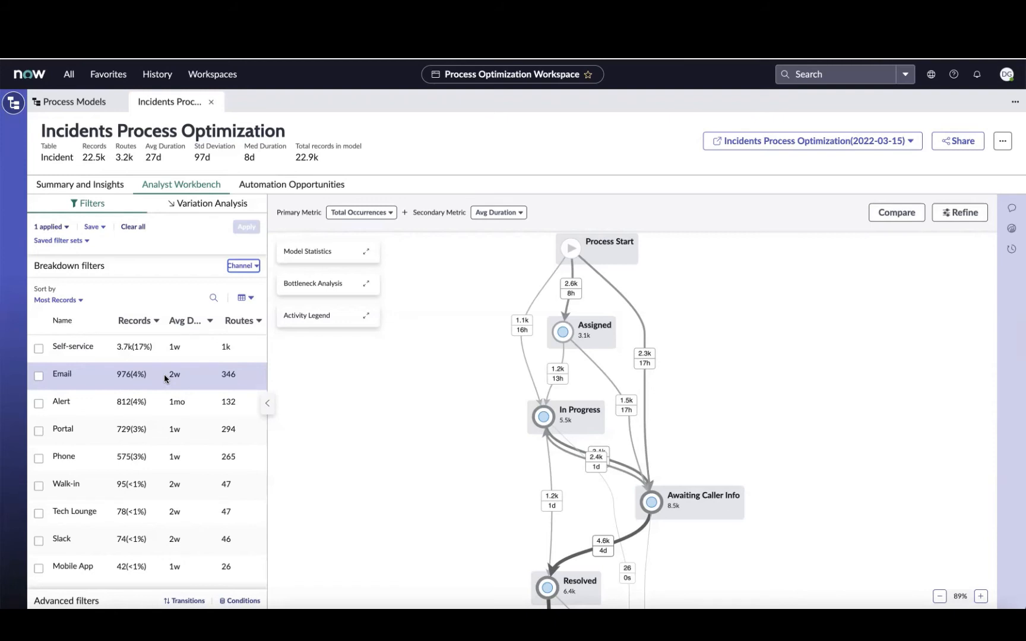
pyautogui.moveTo(183, 378)
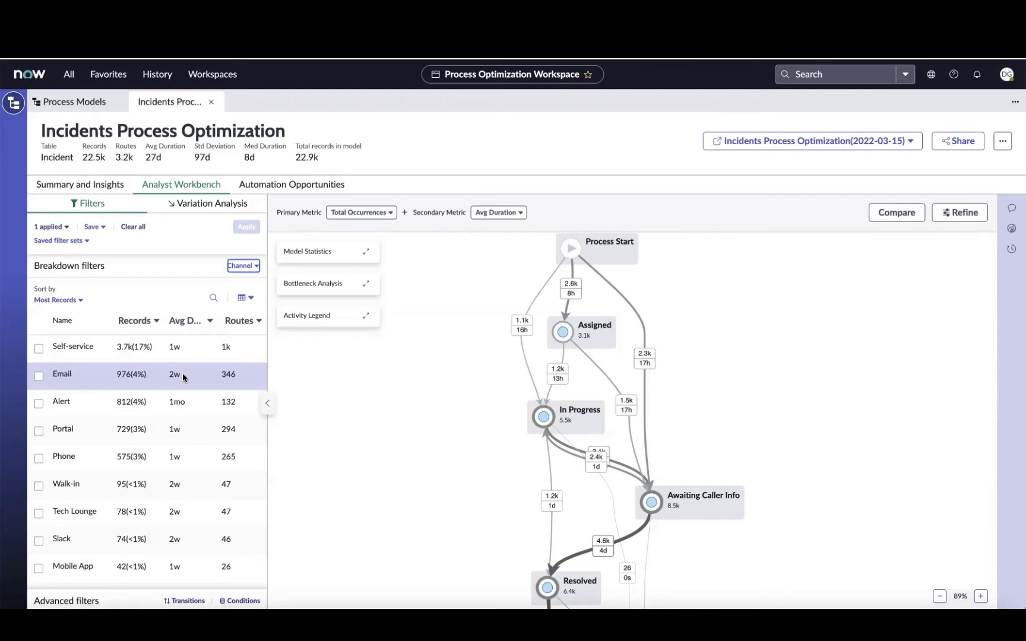
pyautogui.moveTo(64, 381)
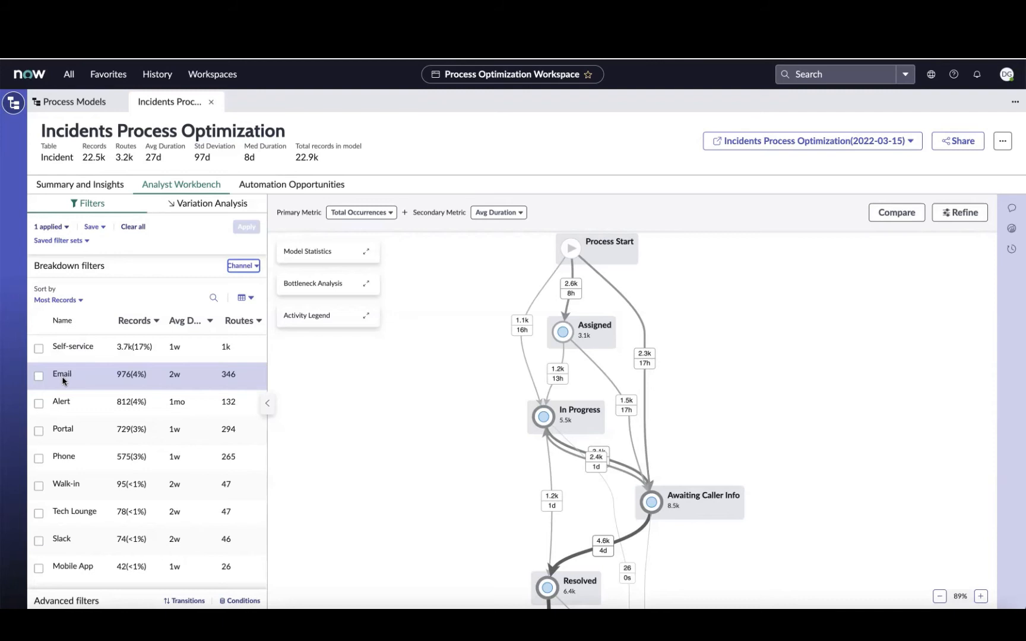
pyautogui.click(39, 374)
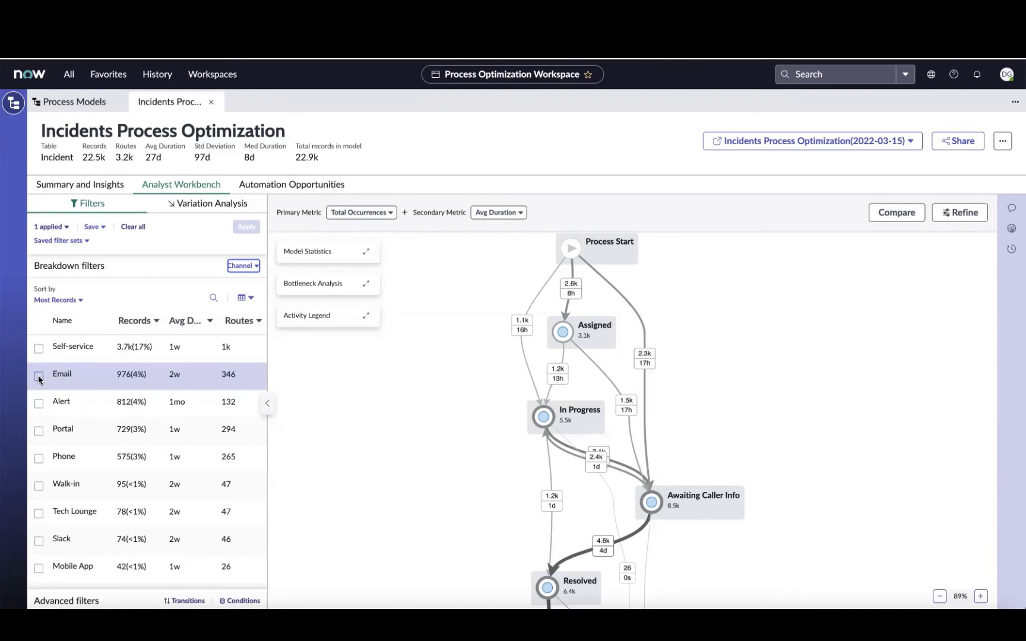
# Apply an Email channel filter, redrawing the map for 976 records
pyautogui.click(38, 374)
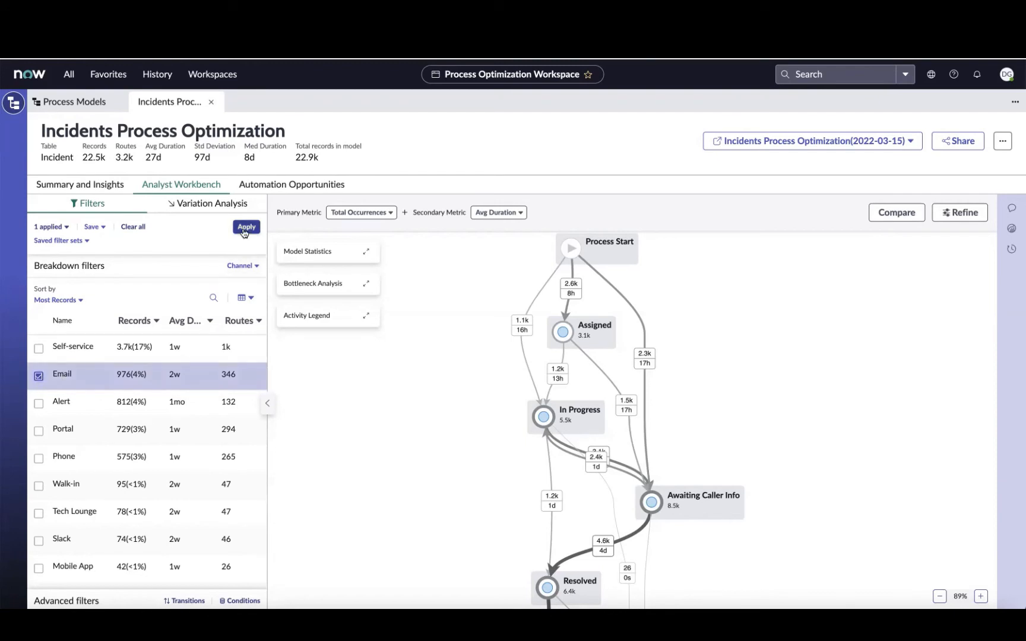
pyautogui.click(246, 227)
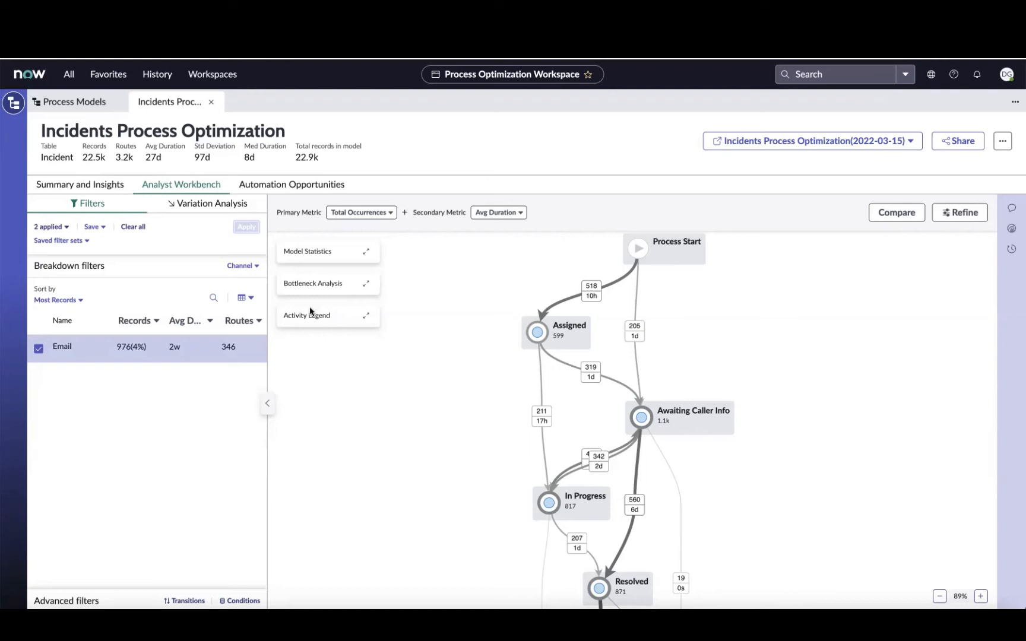
pyautogui.moveTo(501, 331)
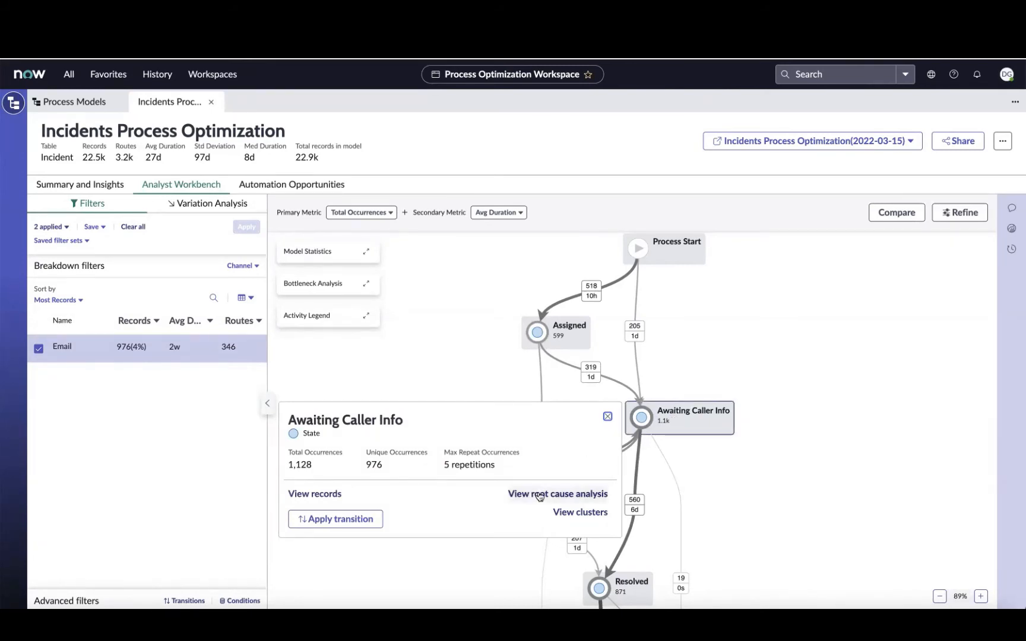
# Open root cause analysis for Awaiting Caller Info and tick Employee Portal
pyautogui.click(557, 493)
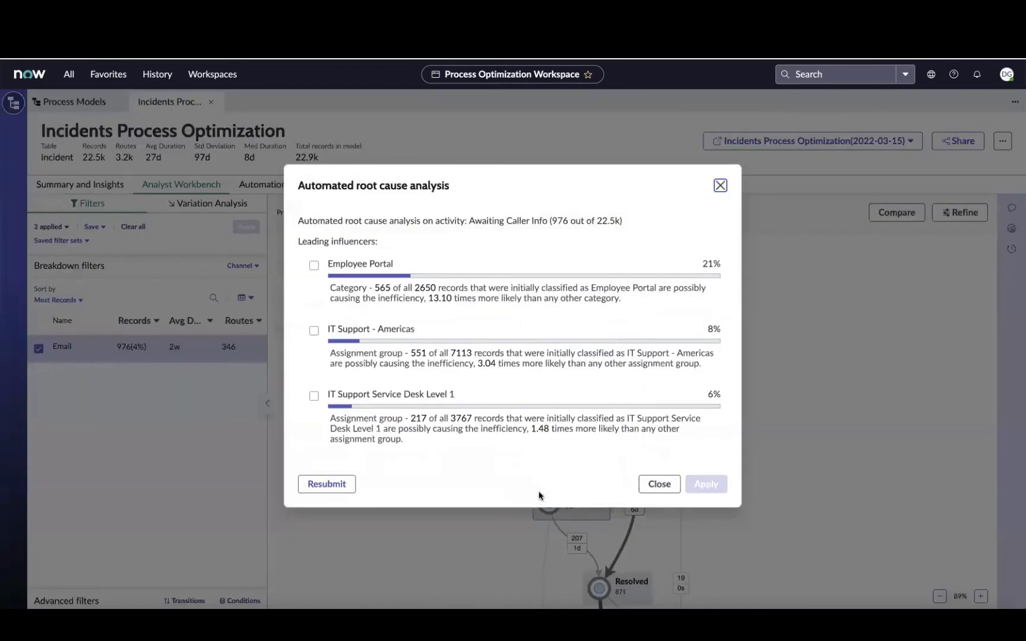
pyautogui.moveTo(721, 186)
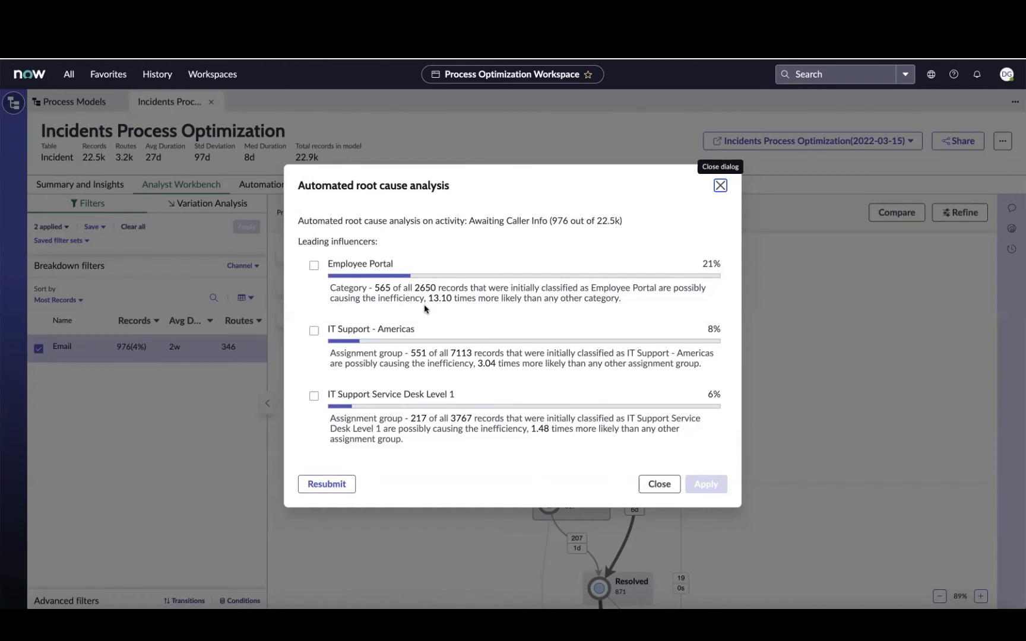
pyautogui.moveTo(515, 300)
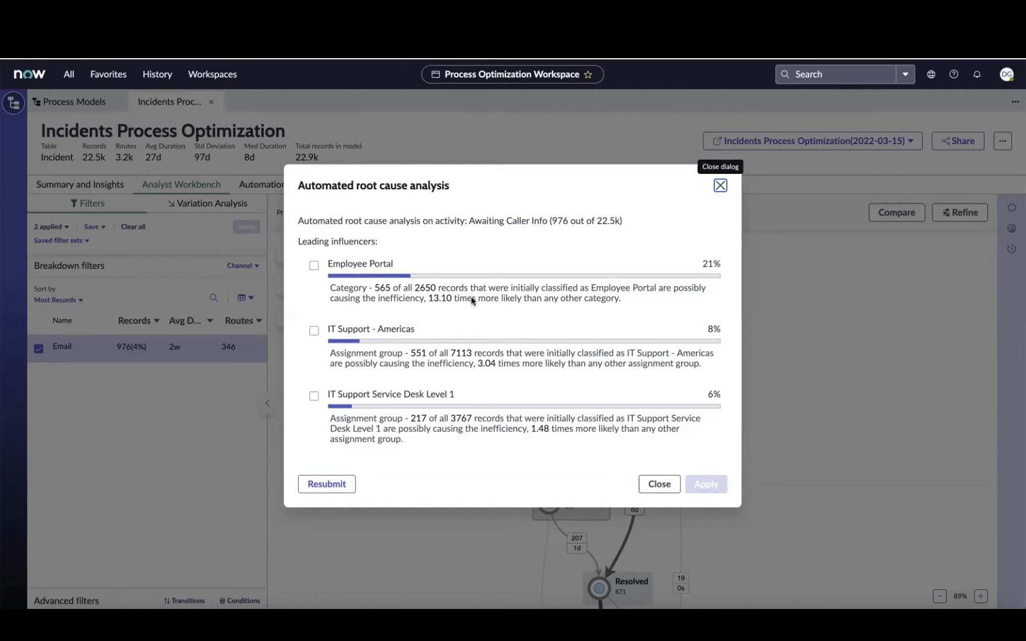
pyautogui.moveTo(442, 307)
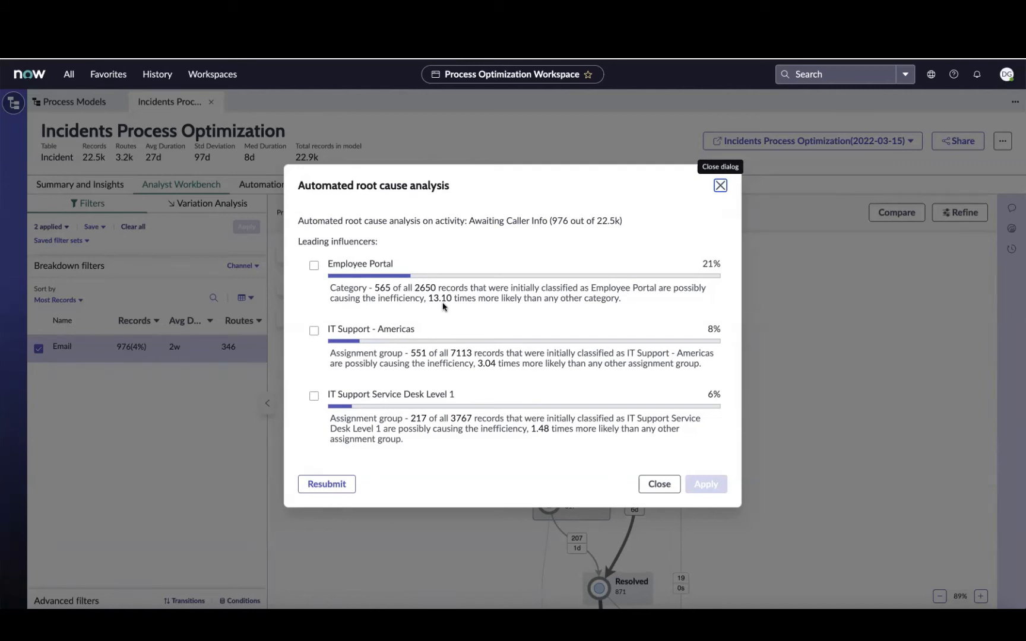
pyautogui.click(314, 265)
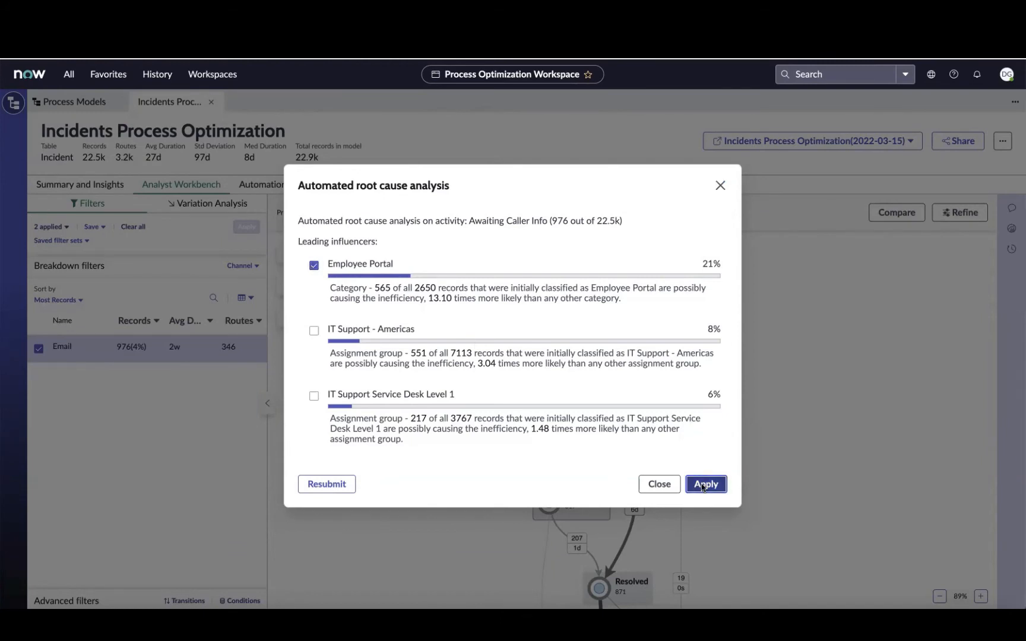
# Apply the Employee Portal filter and view clusters for Awaiting Caller Info
pyautogui.click(705, 484)
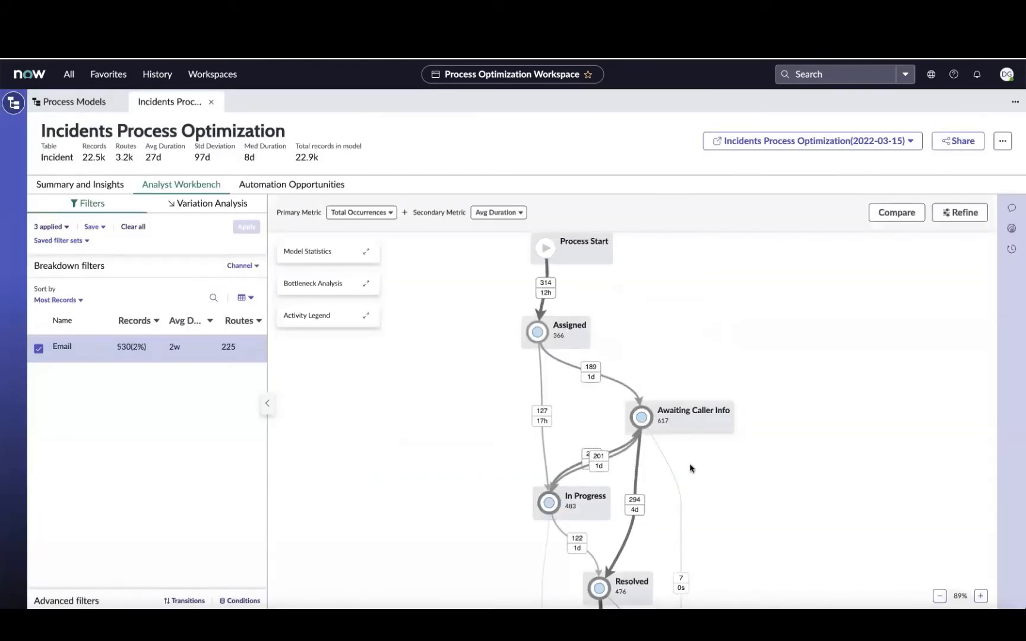
pyautogui.click(640, 417)
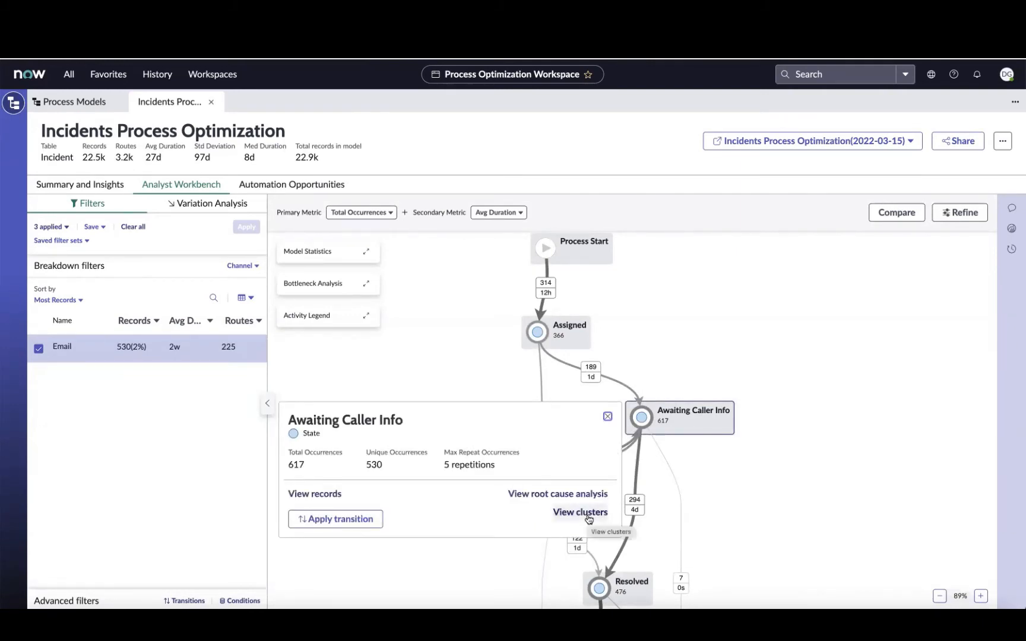
pyautogui.click(580, 512)
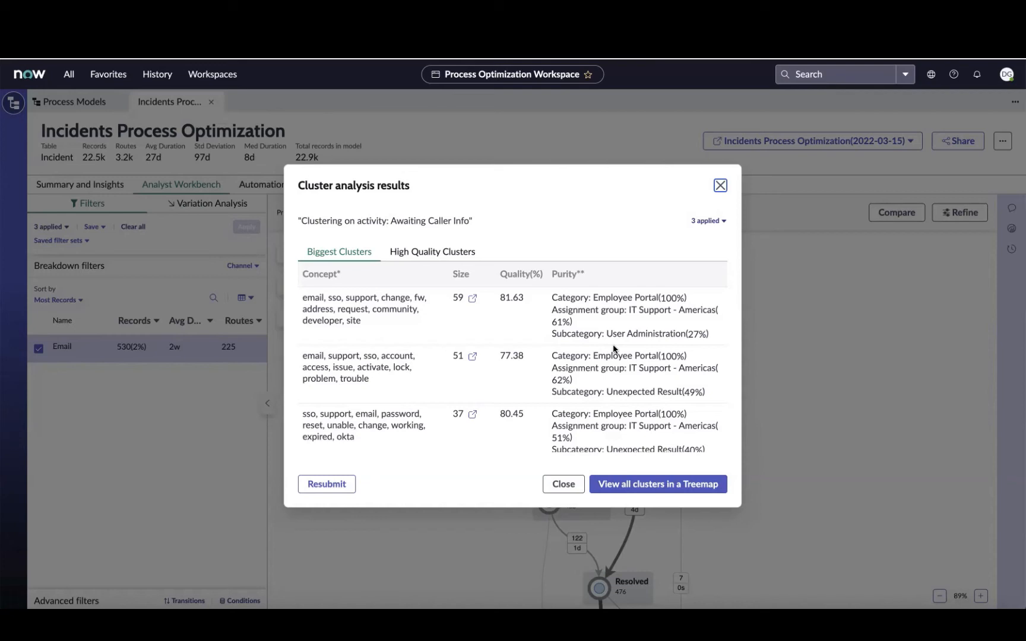
pyautogui.moveTo(592, 339)
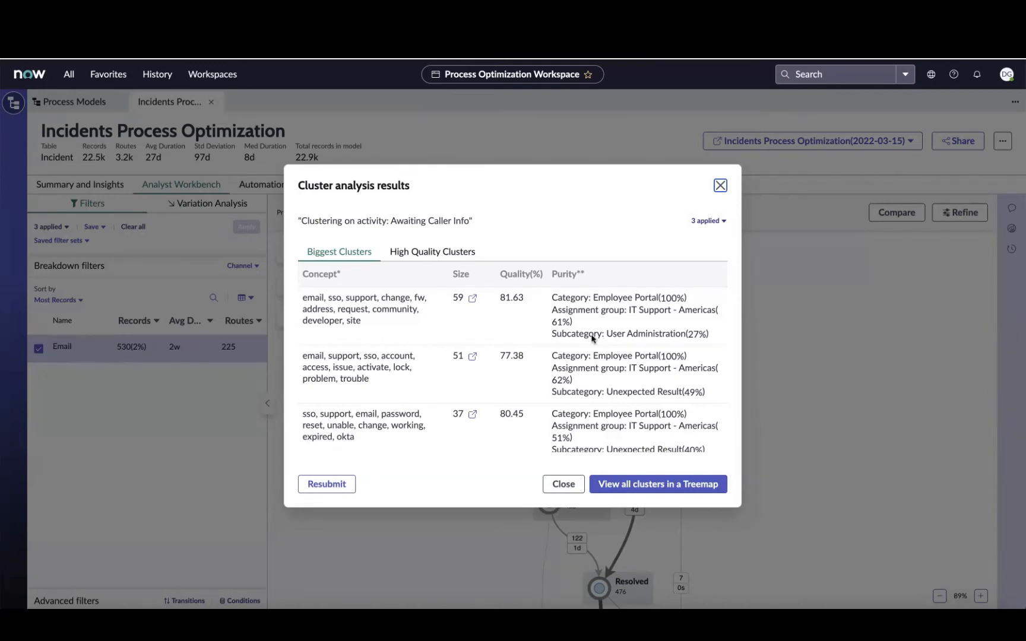
pyautogui.moveTo(377, 331)
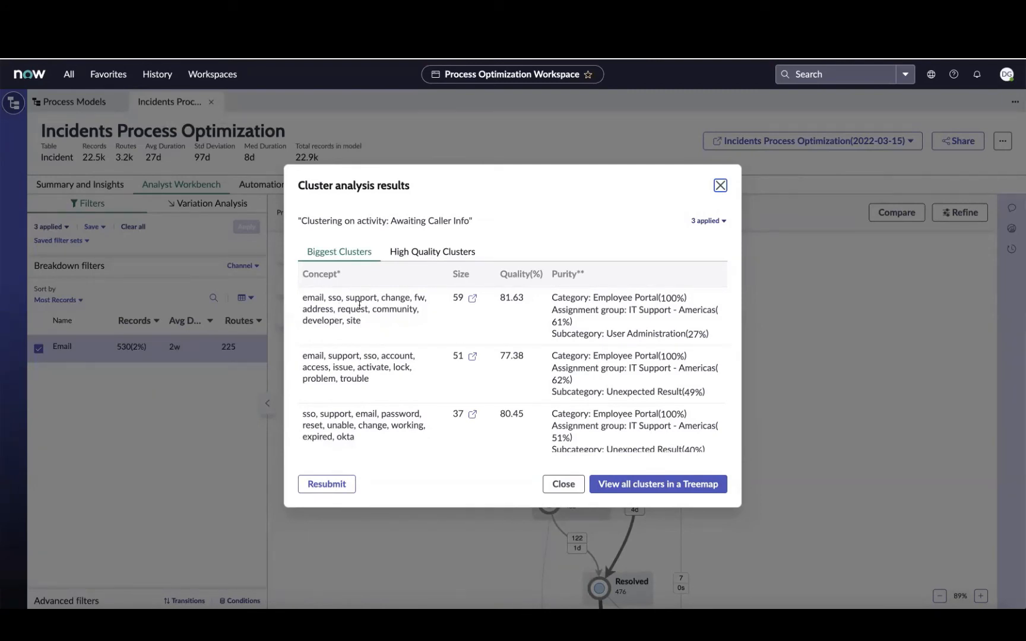
pyautogui.moveTo(365, 331)
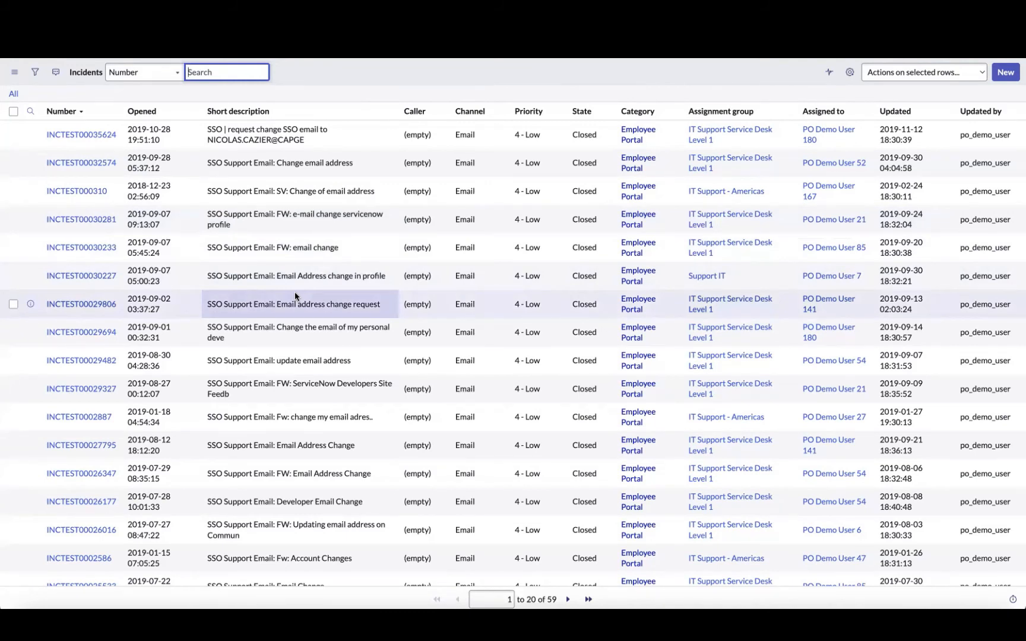
pyautogui.moveTo(303, 336)
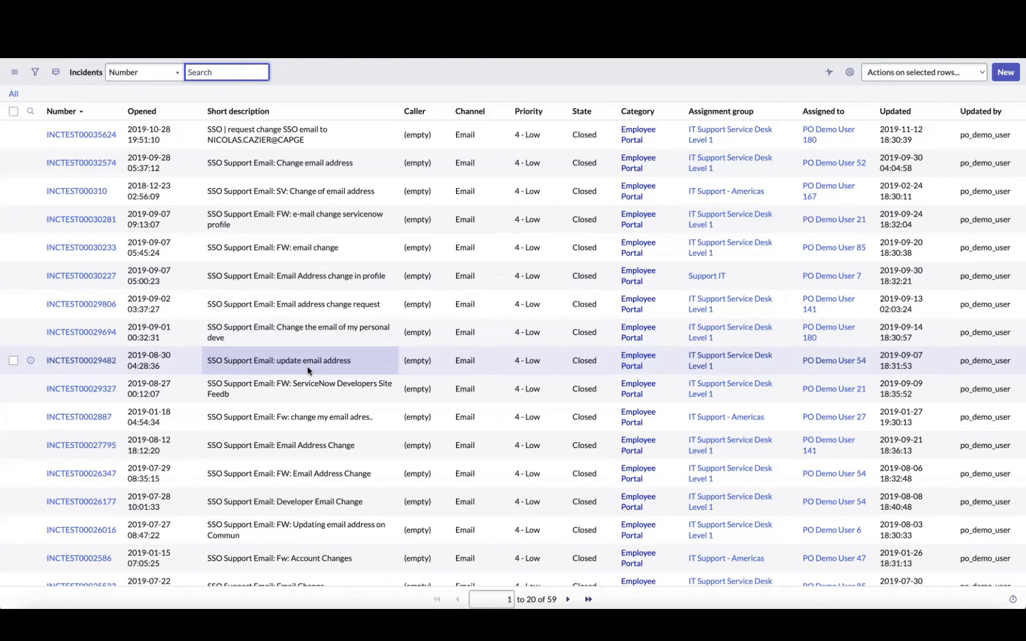
# Leave the 59-incident list of SSO email change requests and return to cluster results
pyautogui.click(226, 72)
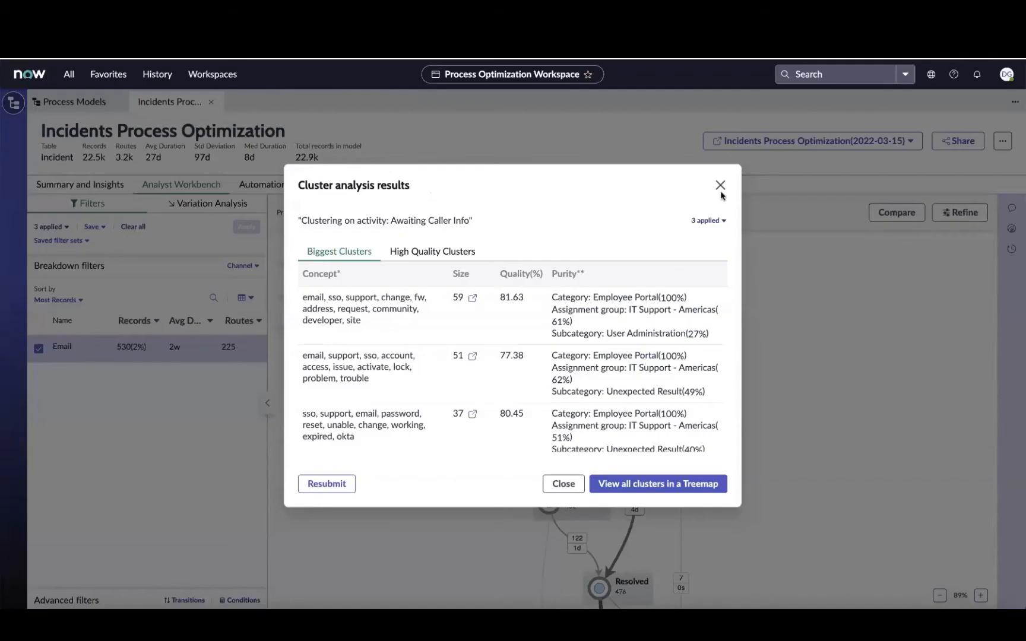
# Close the Cluster analysis results dialog to return to the three-filter Email process map
pyautogui.click(721, 185)
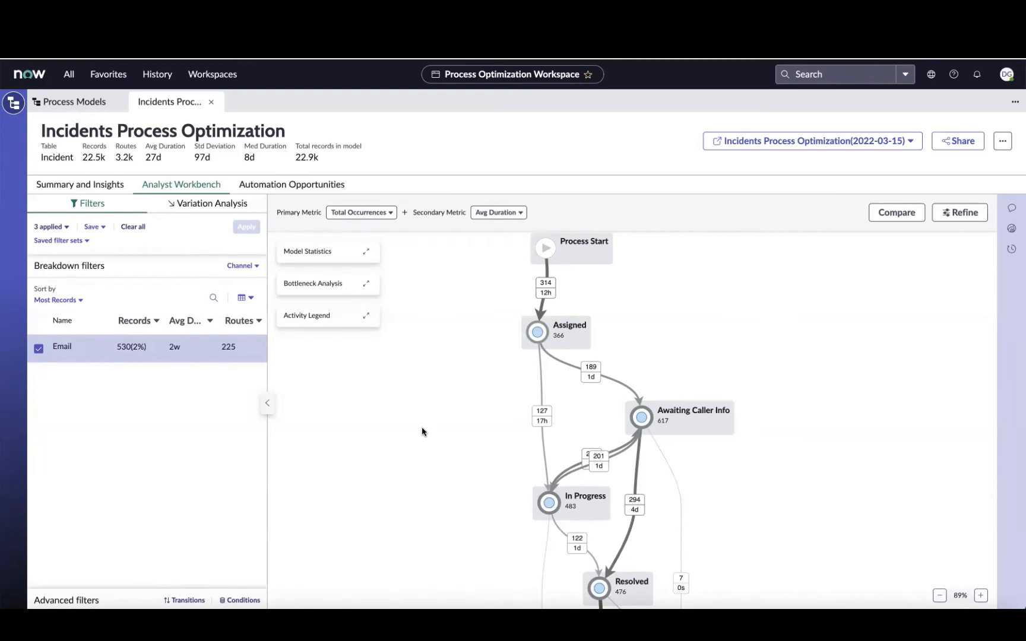
pyautogui.moveTo(595, 404)
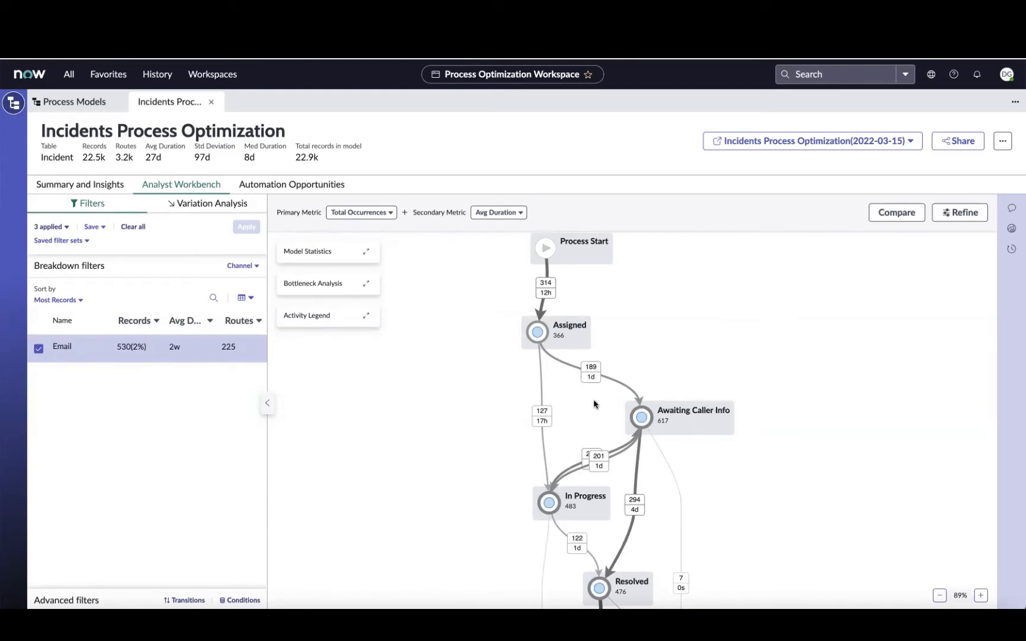
pyautogui.moveTo(814, 305)
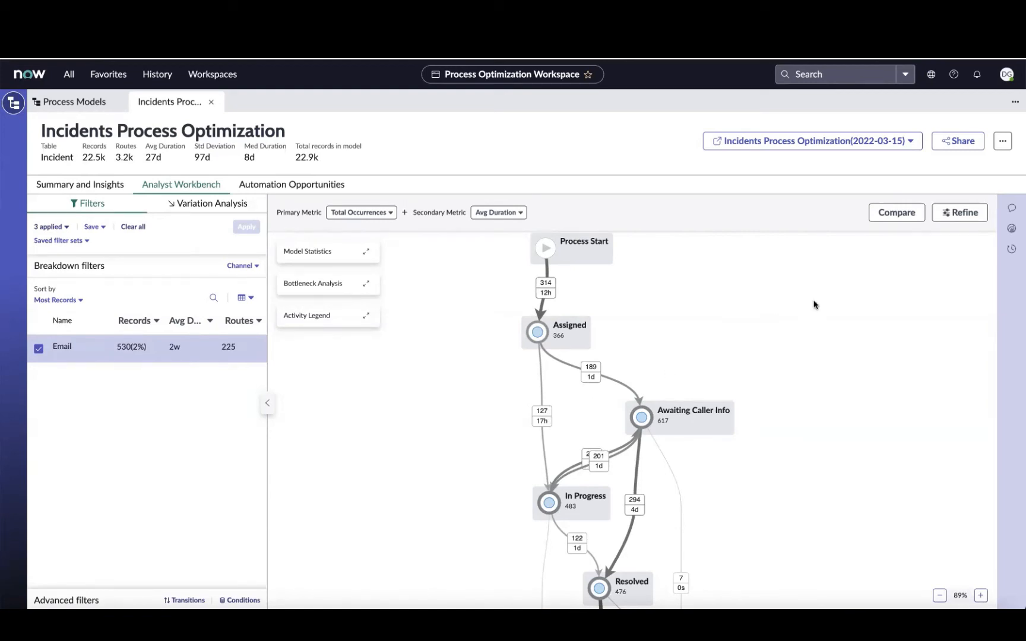
pyautogui.moveTo(893, 250)
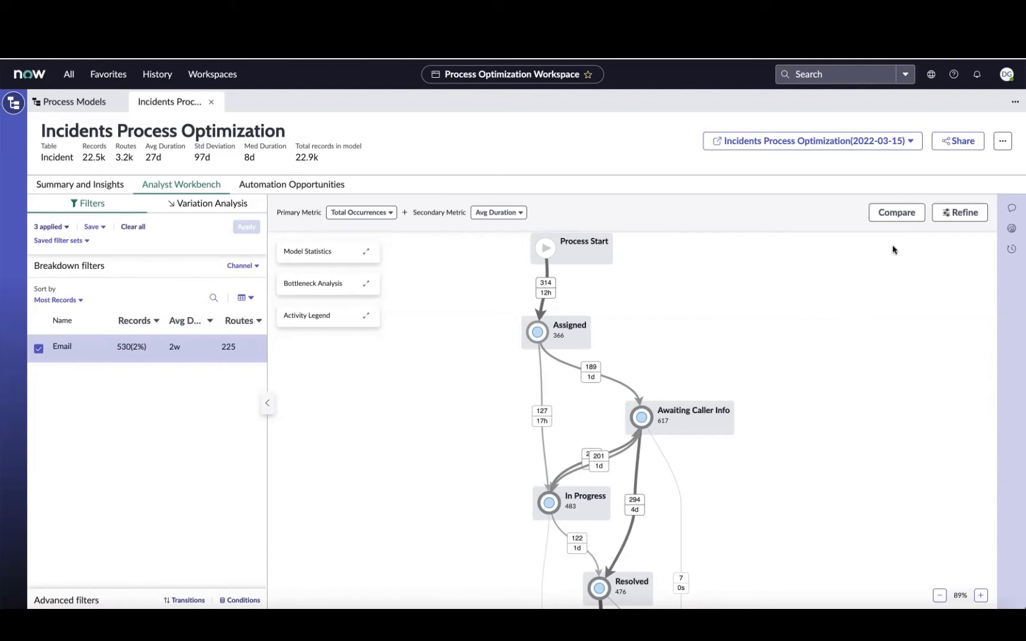
pyautogui.moveTo(896, 212)
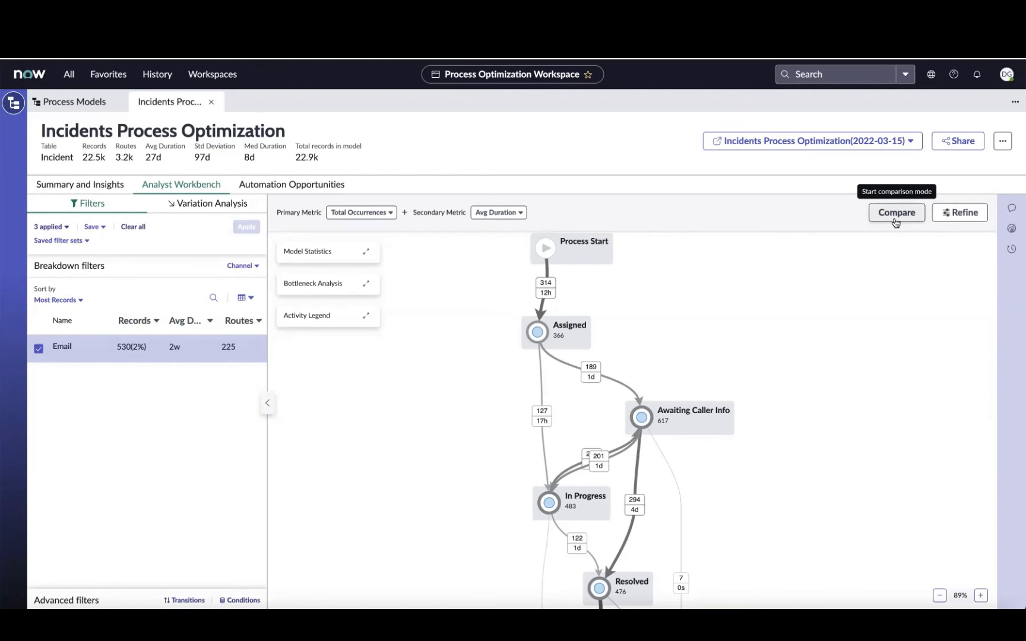
# Compare the filtered map against the Incidents Process Optimization (15 Mar 2022) version
pyautogui.click(896, 212)
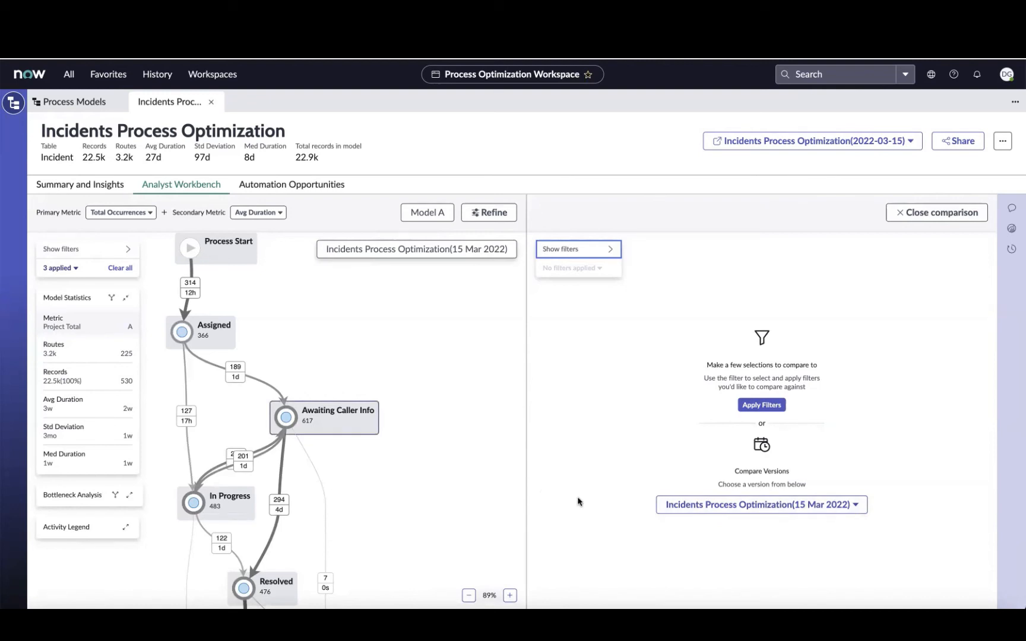
pyautogui.click(761, 505)
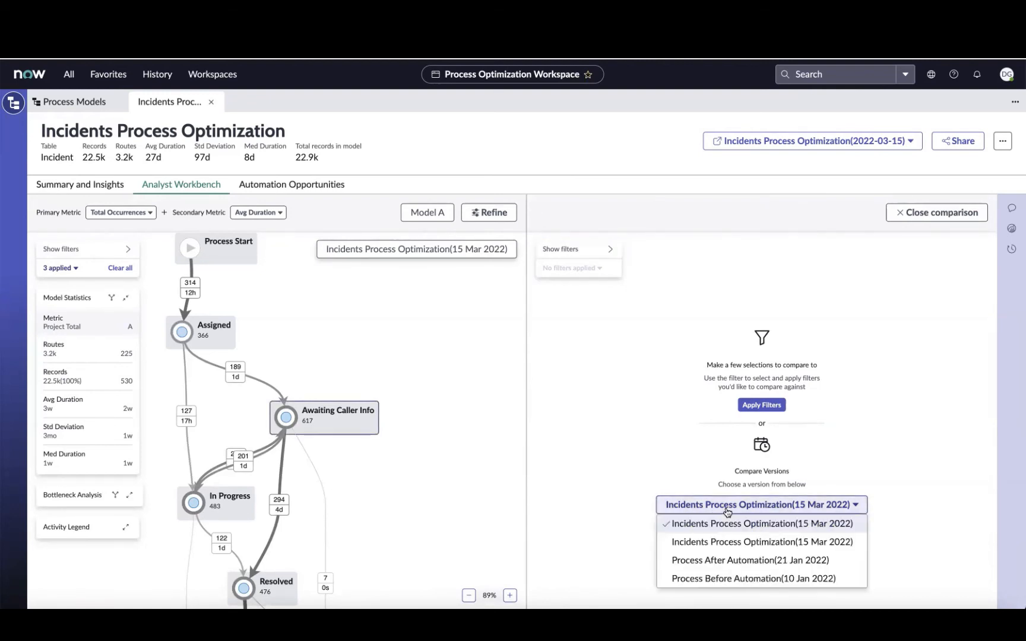
pyautogui.click(761, 524)
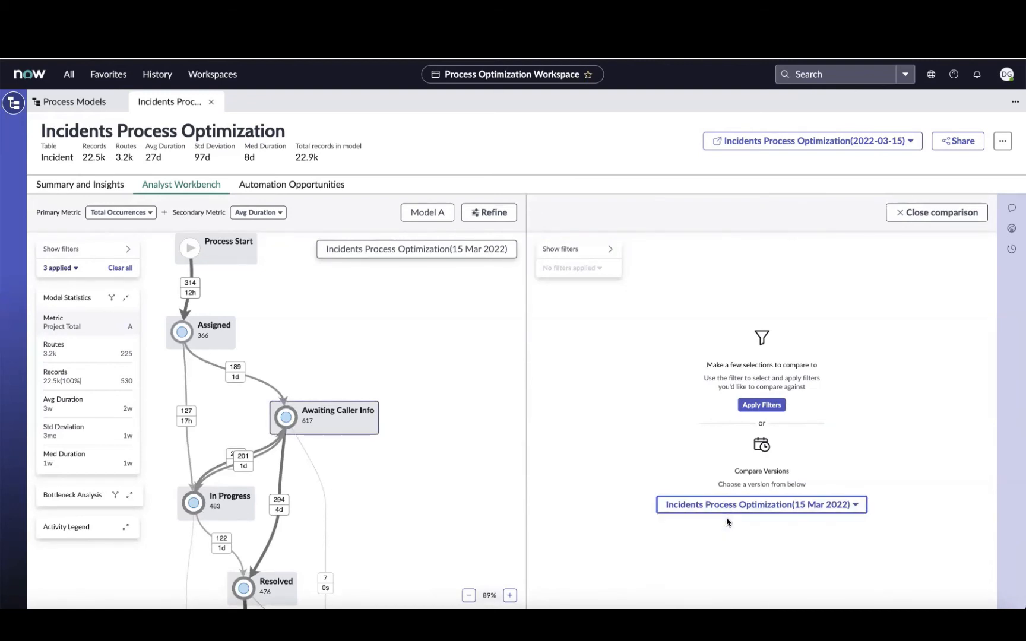
pyautogui.click(761, 505)
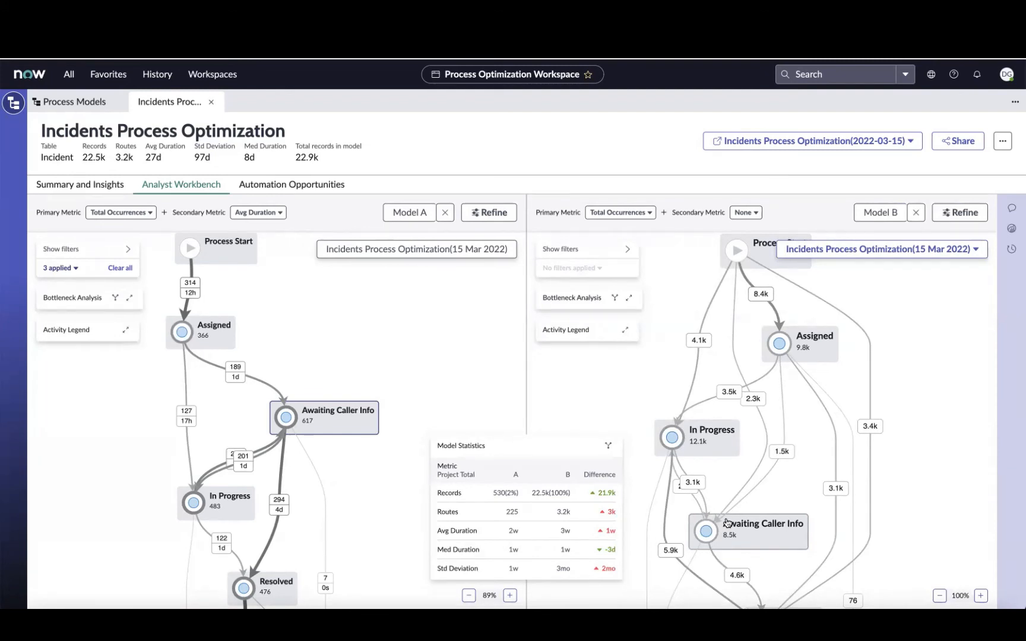
pyautogui.moveTo(918, 335)
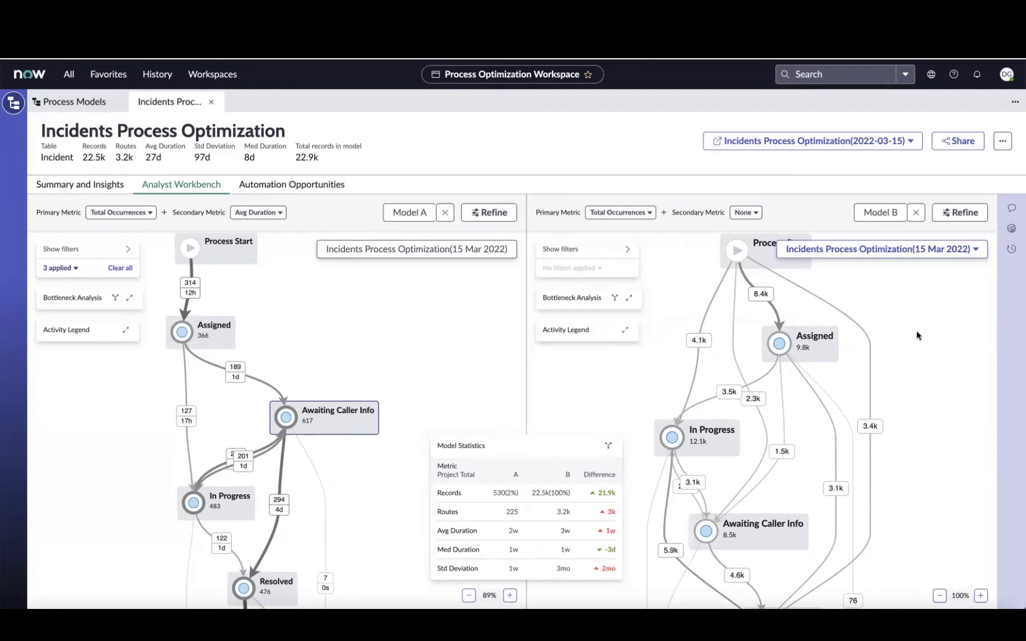
pyautogui.moveTo(1011, 228)
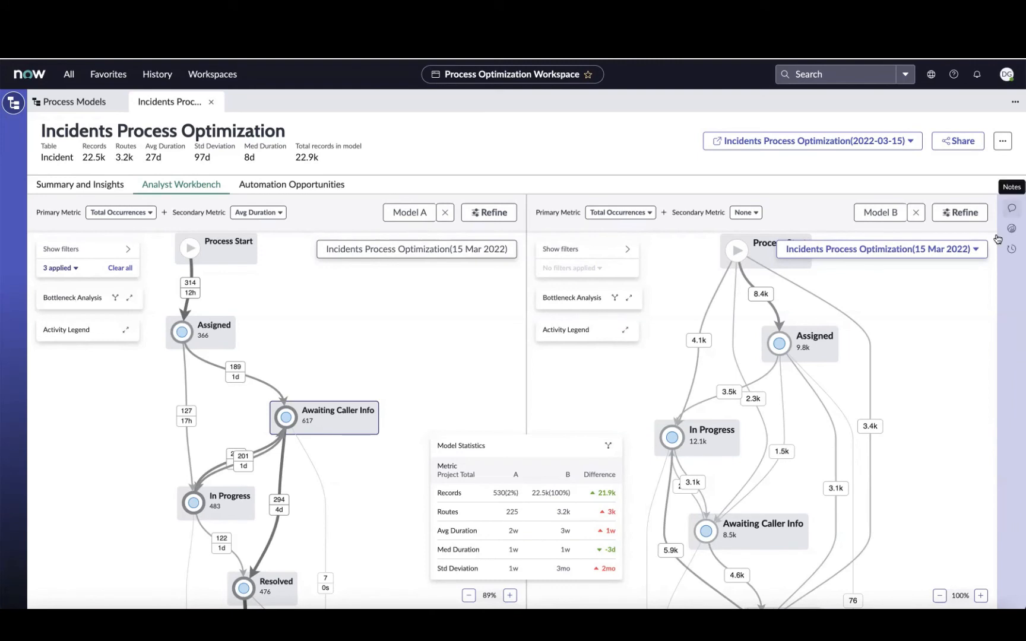
pyautogui.moveTo(1010, 213)
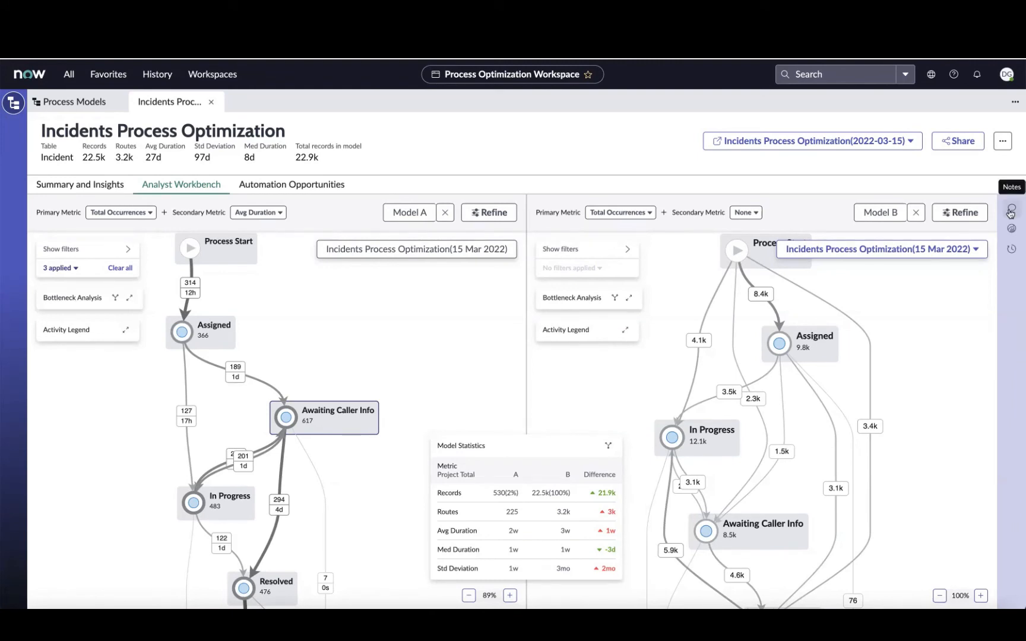
pyautogui.click(1010, 208)
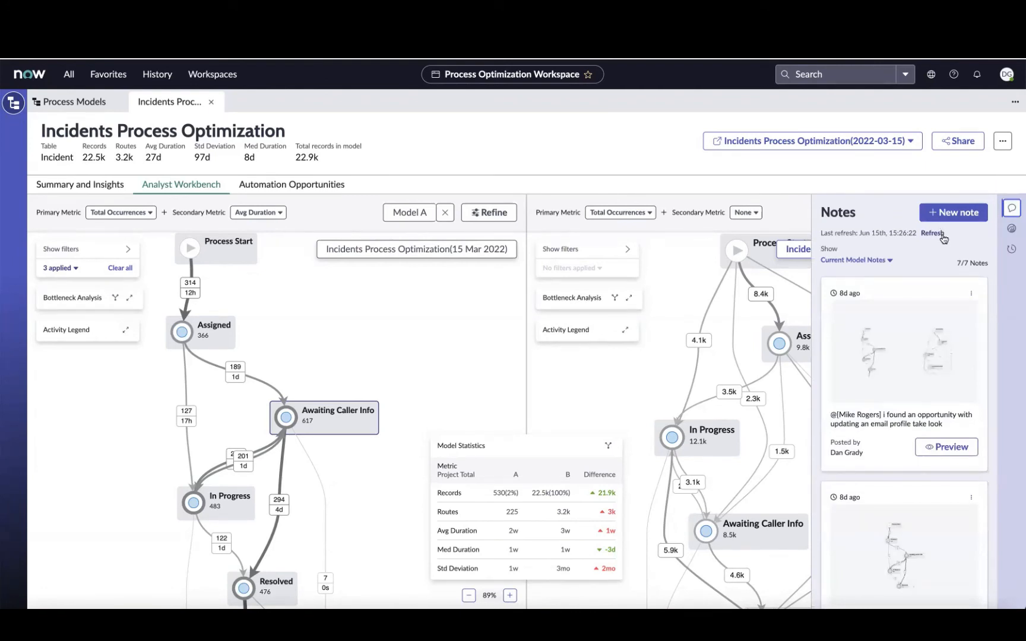
pyautogui.click(953, 212)
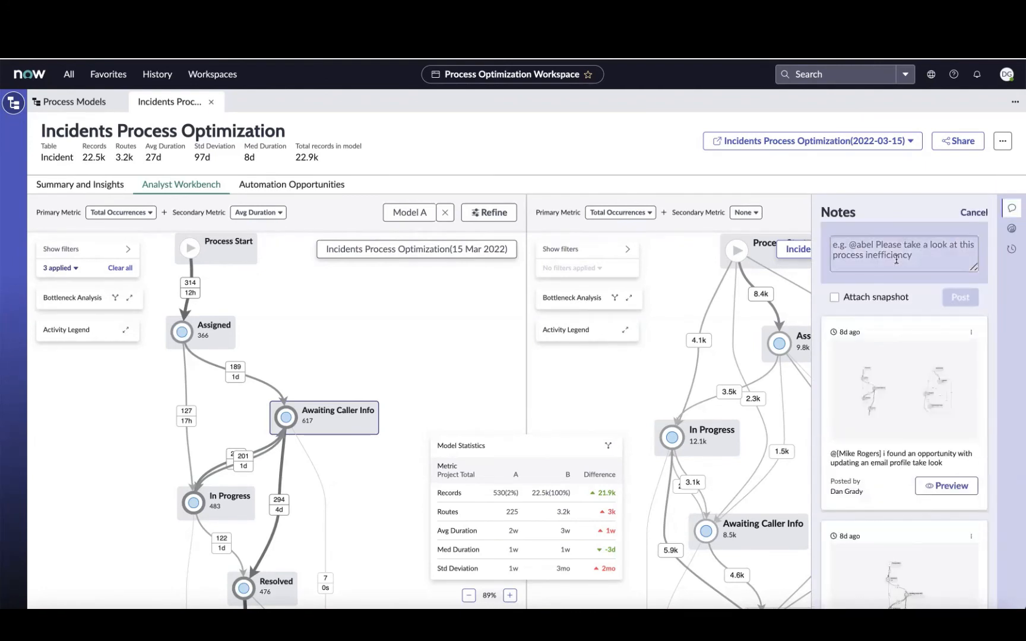
pyautogui.write('@')
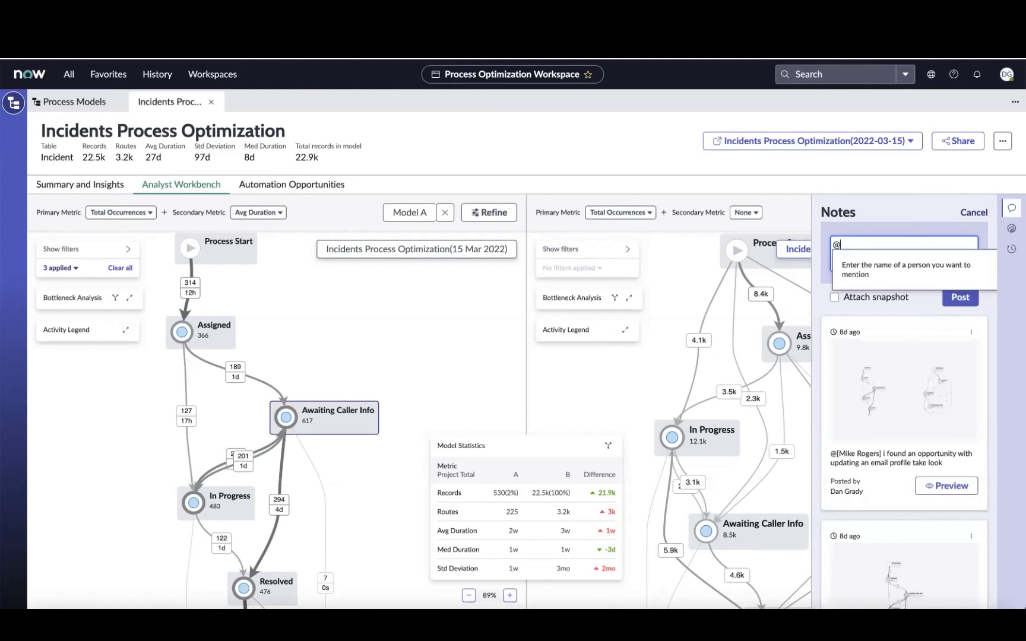
pyautogui.write('mike')
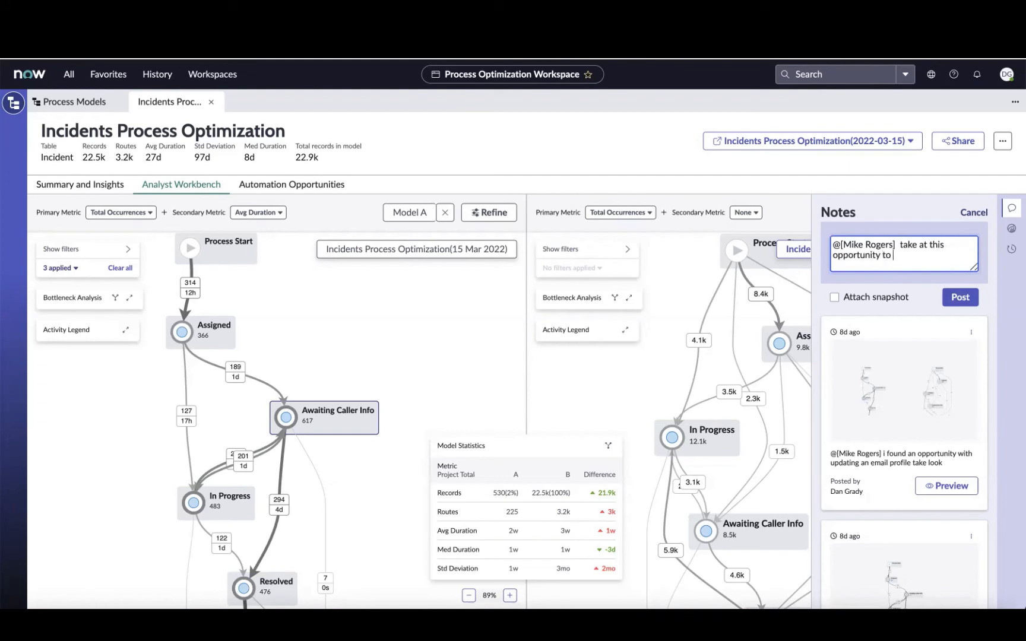
pyautogui.write('improve our employe')
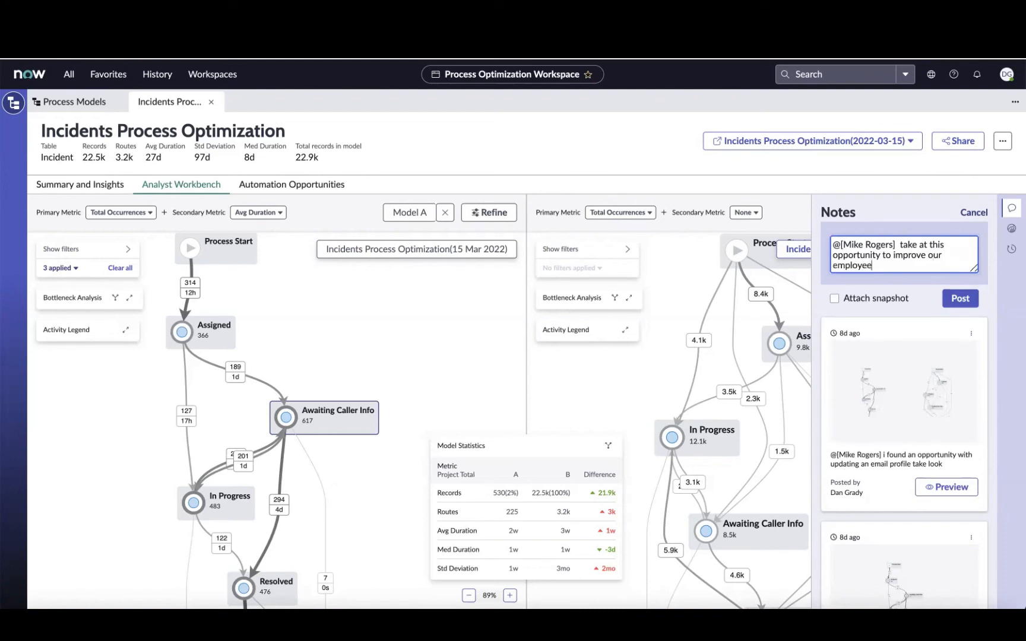
pyautogui.write('expeirence')
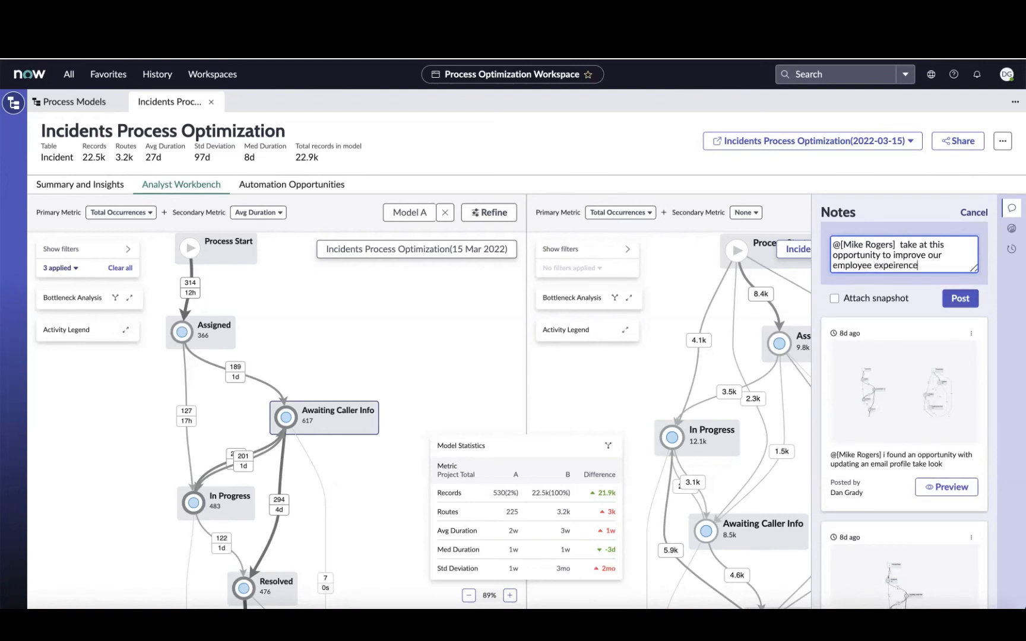
pyautogui.click(834, 298)
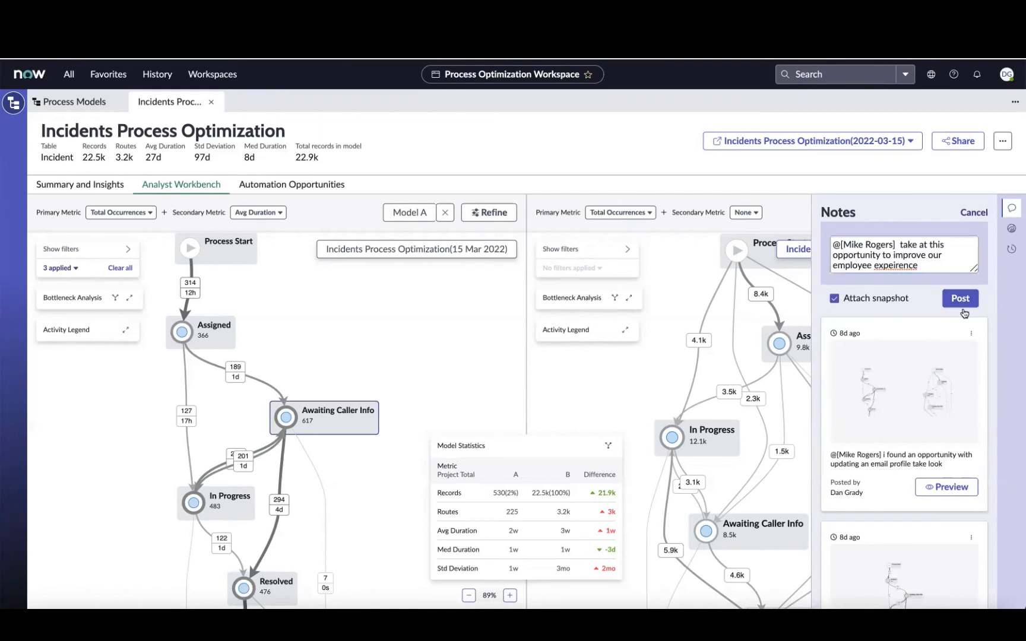
pyautogui.click(960, 299)
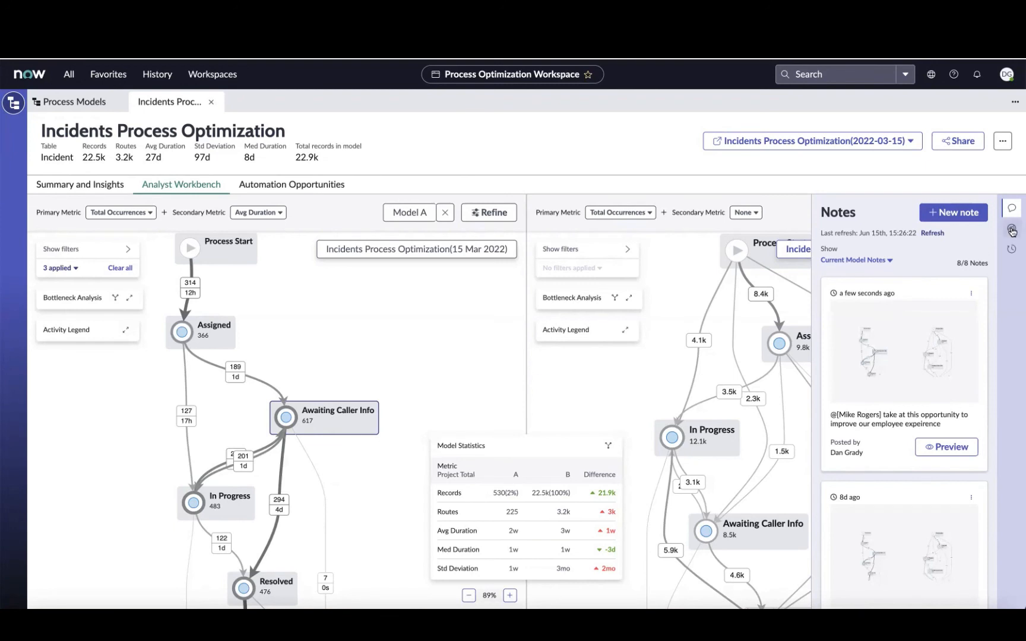
# Show the six improvement initiatives and check CIM0001009 Email Profile improvement's actions menu
pyautogui.click(1012, 229)
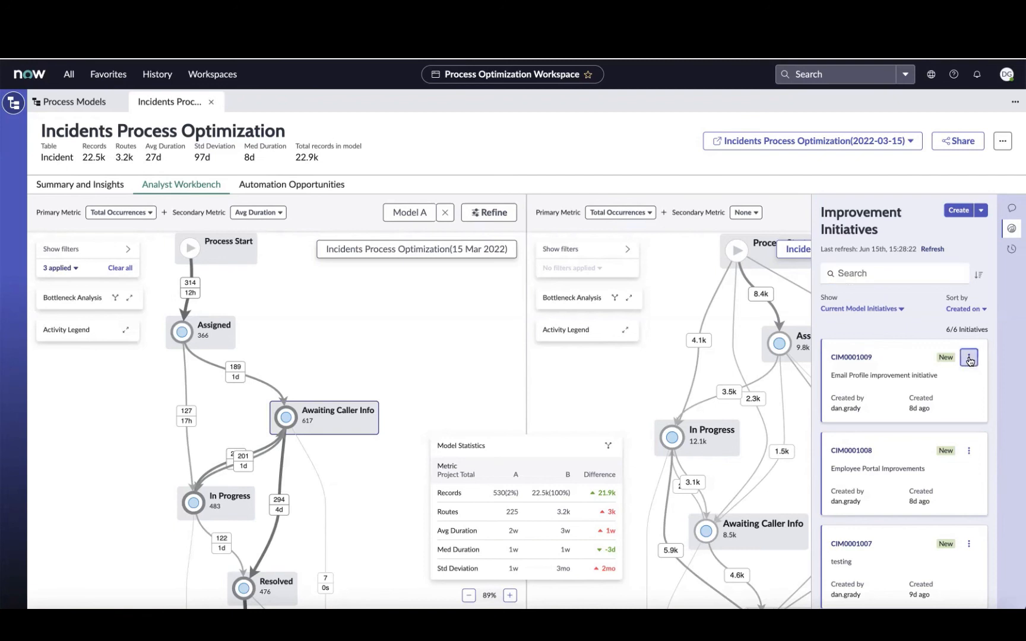
pyautogui.click(969, 360)
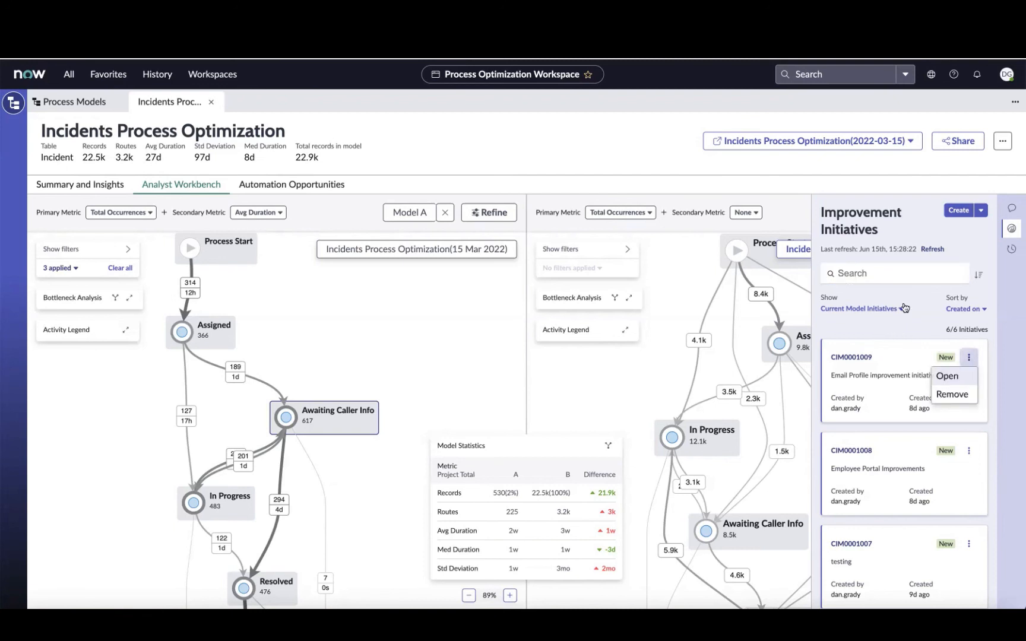
pyautogui.click(980, 210)
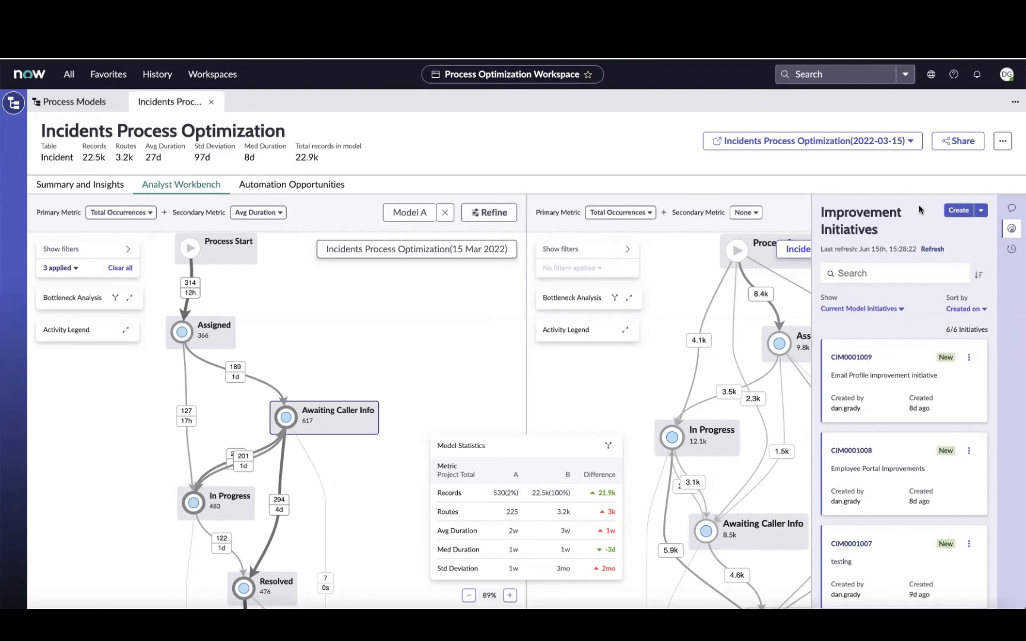
pyautogui.moveTo(304, 189)
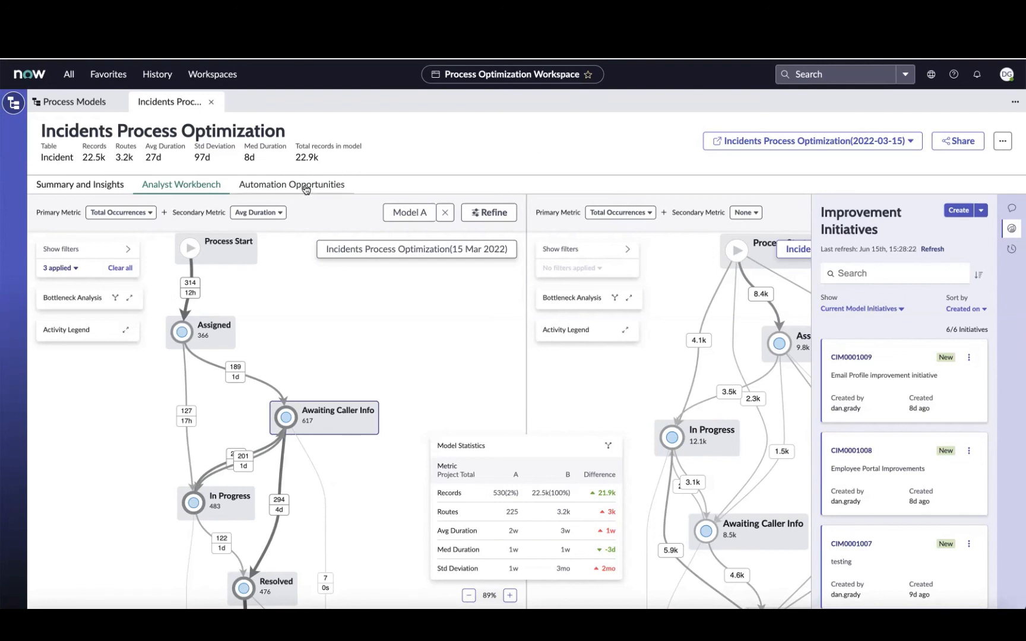
# Open the Automation Opportunities report showing 134 opportunities and 10,161 possible deflections
pyautogui.click(292, 184)
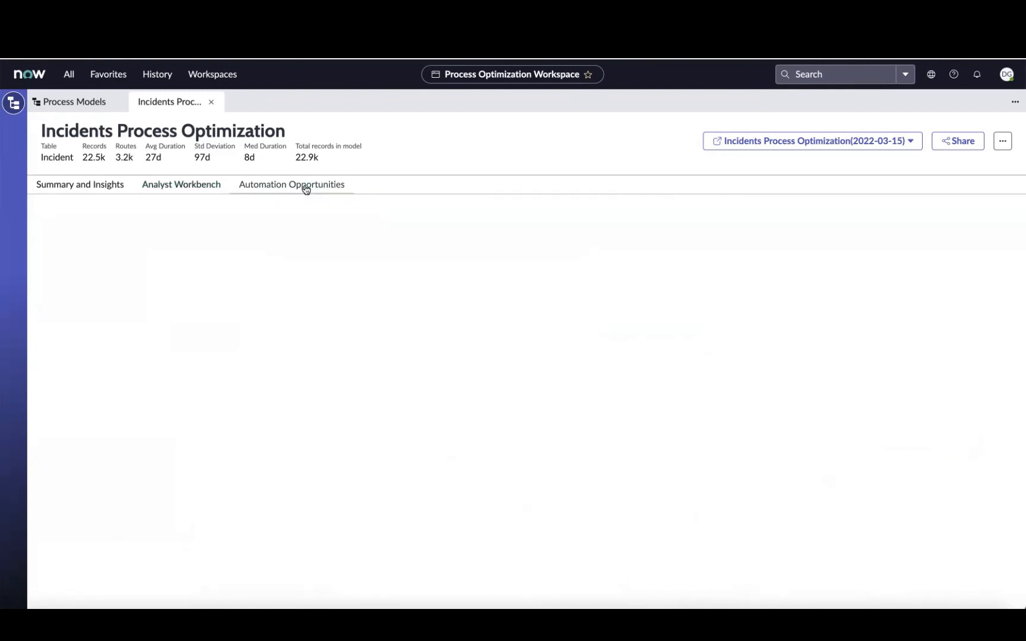
pyautogui.click(290, 185)
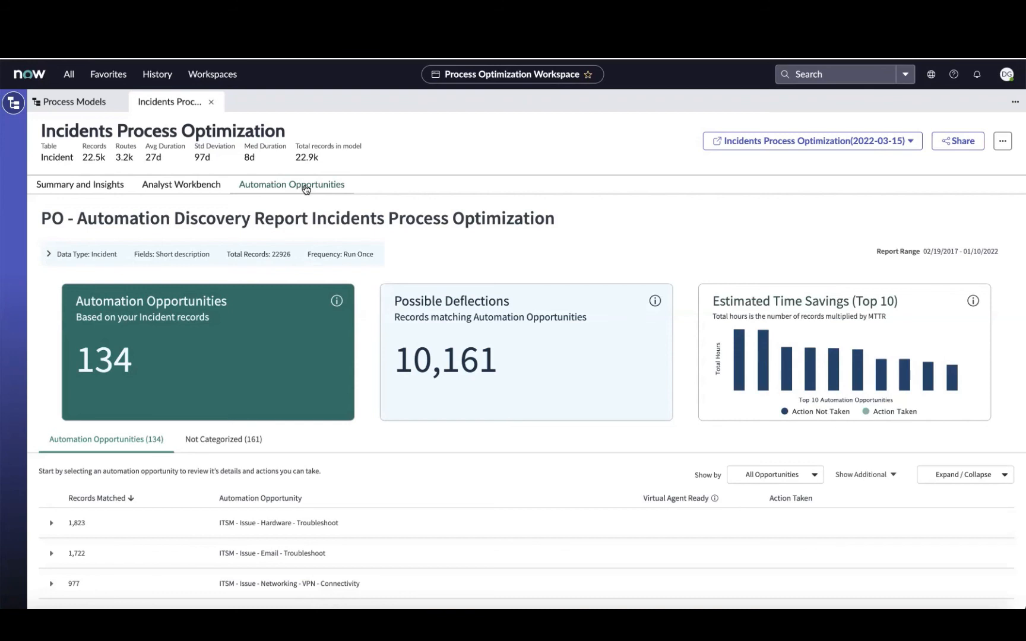
pyautogui.click(47, 254)
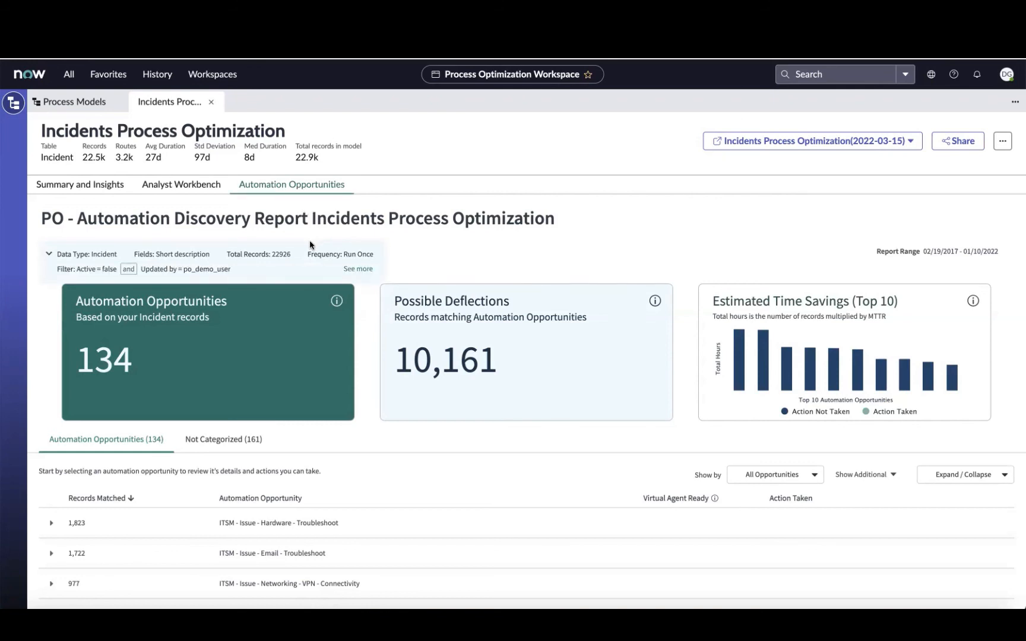
pyautogui.click(48, 254)
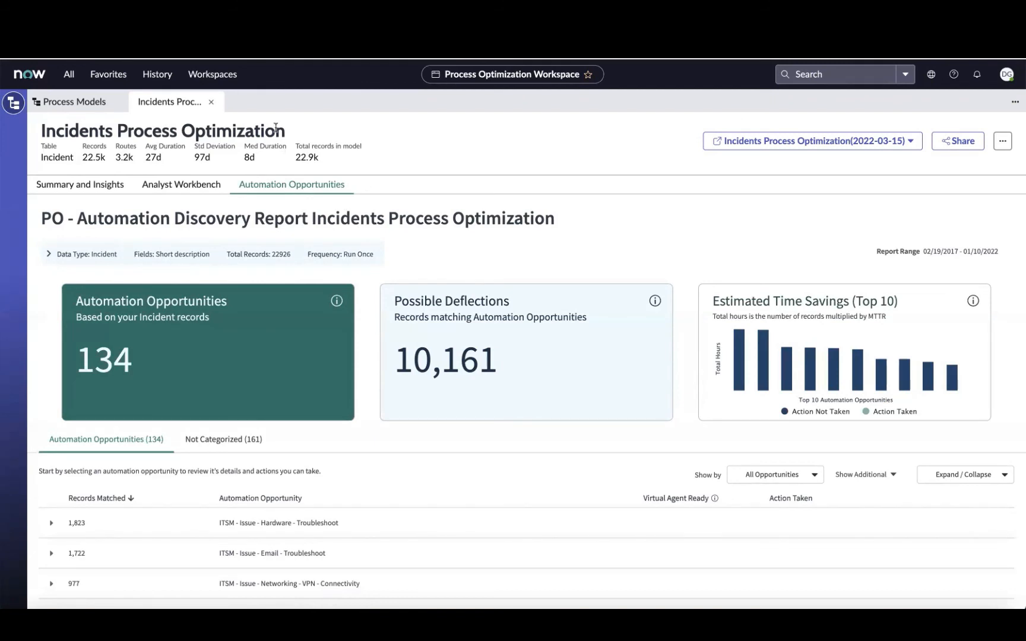
pyautogui.moveTo(570, 157)
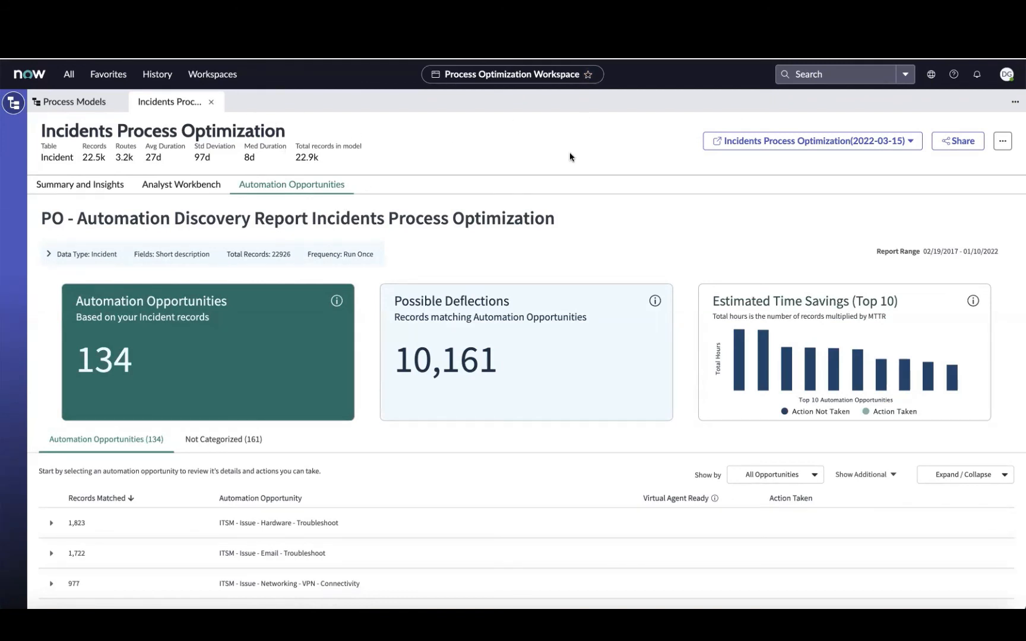